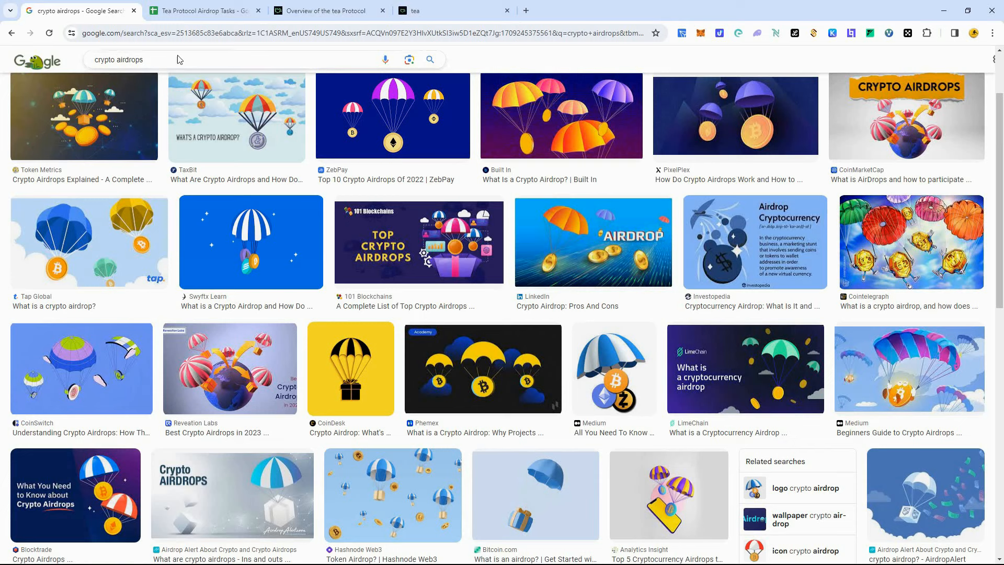
Switch from the Google crypto airdrop image results to the Tea Protocol Airdrop Tasks tab
{"action": "left_click", "coordinate": [202, 11]}
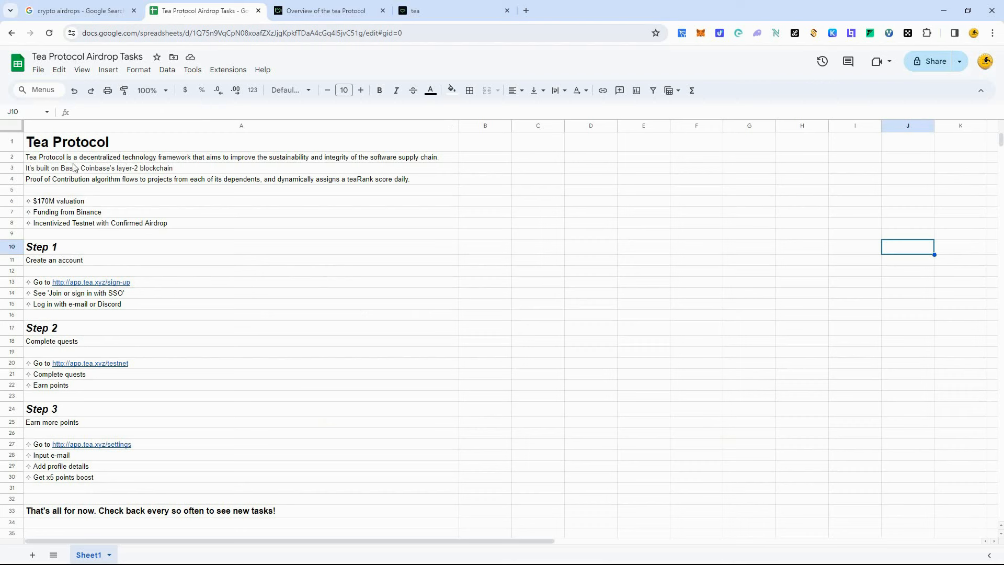
{"action": "mouse_move", "coordinate": [168, 165]}
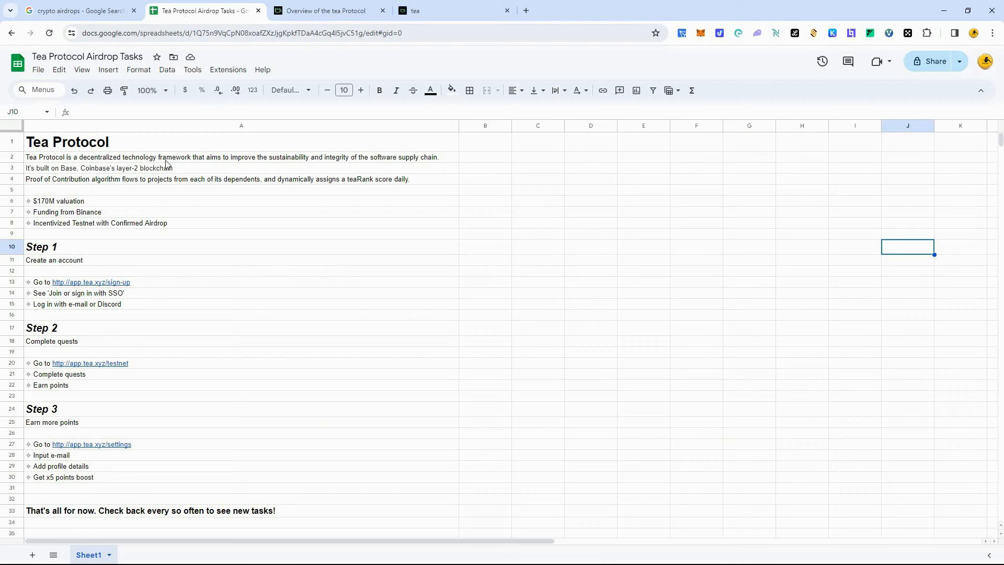
{"action": "mouse_move", "coordinate": [235, 165]}
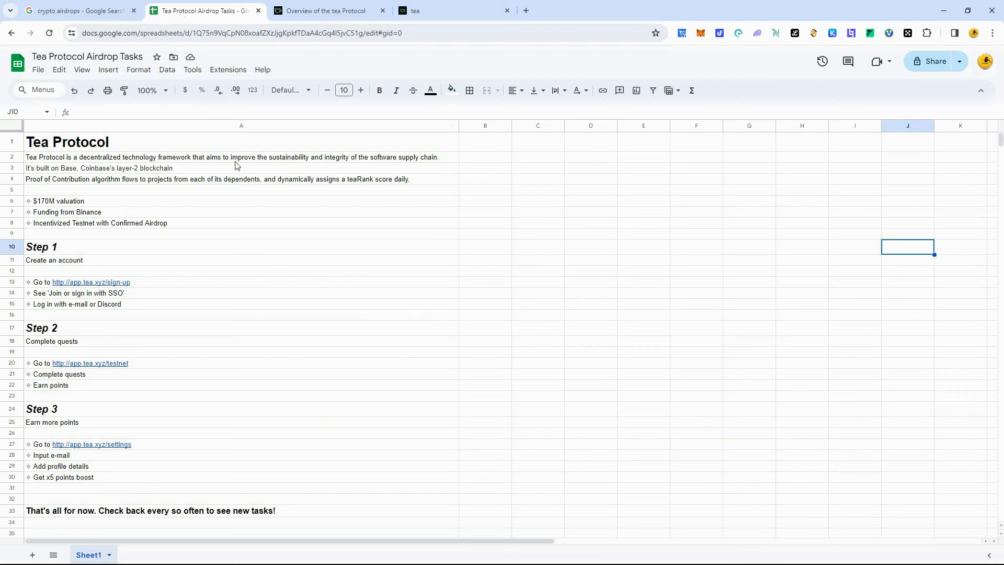
{"action": "mouse_move", "coordinate": [312, 167]}
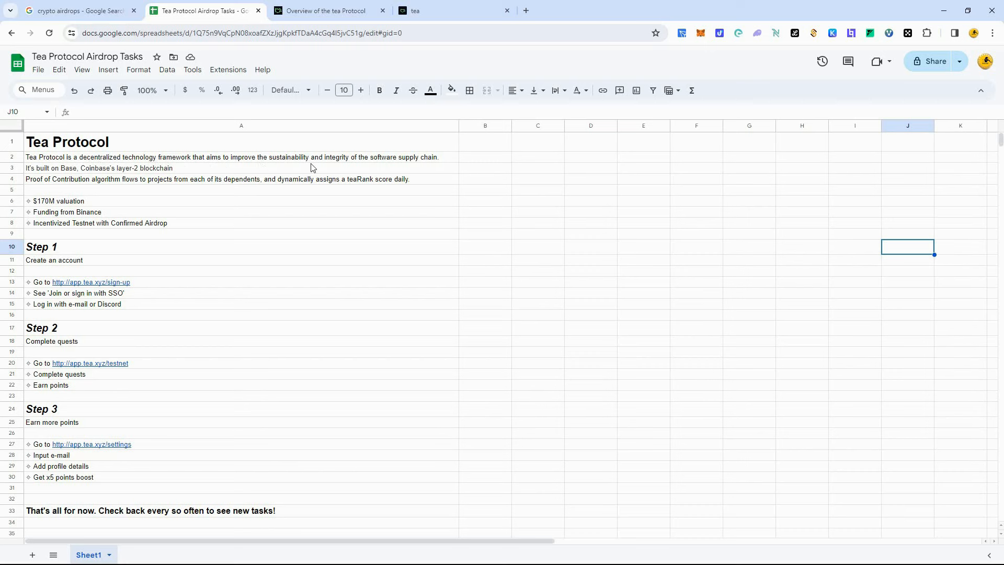
{"action": "mouse_move", "coordinate": [429, 169]}
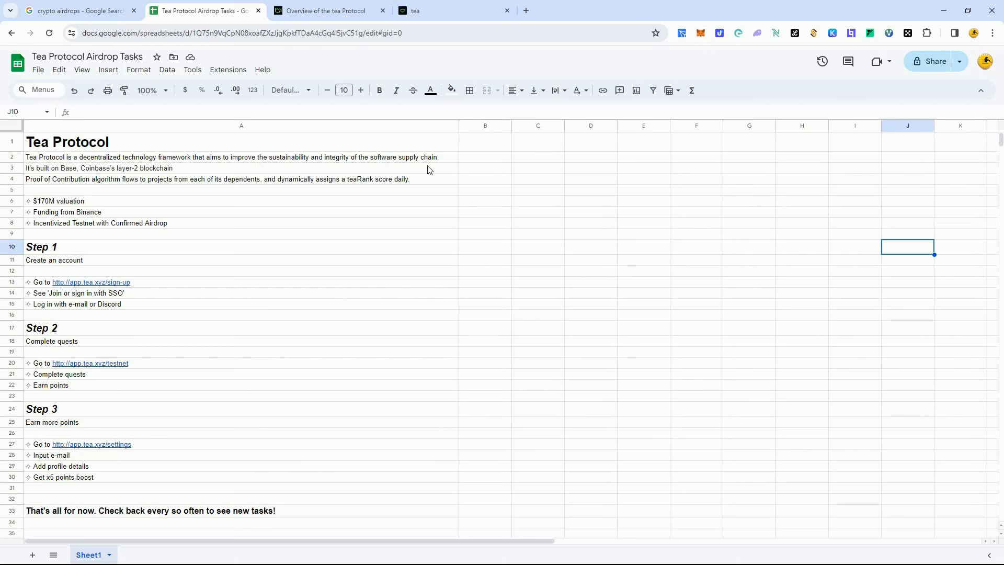
{"action": "mouse_move", "coordinate": [499, 168]}
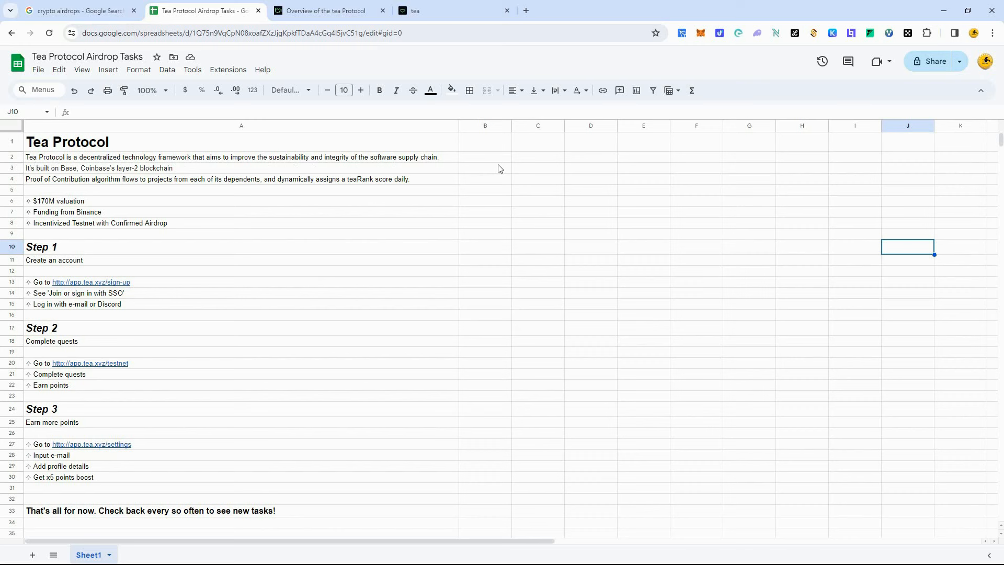
{"action": "mouse_move", "coordinate": [510, 174]}
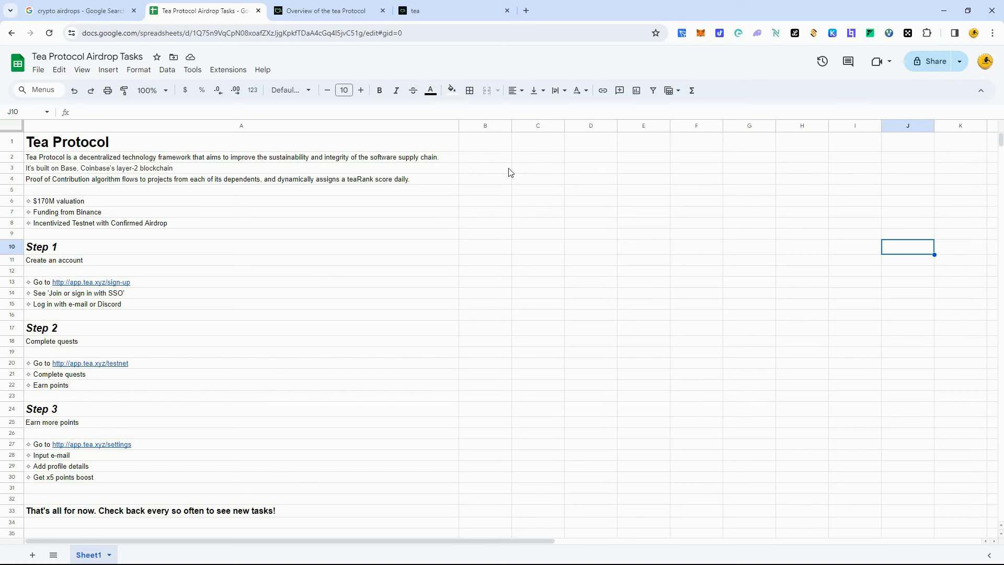
{"action": "mouse_move", "coordinate": [323, 159]}
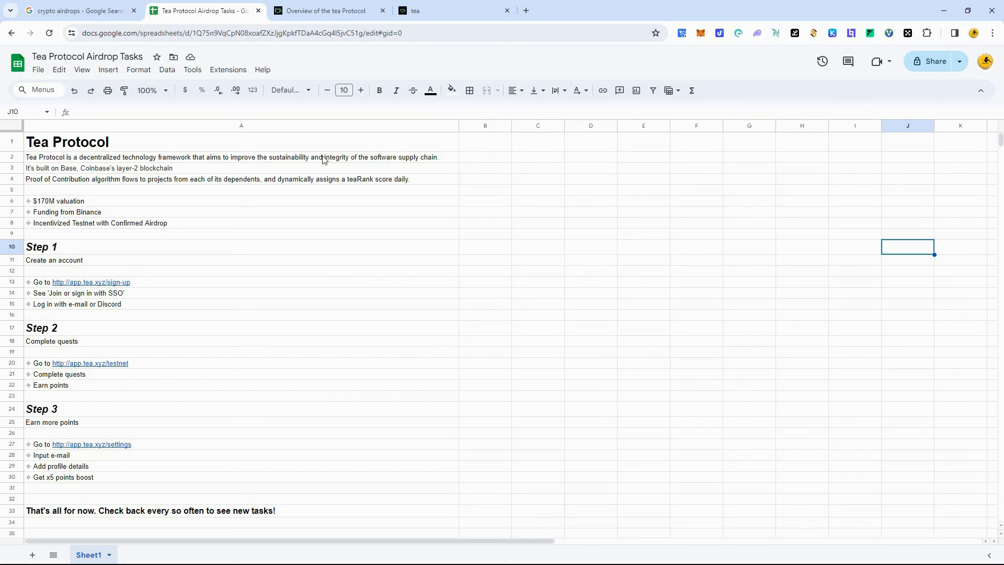
{"action": "mouse_move", "coordinate": [339, 203]}
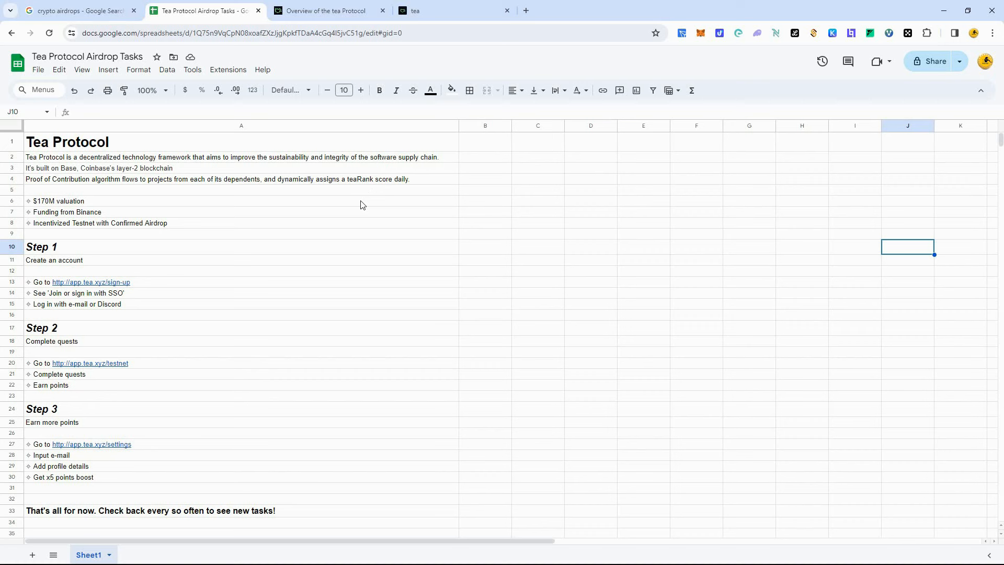
{"action": "mouse_move", "coordinate": [246, 208]}
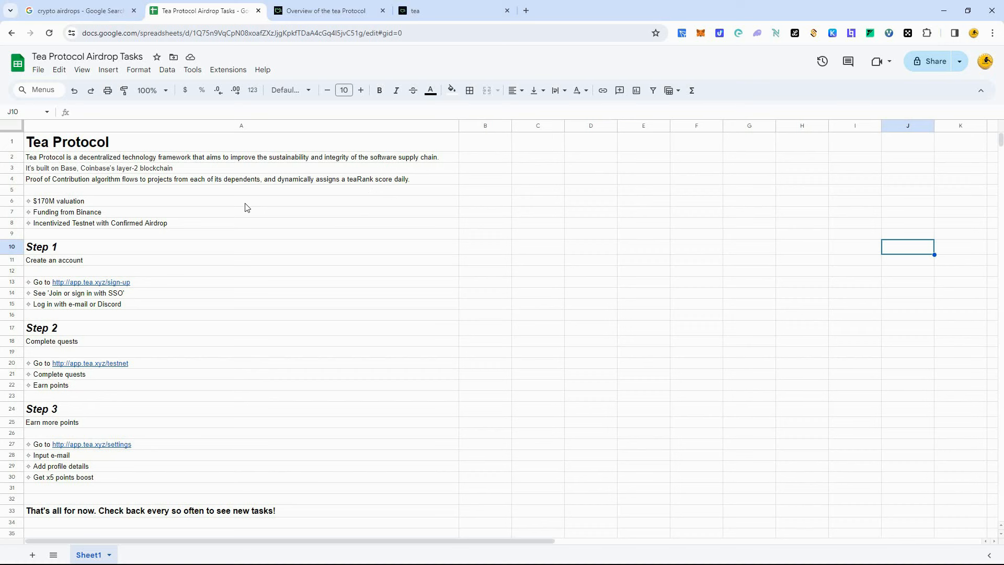
{"action": "mouse_move", "coordinate": [67, 175]}
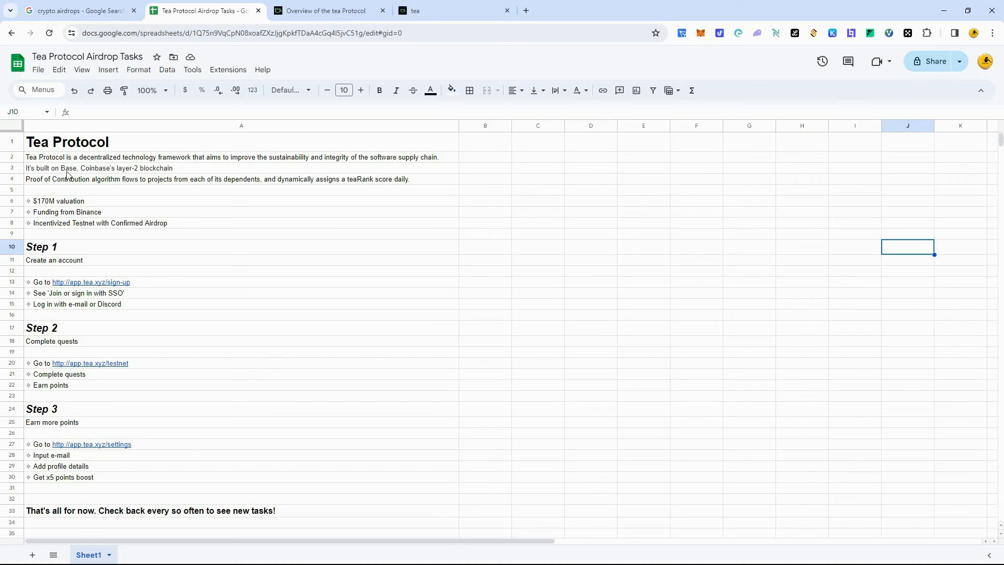
{"action": "mouse_move", "coordinate": [235, 184]}
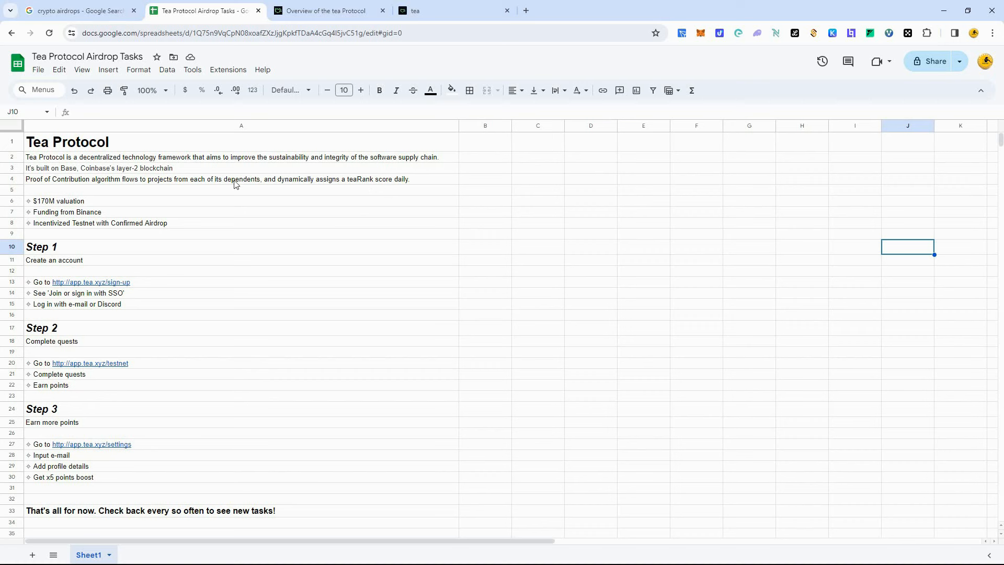
{"action": "mouse_move", "coordinate": [31, 214]}
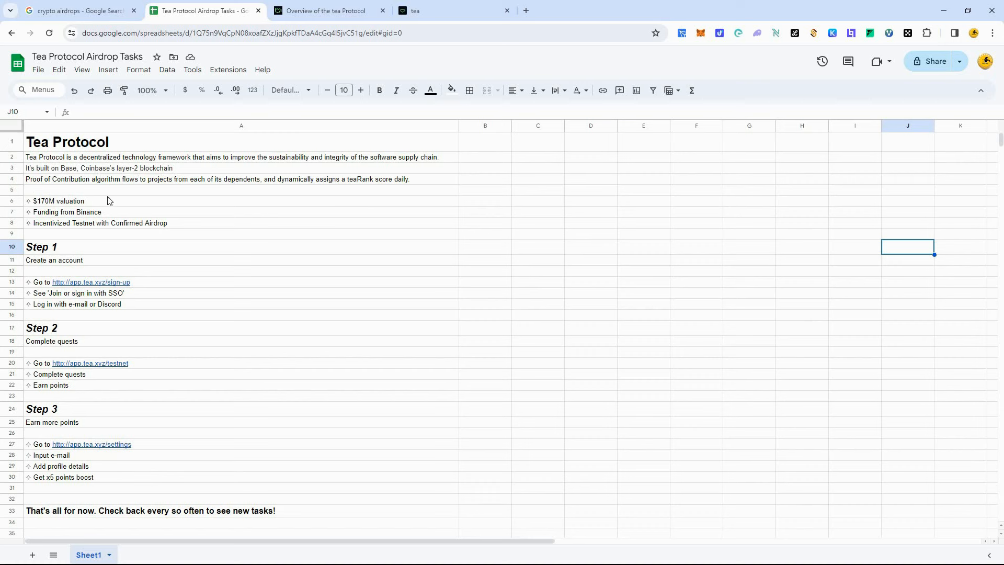
{"action": "mouse_move", "coordinate": [120, 204]}
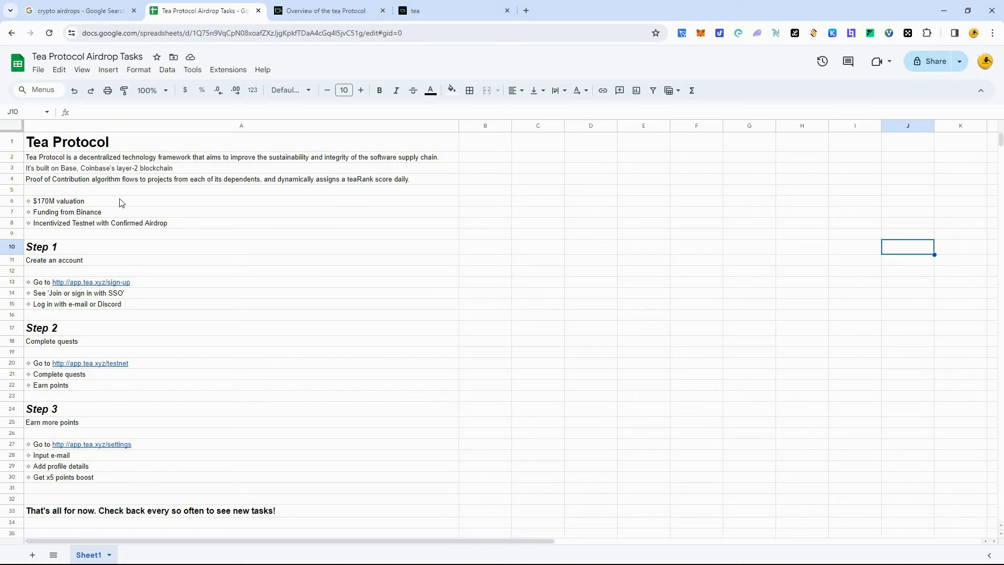
{"action": "mouse_move", "coordinate": [32, 234]}
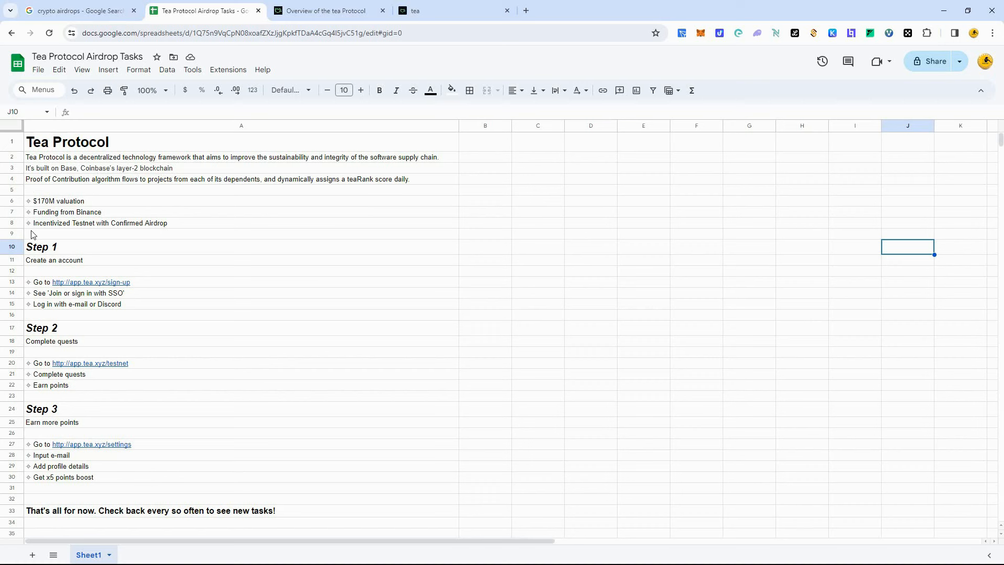
{"action": "mouse_move", "coordinate": [90, 228]}
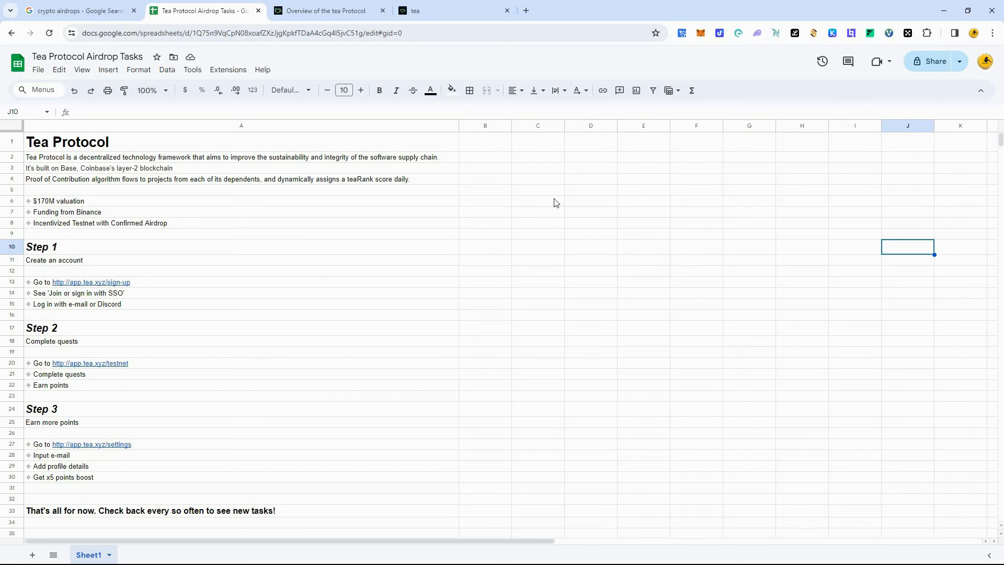
{"action": "mouse_move", "coordinate": [278, 295]}
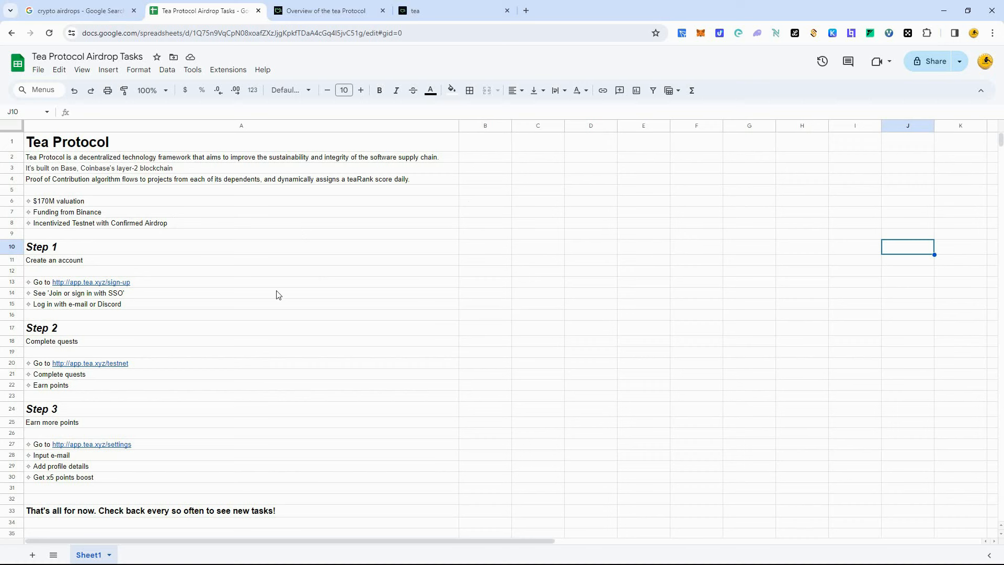
{"action": "mouse_move", "coordinate": [491, 279]}
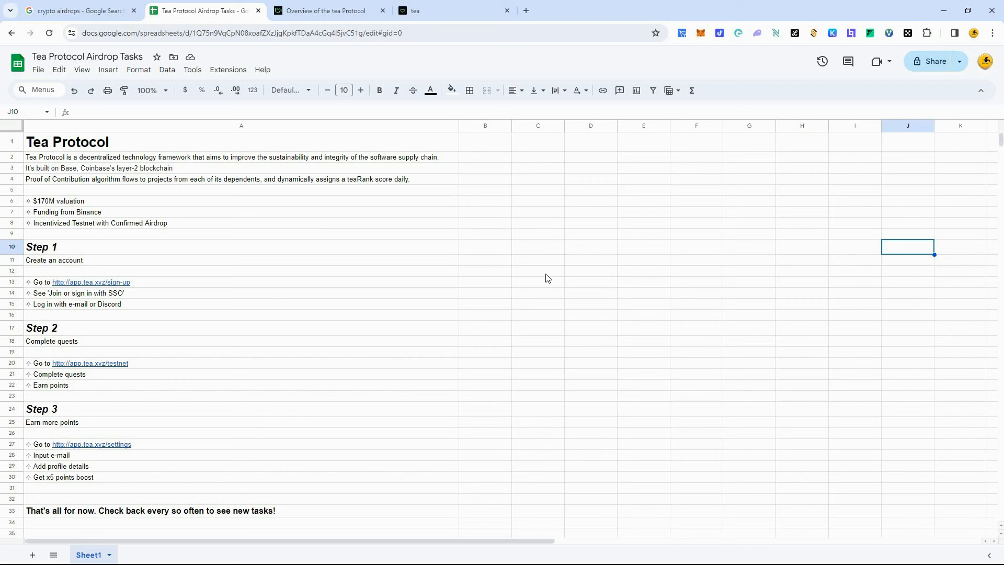
{"action": "mouse_move", "coordinate": [327, 245]}
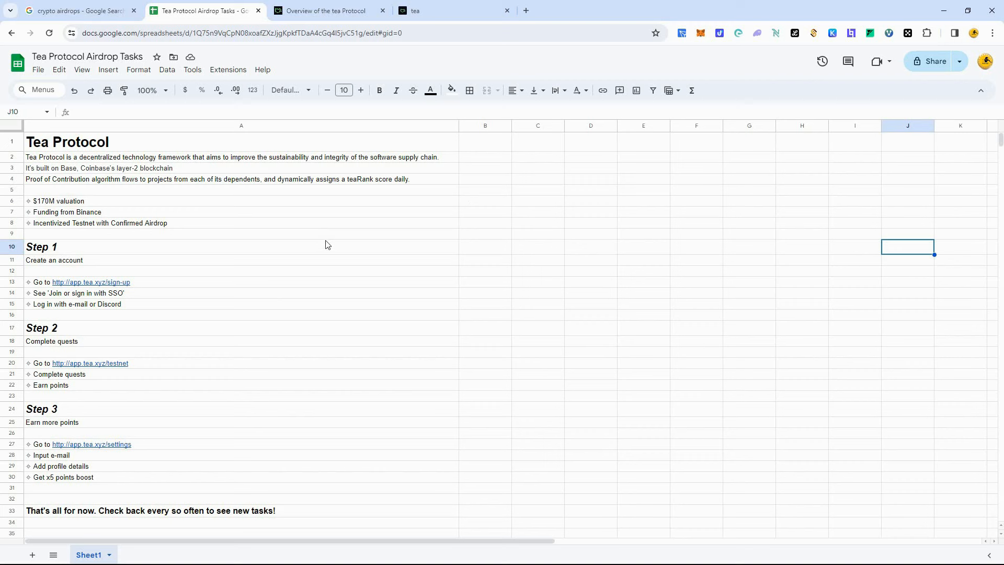
{"action": "mouse_move", "coordinate": [52, 450]}
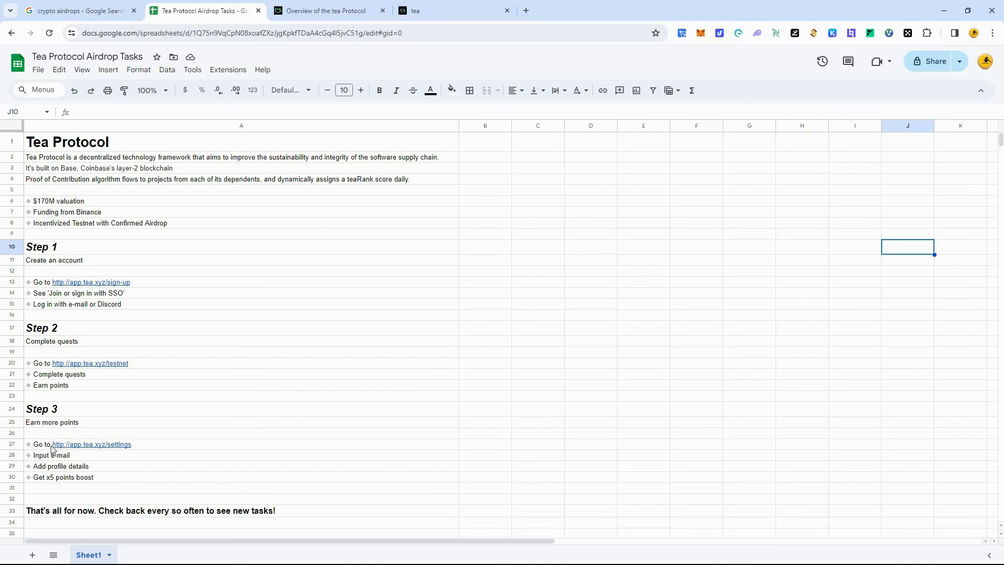
{"action": "mouse_move", "coordinate": [397, 300]}
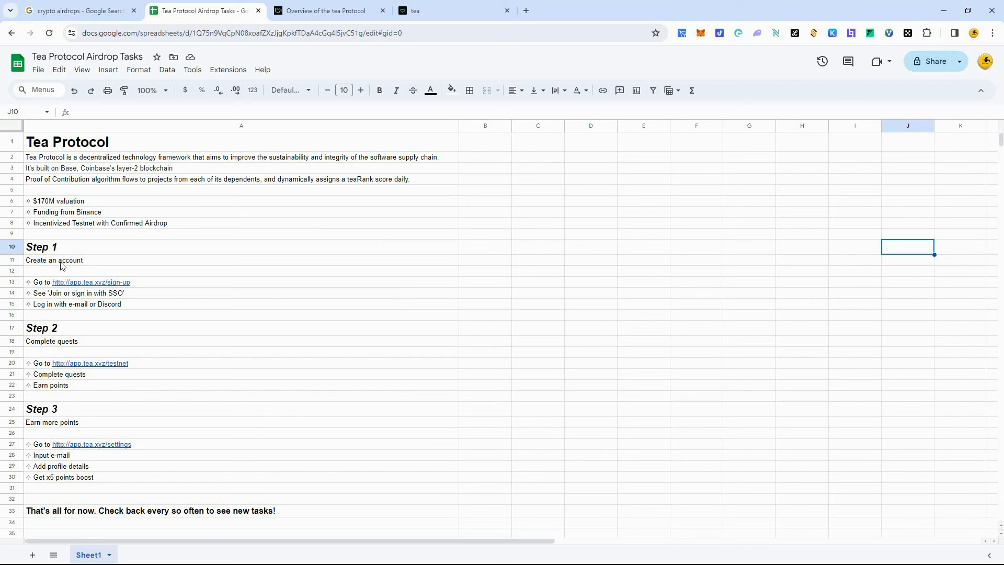
{"action": "mouse_move", "coordinate": [96, 263]}
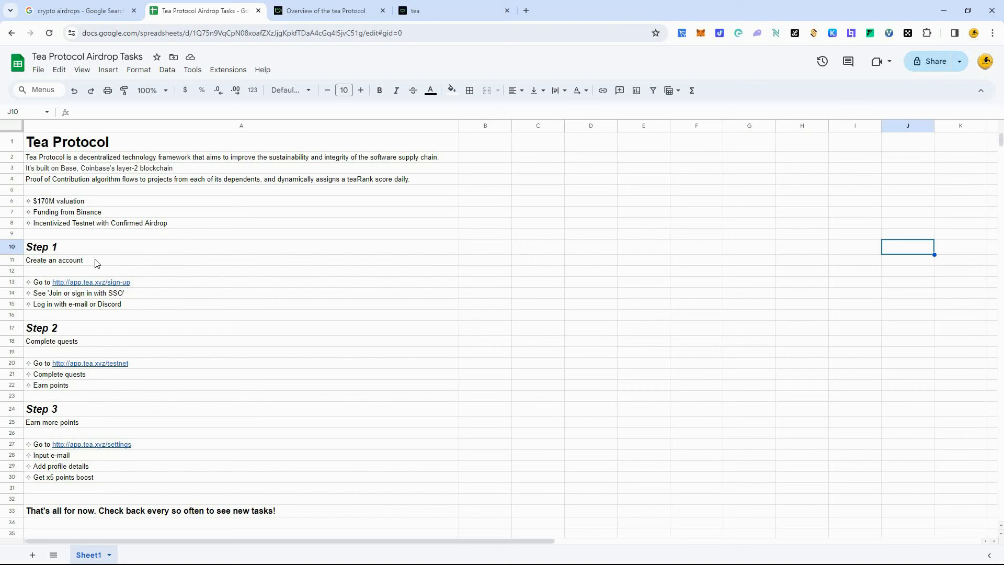
{"action": "mouse_move", "coordinate": [46, 282]}
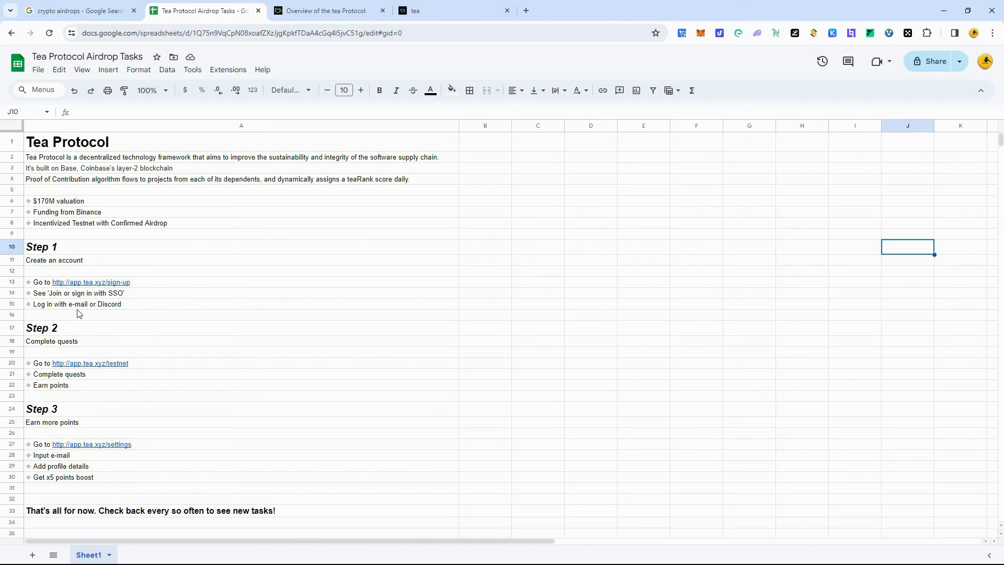
{"action": "mouse_move", "coordinate": [83, 296]}
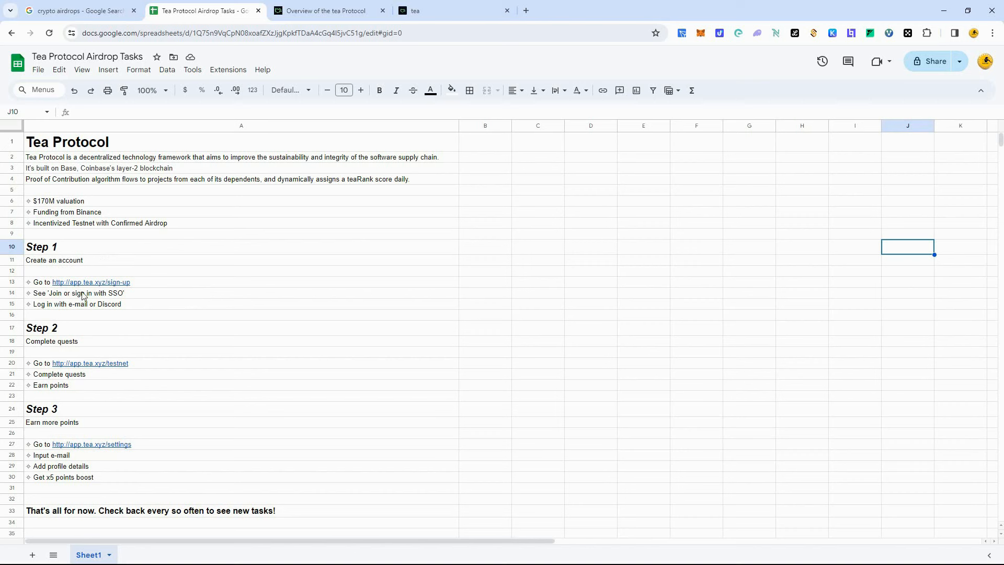
{"action": "mouse_move", "coordinate": [795, 79]}
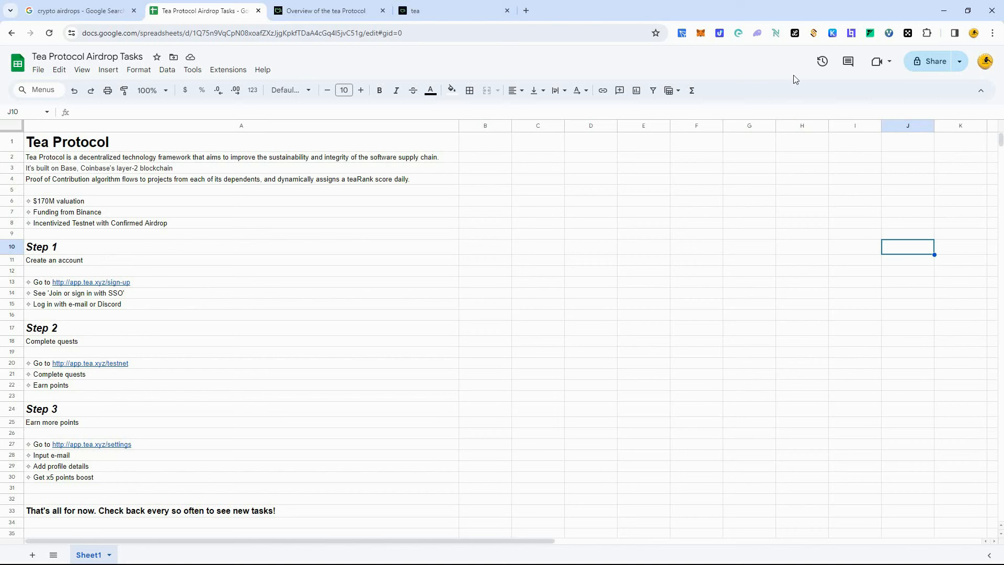
{"action": "mouse_move", "coordinate": [339, 210]}
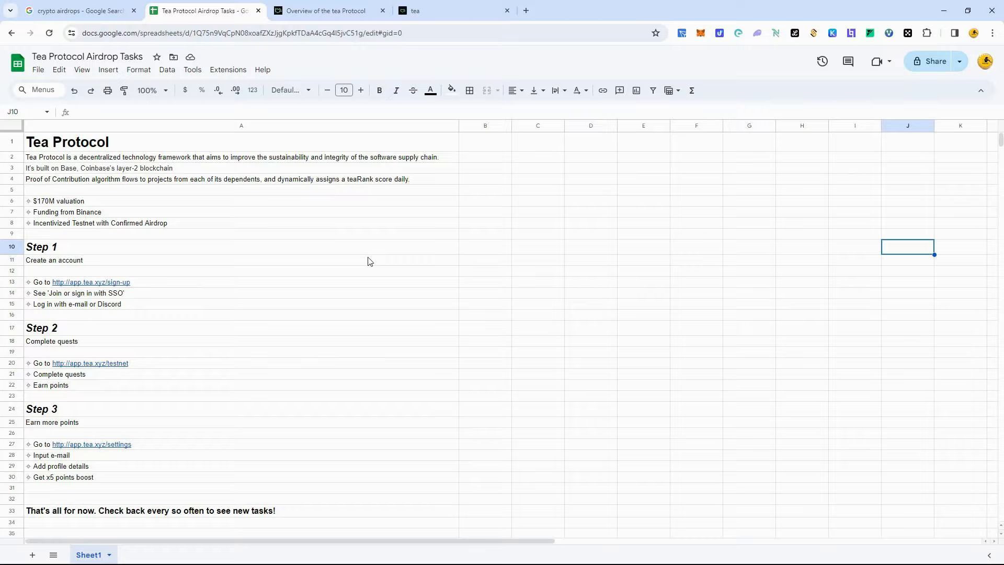
Open the app.tea.xyz/sign-up link listed under Step 1 of the task sheet
{"action": "left_click", "coordinate": [438, 11]}
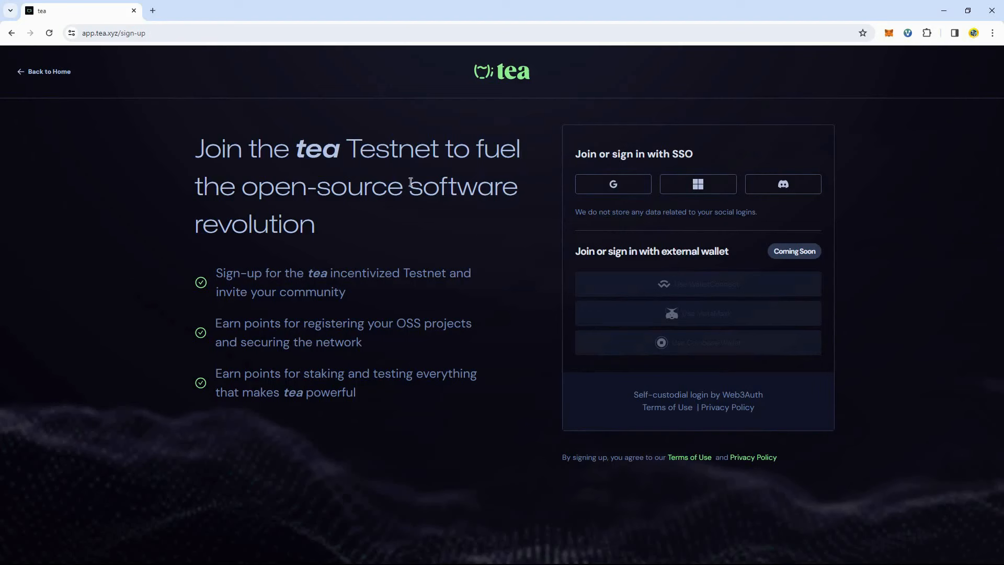
{"action": "mouse_move", "coordinate": [557, 236]}
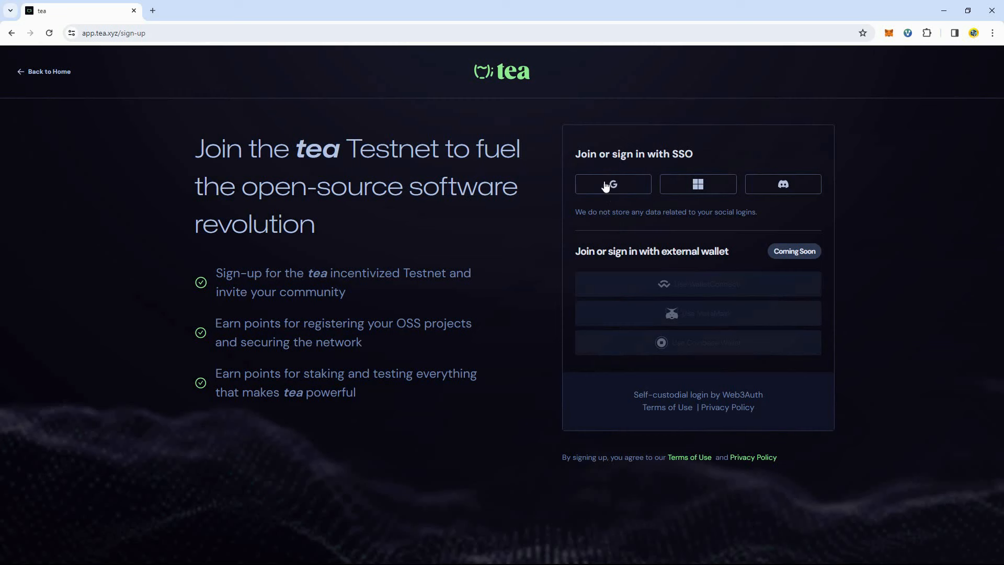
{"action": "mouse_move", "coordinate": [549, 206]}
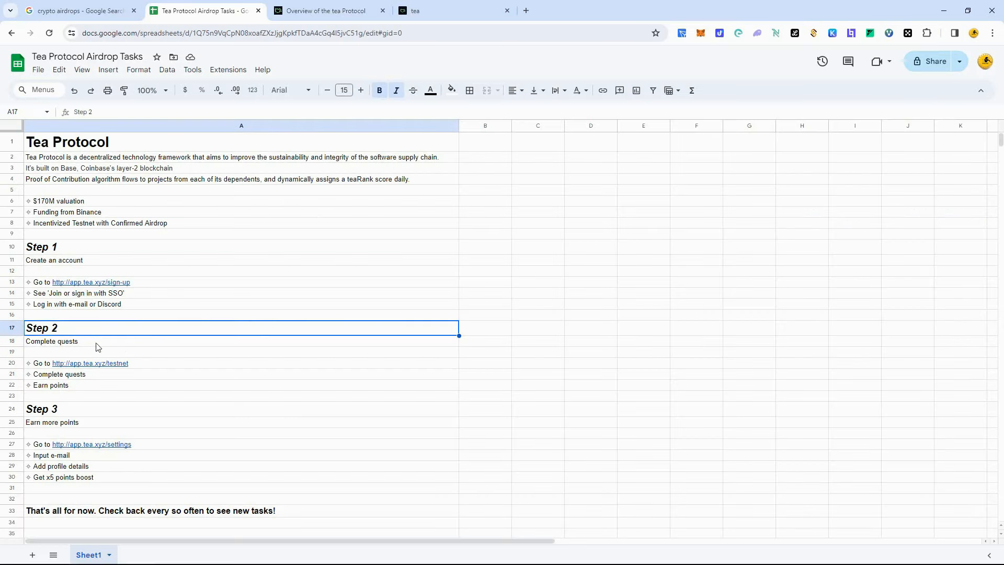
{"action": "mouse_move", "coordinate": [46, 347]}
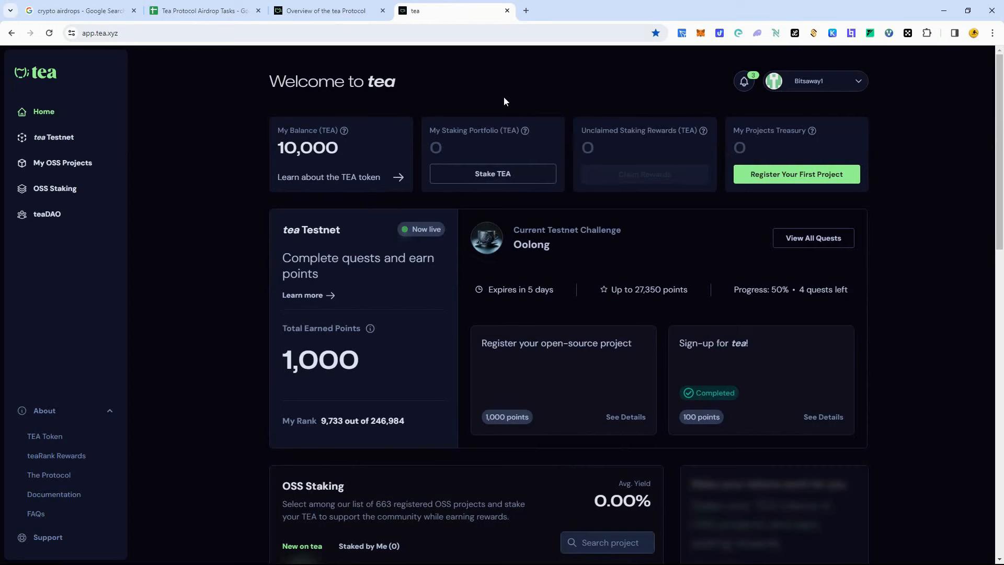
{"action": "mouse_move", "coordinate": [798, 85]}
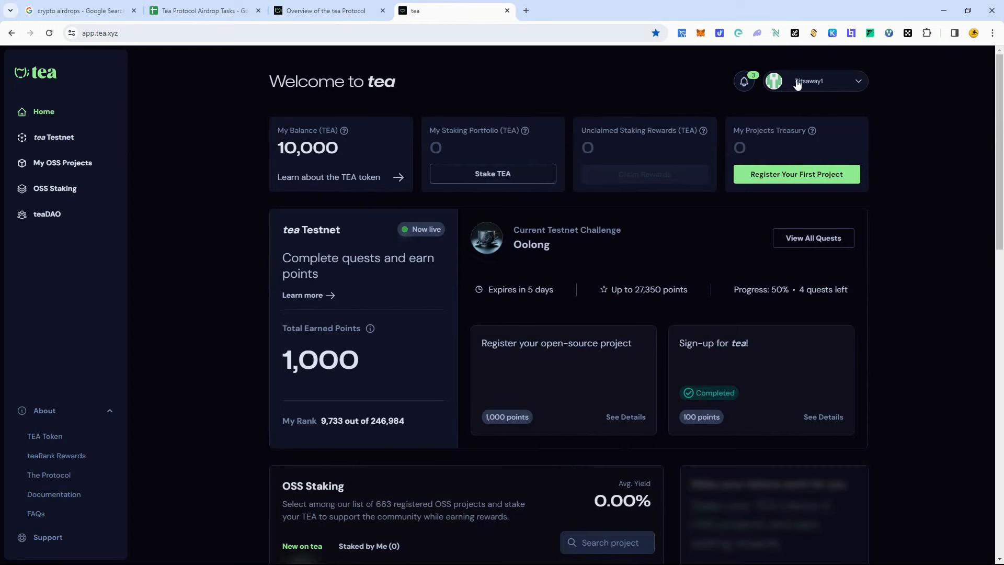
{"action": "mouse_move", "coordinate": [555, 152]}
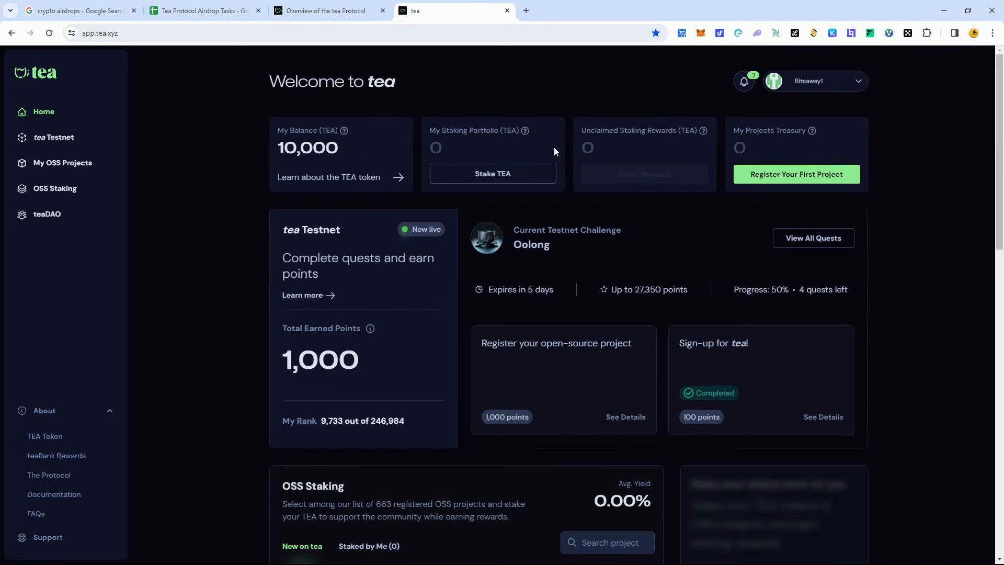
{"action": "mouse_move", "coordinate": [650, 245]}
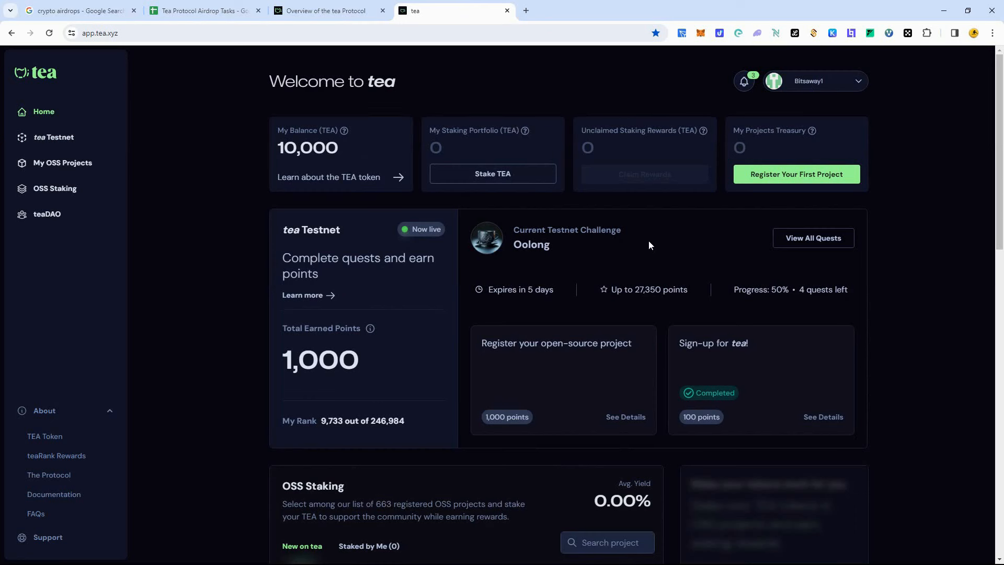
{"action": "mouse_move", "coordinate": [466, 280]}
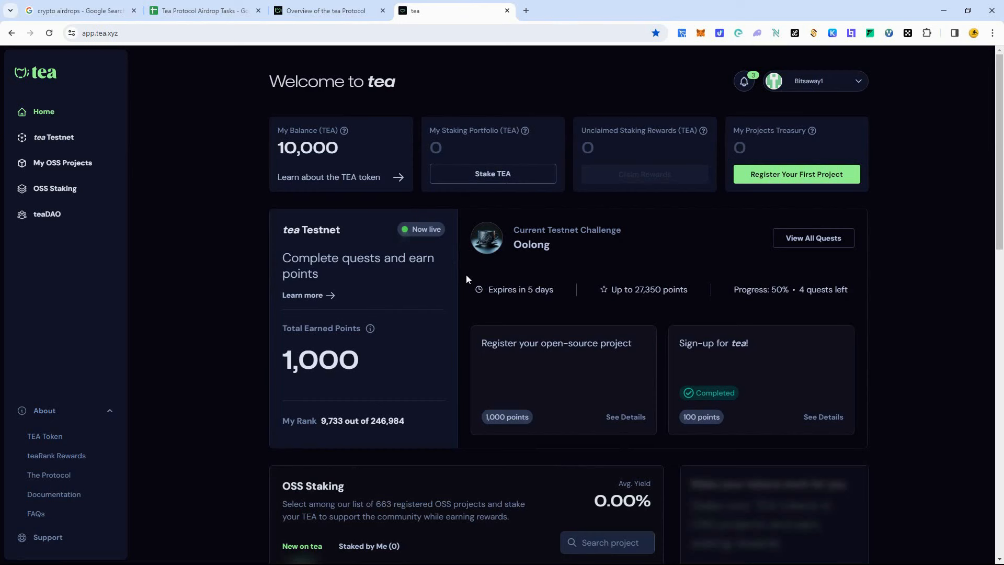
{"action": "mouse_move", "coordinate": [490, 290]}
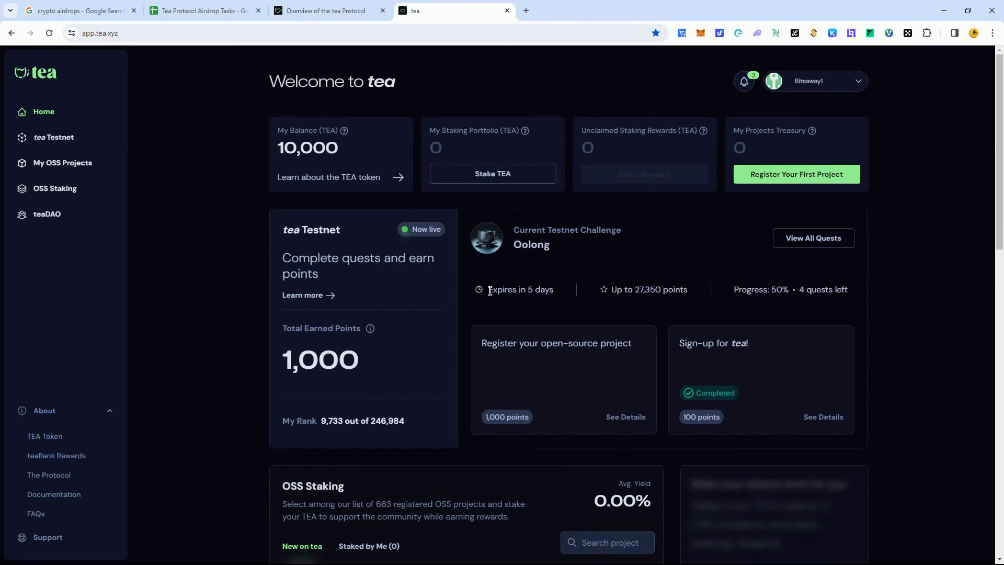
{"action": "mouse_move", "coordinate": [648, 288]}
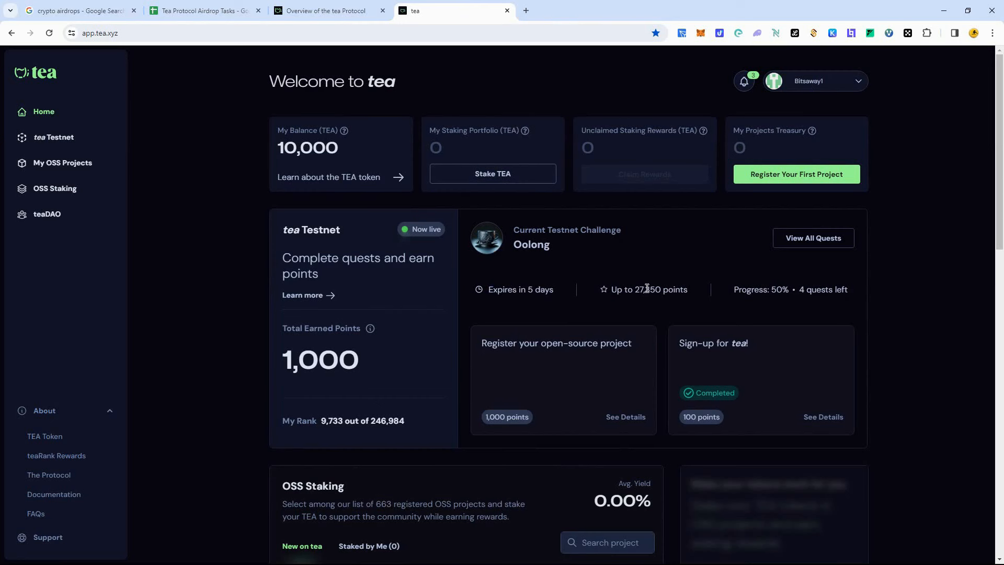
{"action": "mouse_move", "coordinate": [561, 325]}
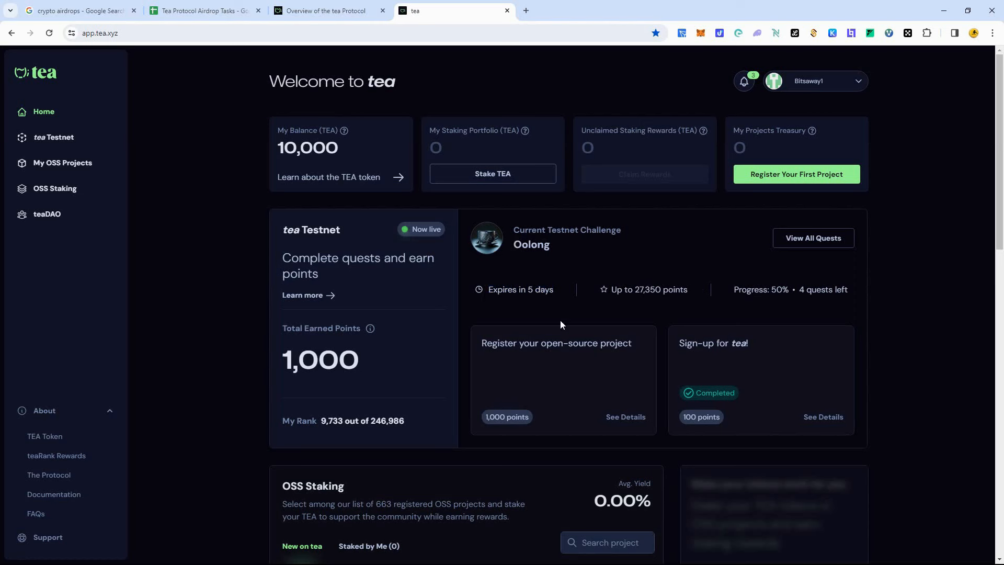
{"action": "scroll", "scroll_direction": "down", "scroll_amount": 3}
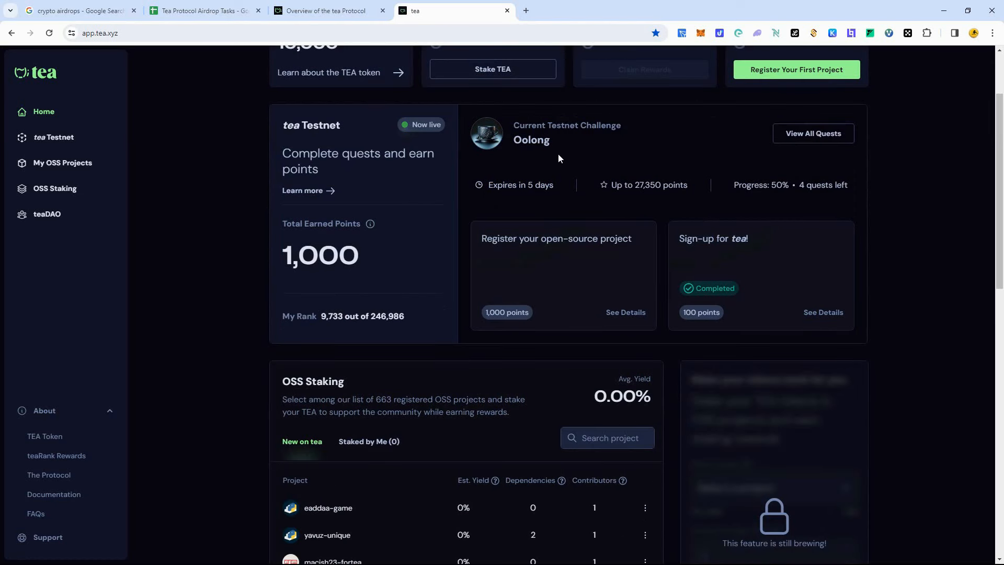
{"action": "mouse_move", "coordinate": [471, 176]}
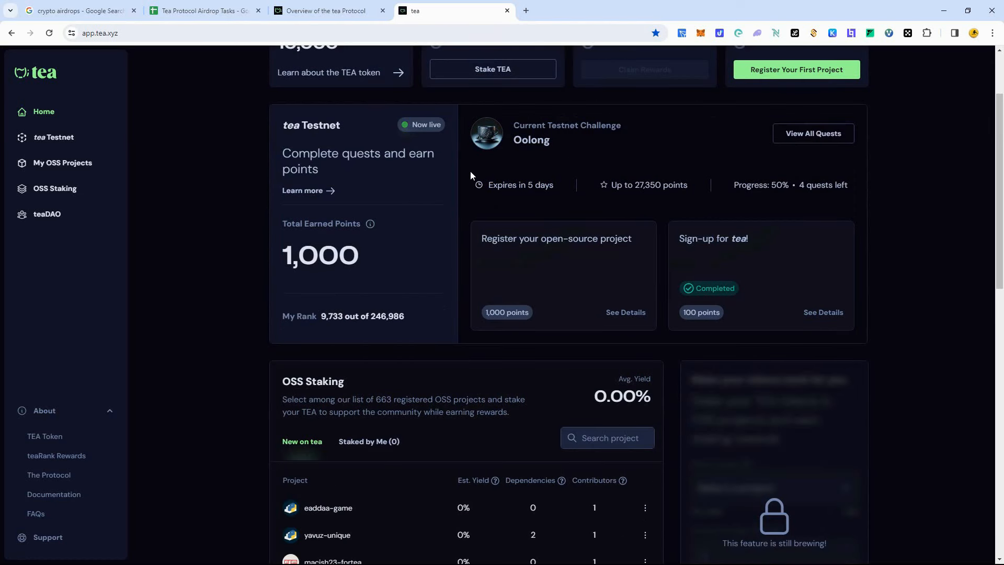
{"action": "mouse_move", "coordinate": [582, 200]}
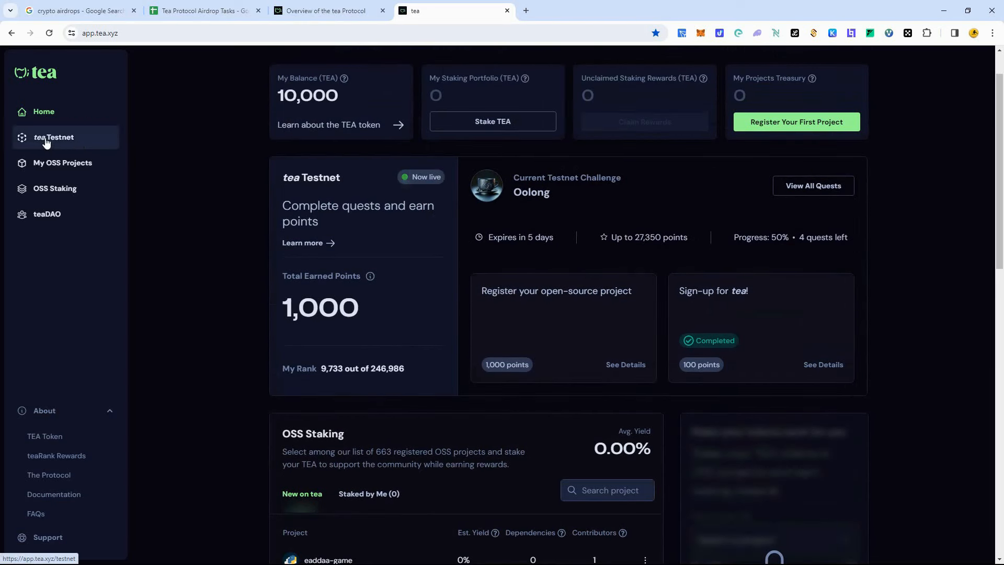
Open tea Testnet and review the Ongoing Quests, the 50% Oolong challenge and the Leaderboard
{"action": "left_click", "coordinate": [54, 137]}
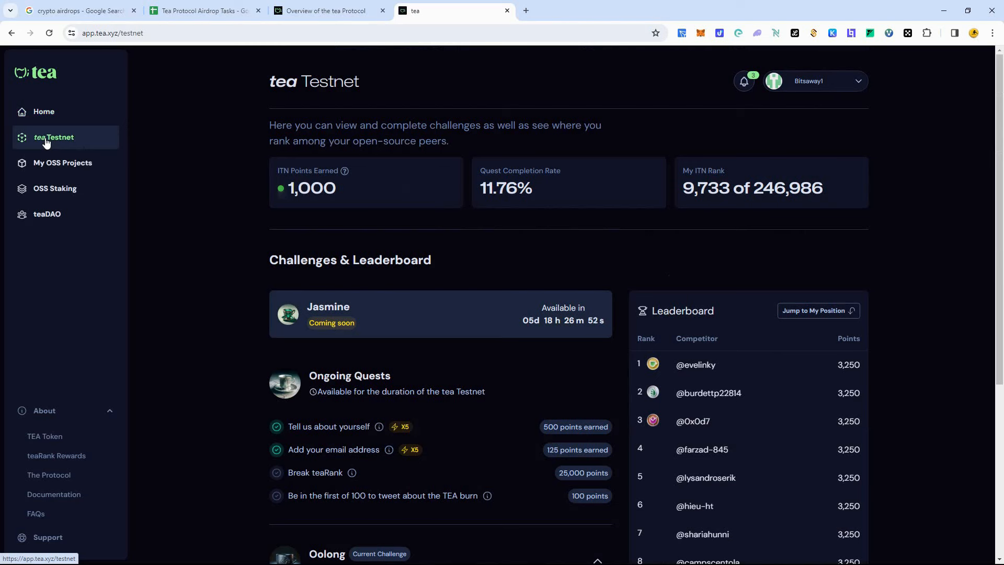
{"action": "scroll", "scroll_direction": "down", "scroll_amount": 3}
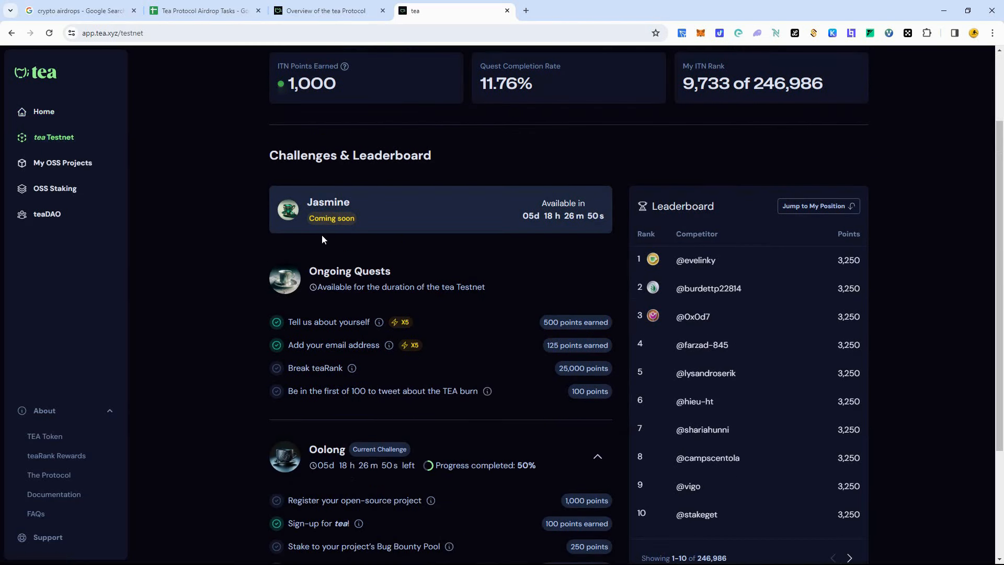
{"action": "scroll", "scroll_direction": "down", "scroll_amount": 3}
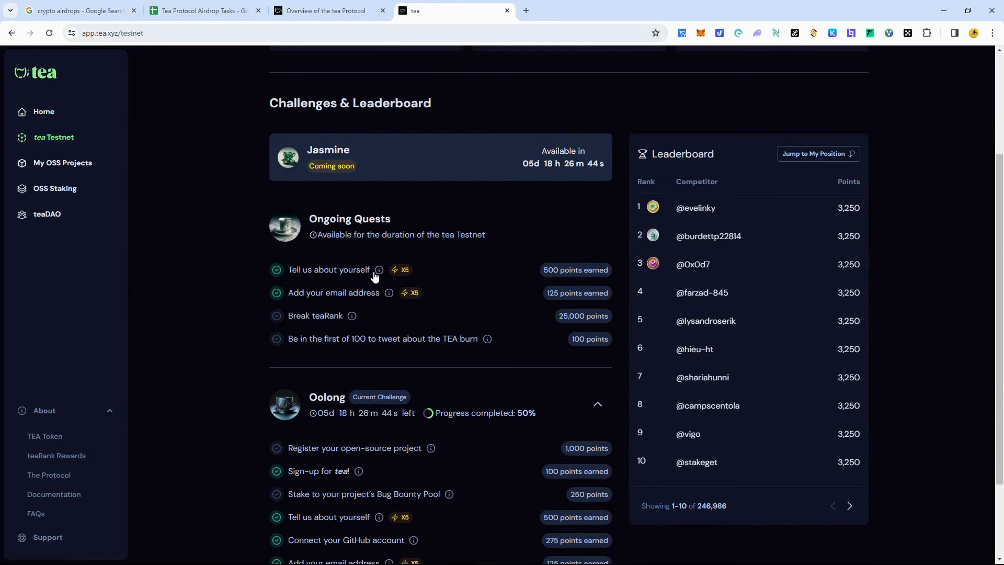
{"action": "mouse_move", "coordinate": [372, 299]}
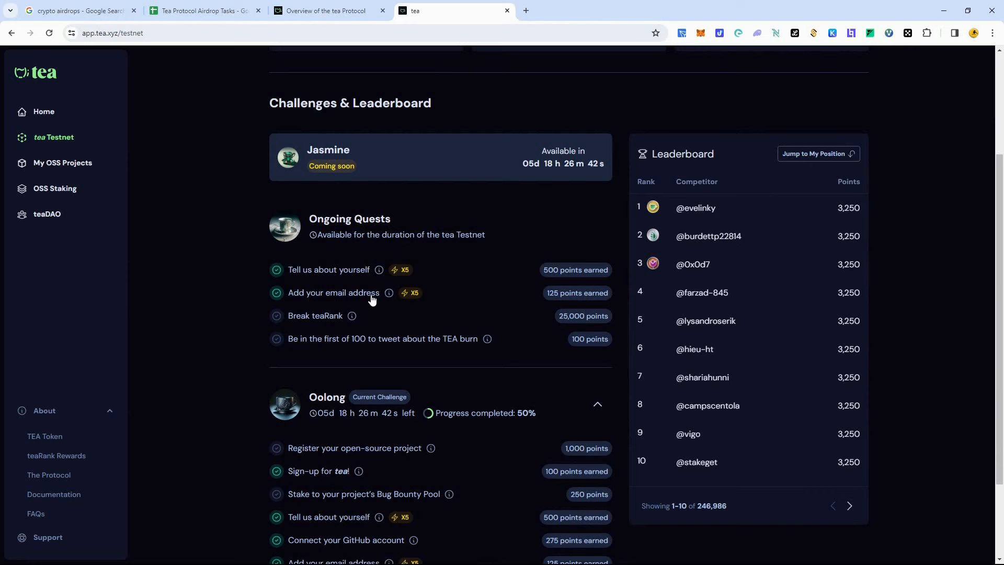
{"action": "scroll", "scroll_direction": "down", "scroll_amount": 3}
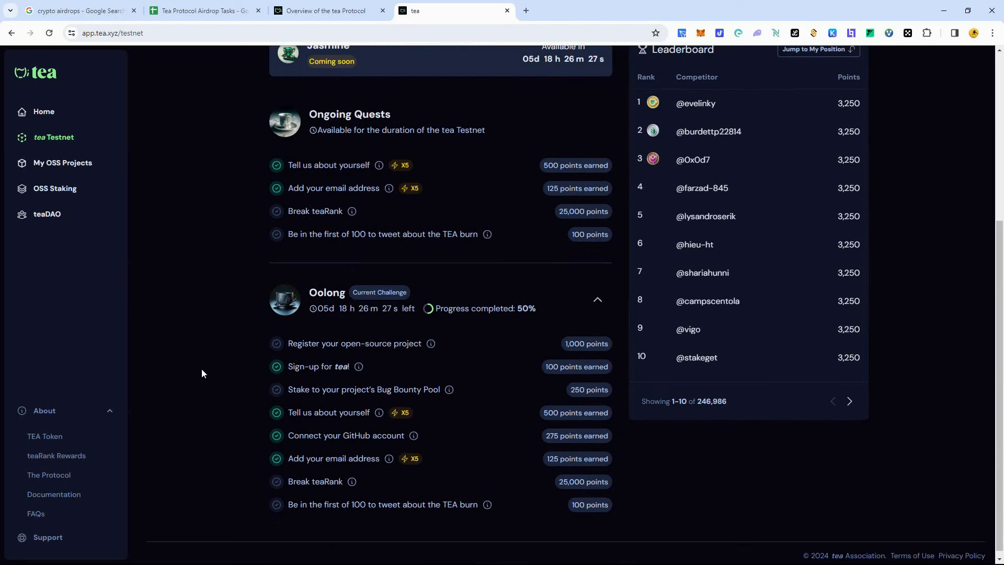
{"action": "mouse_move", "coordinate": [238, 394]}
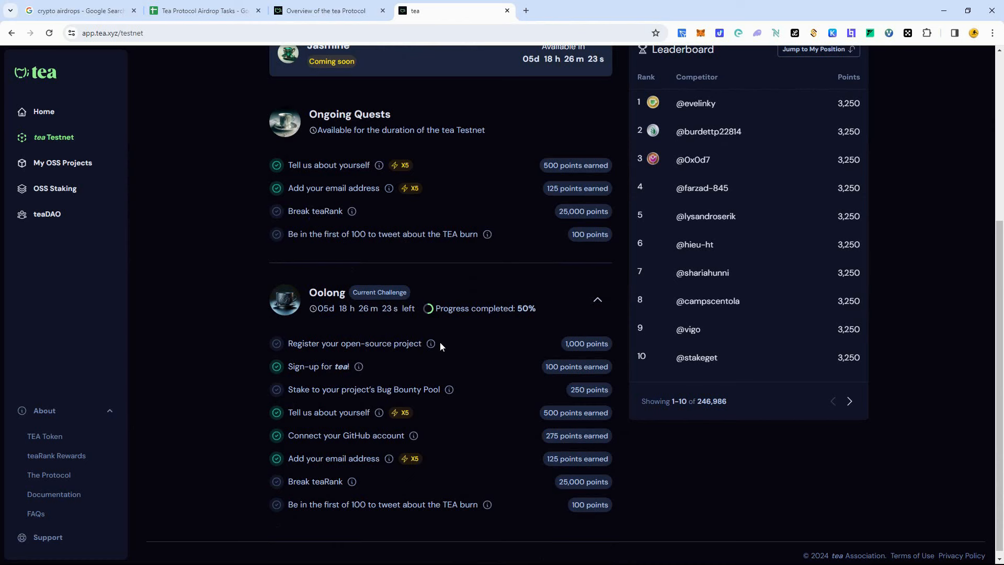
{"action": "mouse_move", "coordinate": [409, 360]}
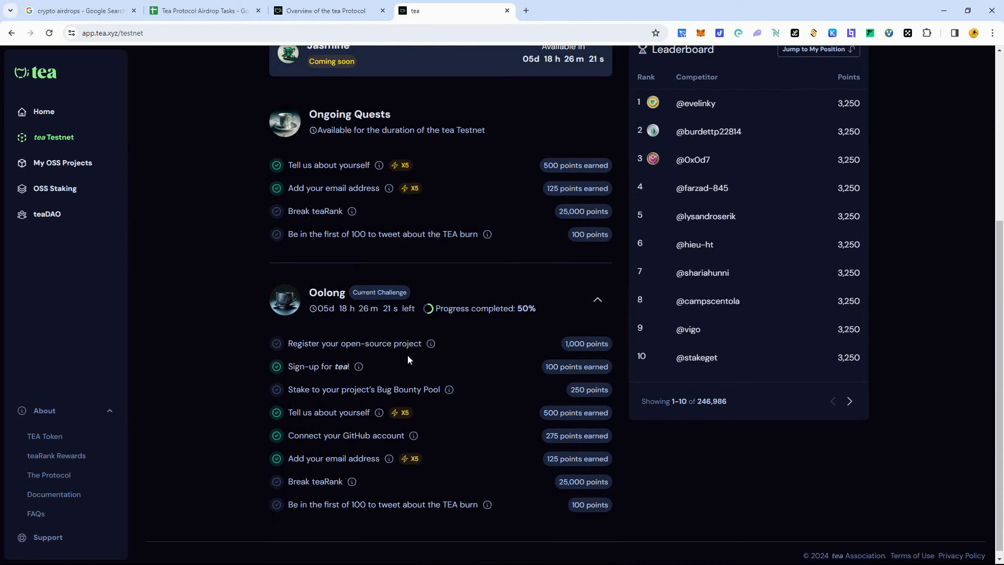
{"action": "mouse_move", "coordinate": [286, 455]}
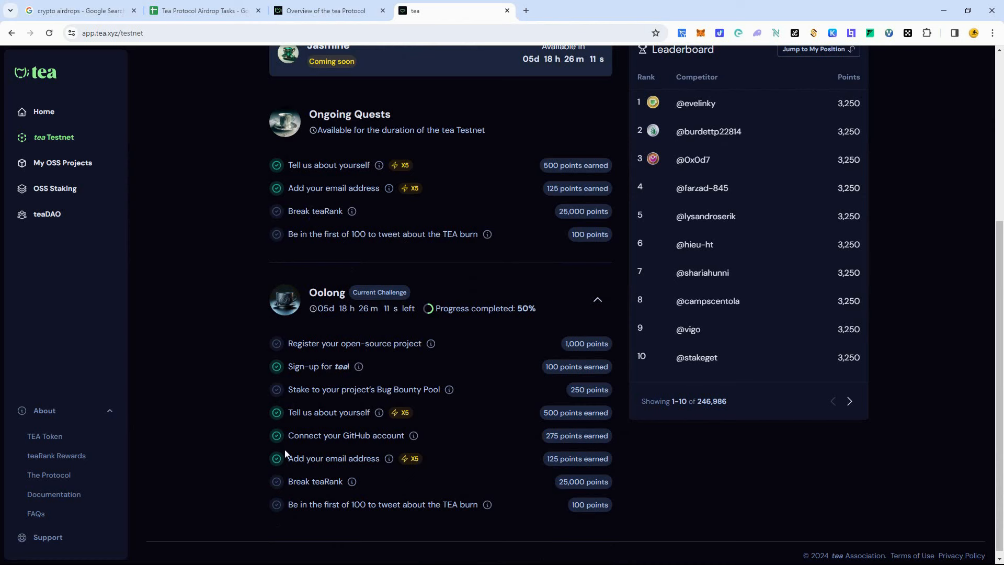
{"action": "mouse_move", "coordinate": [368, 445]}
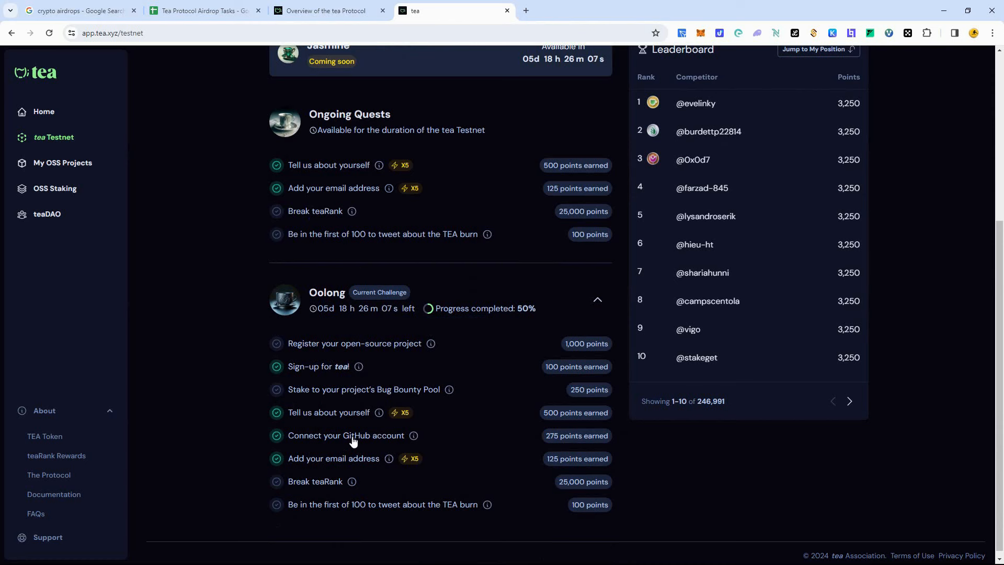
{"action": "mouse_move", "coordinate": [415, 435]}
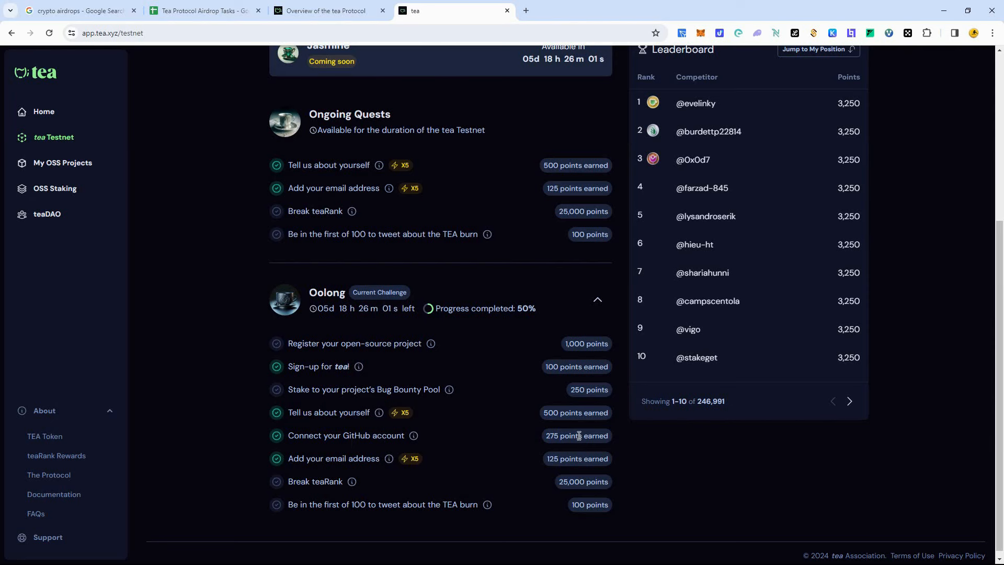
{"action": "scroll", "scroll_direction": "down", "scroll_amount": 3}
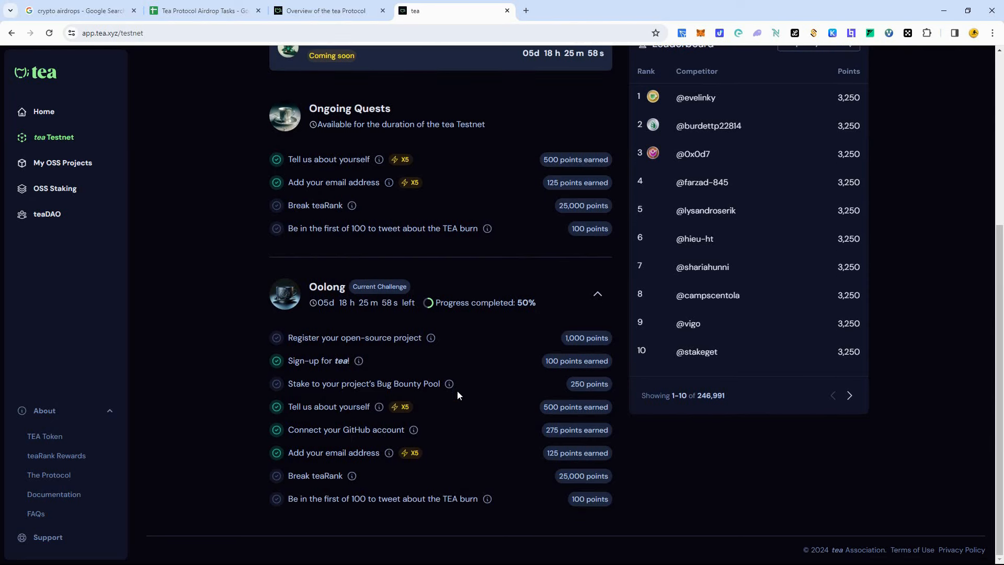
{"action": "mouse_move", "coordinate": [481, 520]}
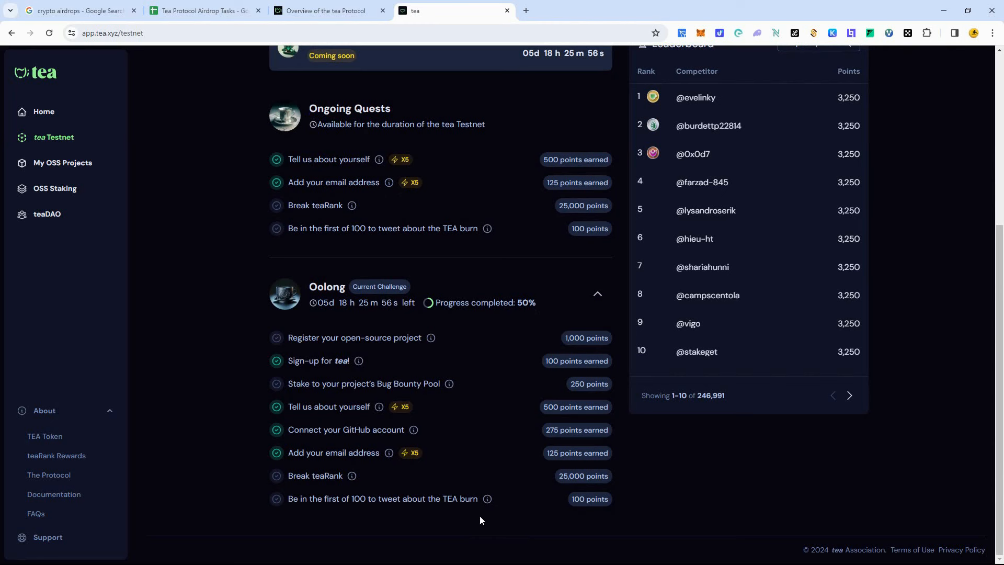
{"action": "mouse_move", "coordinate": [340, 303]}
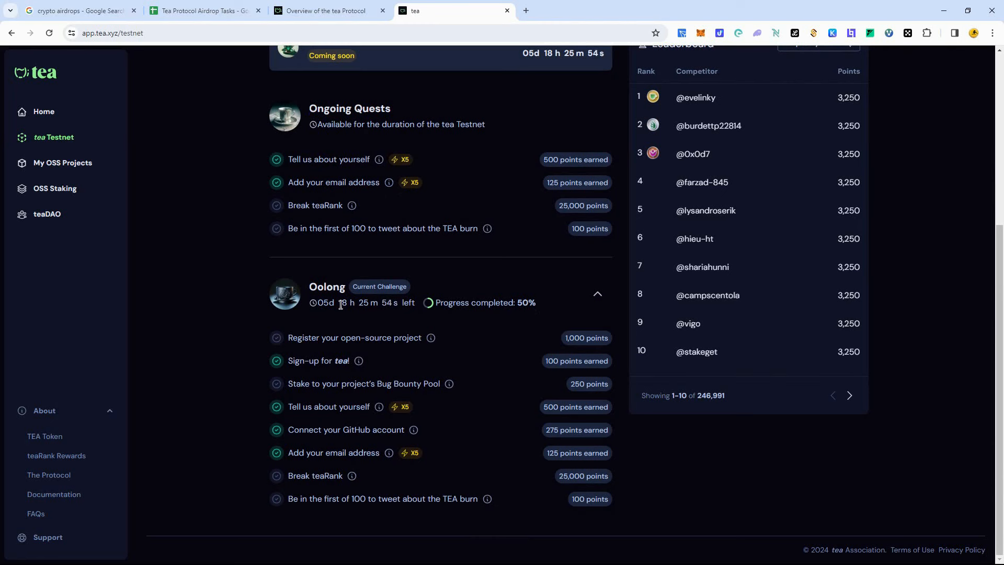
{"action": "mouse_move", "coordinate": [374, 307]}
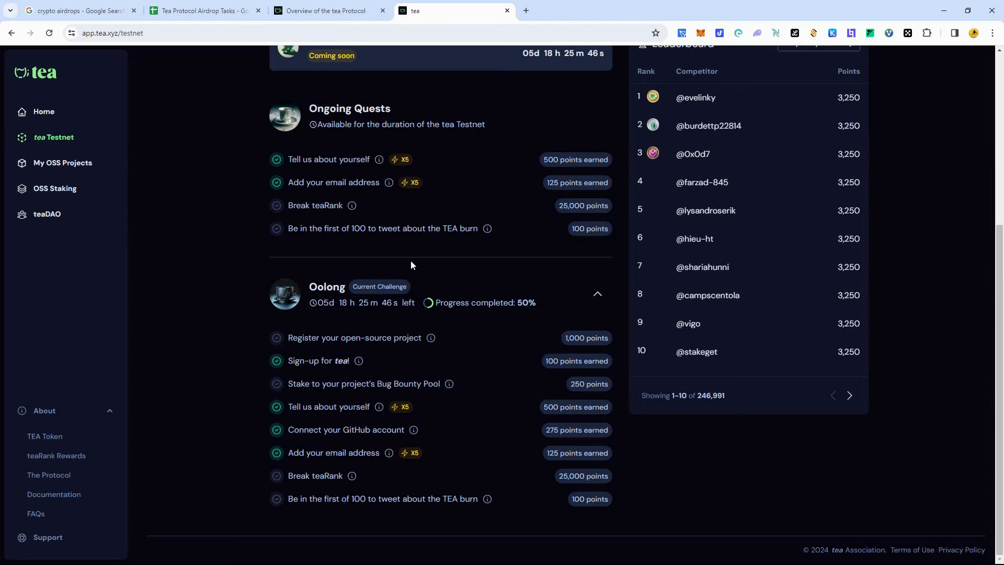
{"action": "mouse_move", "coordinate": [233, 411]}
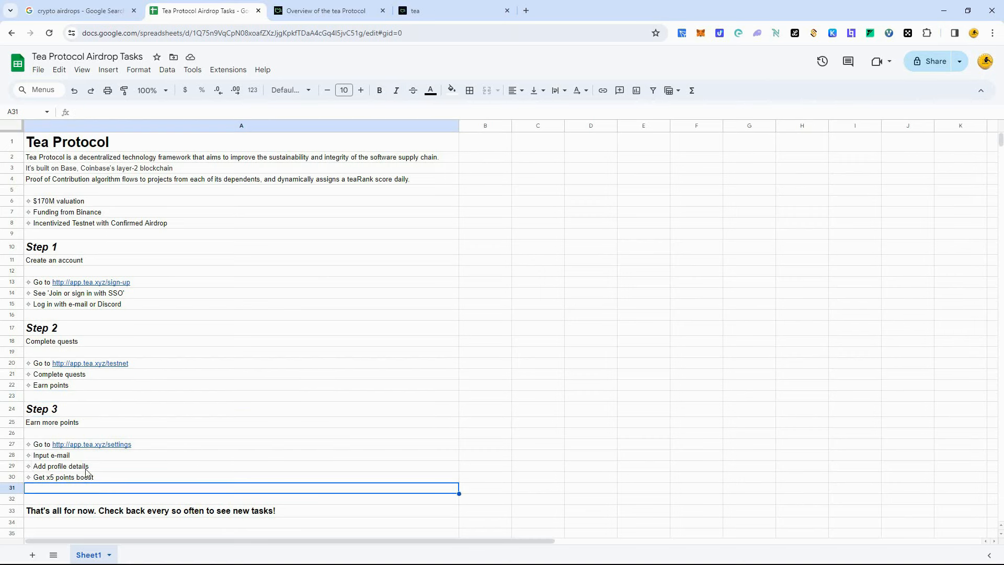
{"action": "left_click", "coordinate": [448, 10]}
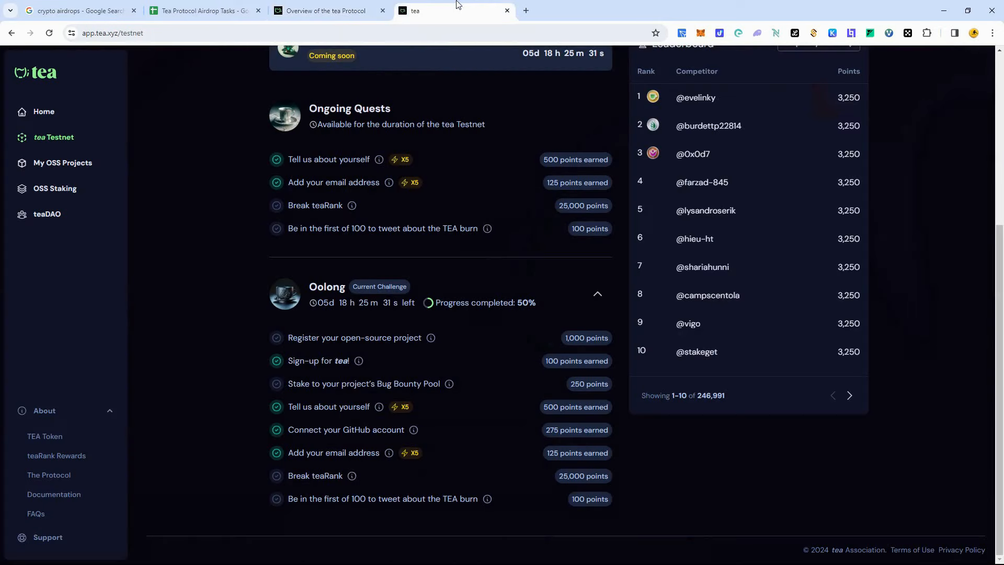
{"action": "mouse_move", "coordinate": [107, 229]}
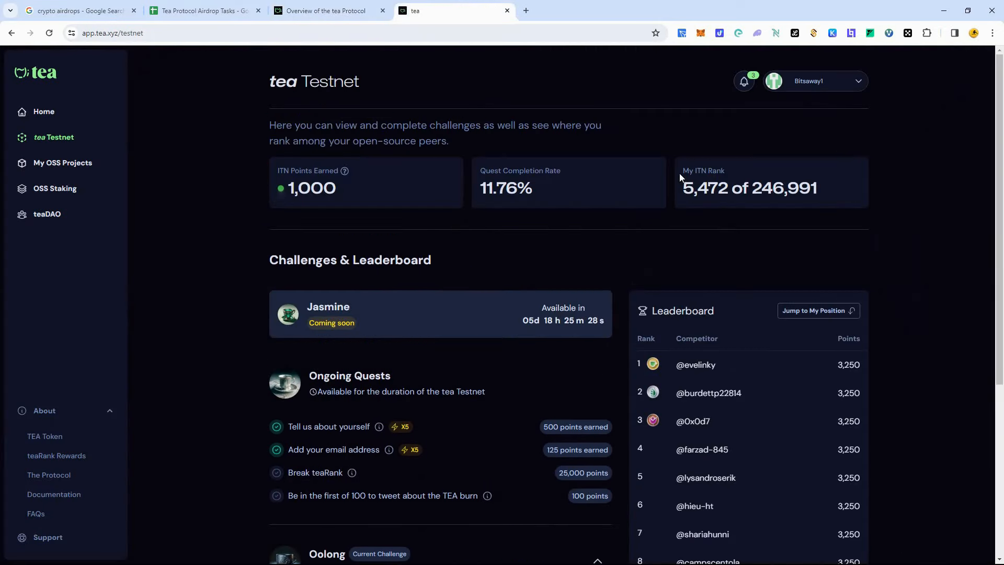
Check account settings for the linked GitHub account, then return to the 10,000 TEA dashboard
{"action": "left_click", "coordinate": [815, 80]}
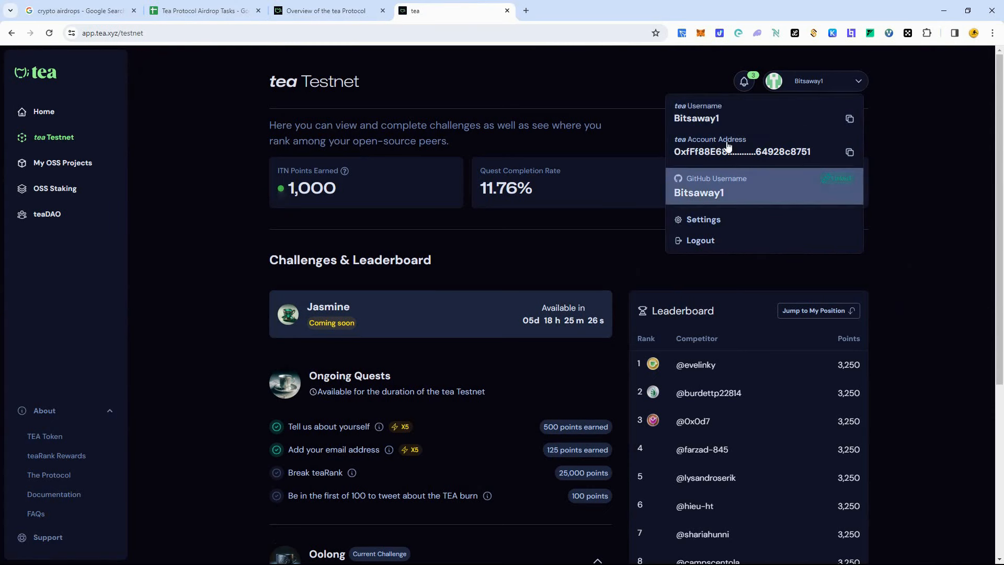
{"action": "left_click", "coordinate": [703, 220]}
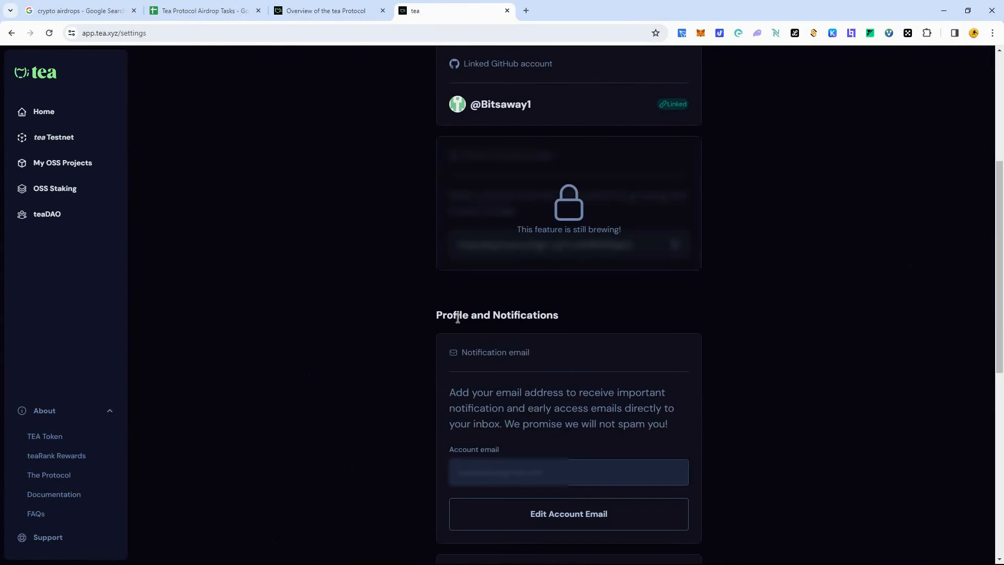
{"action": "mouse_move", "coordinate": [475, 499]}
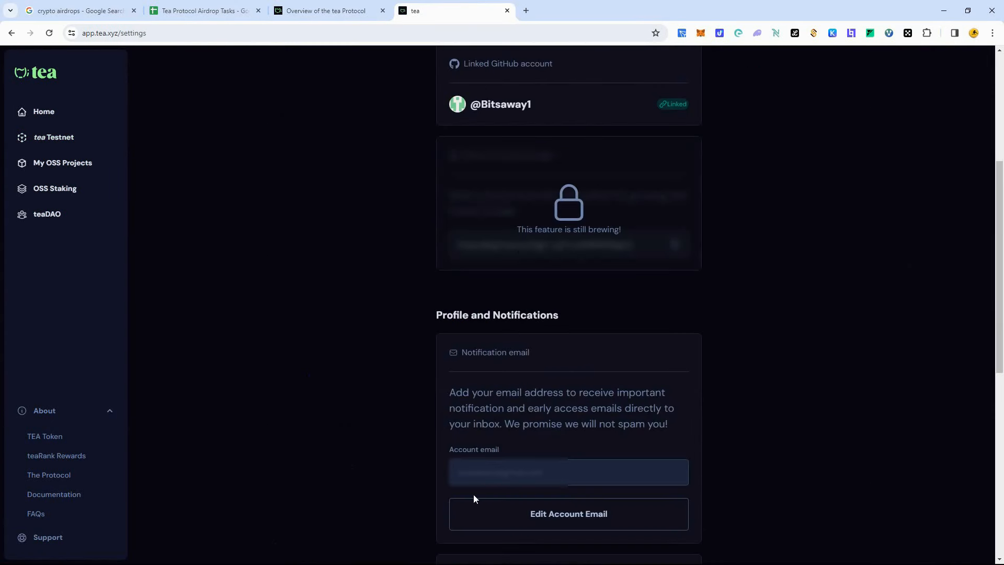
{"action": "mouse_move", "coordinate": [581, 452]}
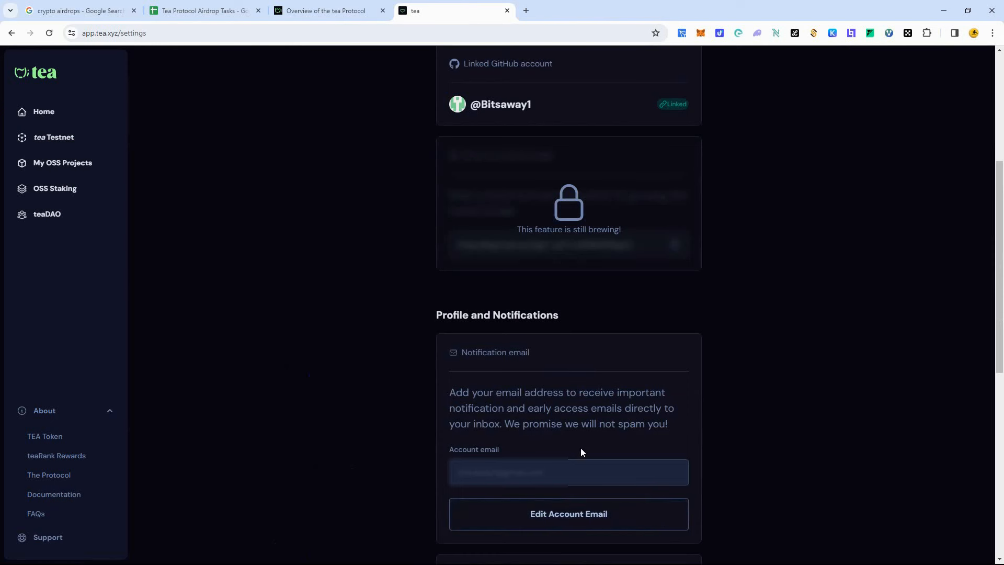
{"action": "left_click", "coordinate": [819, 82]}
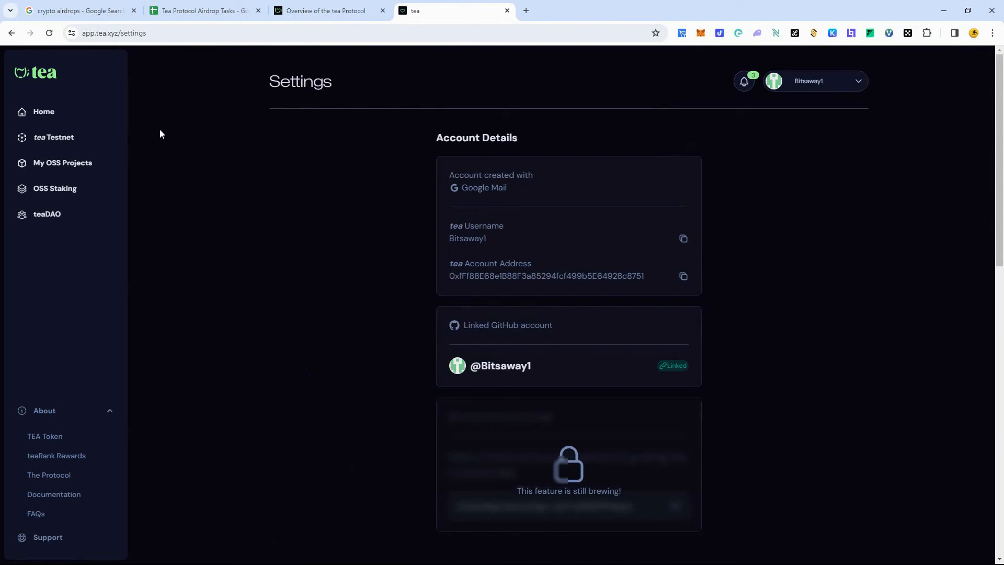
{"action": "mouse_move", "coordinate": [54, 188]}
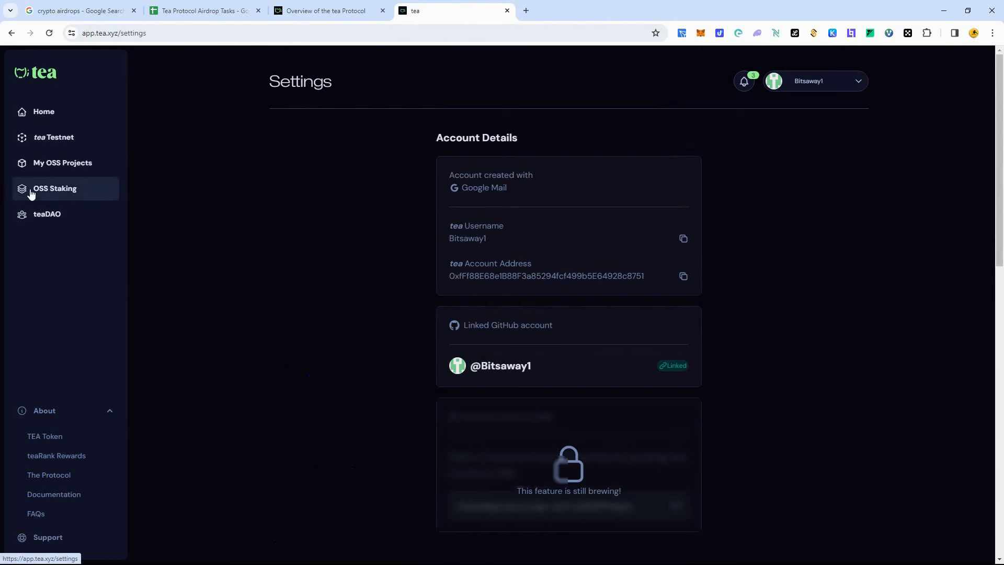
{"action": "left_click", "coordinate": [62, 163]}
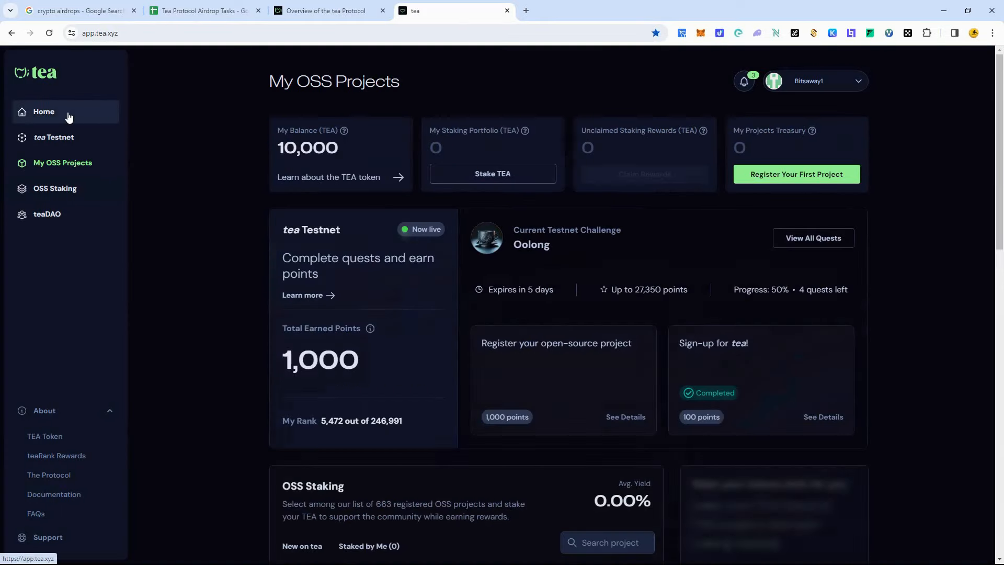
Scroll the tea Home page showing the 10,000 TEA balance and rank 5,474
{"action": "scroll", "scroll_direction": "down", "scroll_amount": 3}
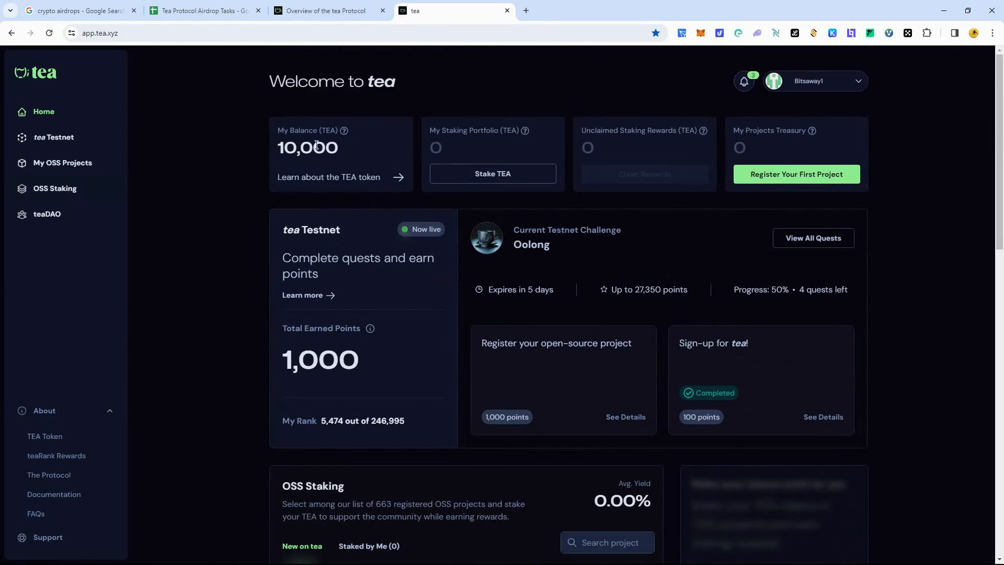
{"action": "mouse_move", "coordinate": [577, 245]}
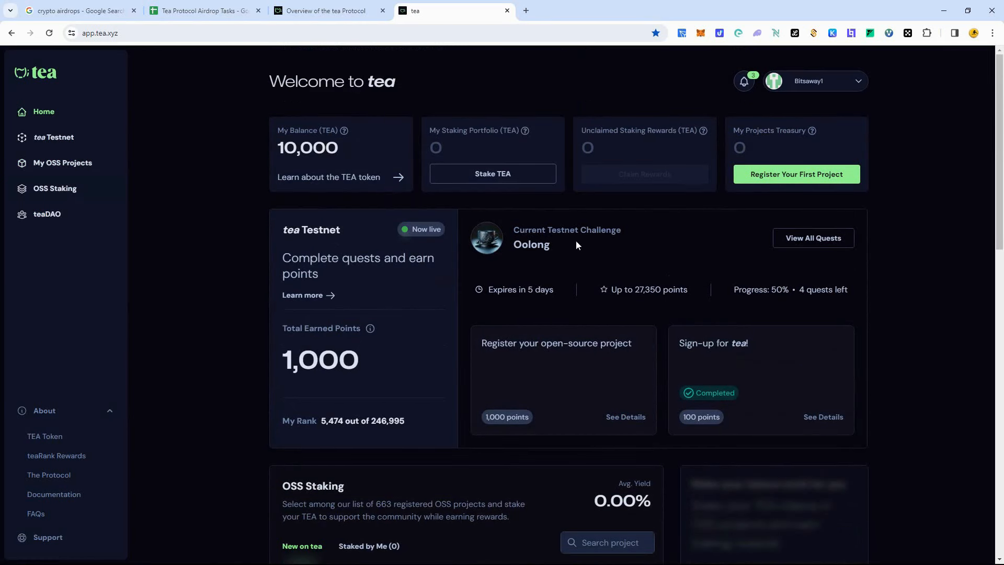
{"action": "mouse_move", "coordinate": [743, 265]}
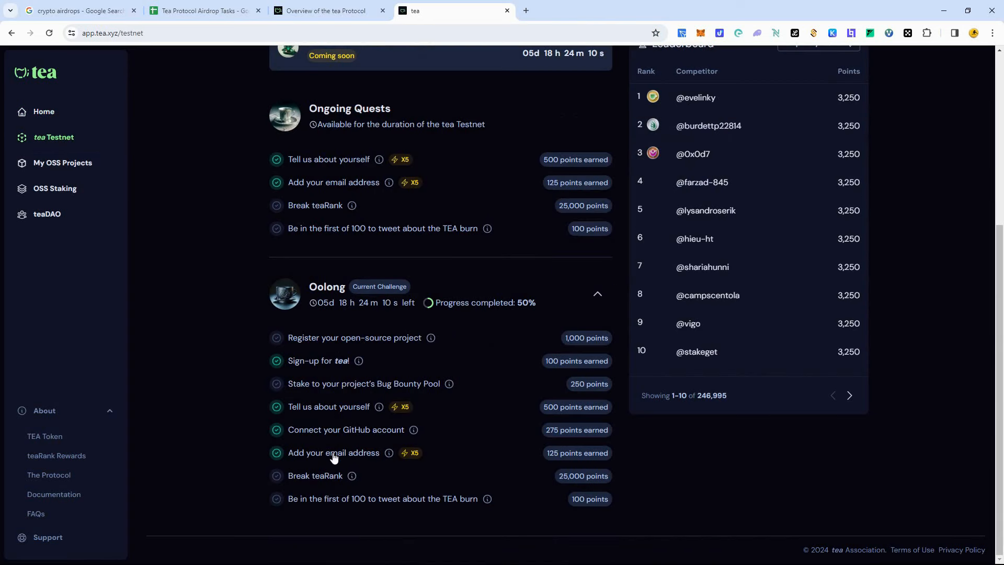
{"action": "mouse_move", "coordinate": [305, 370]}
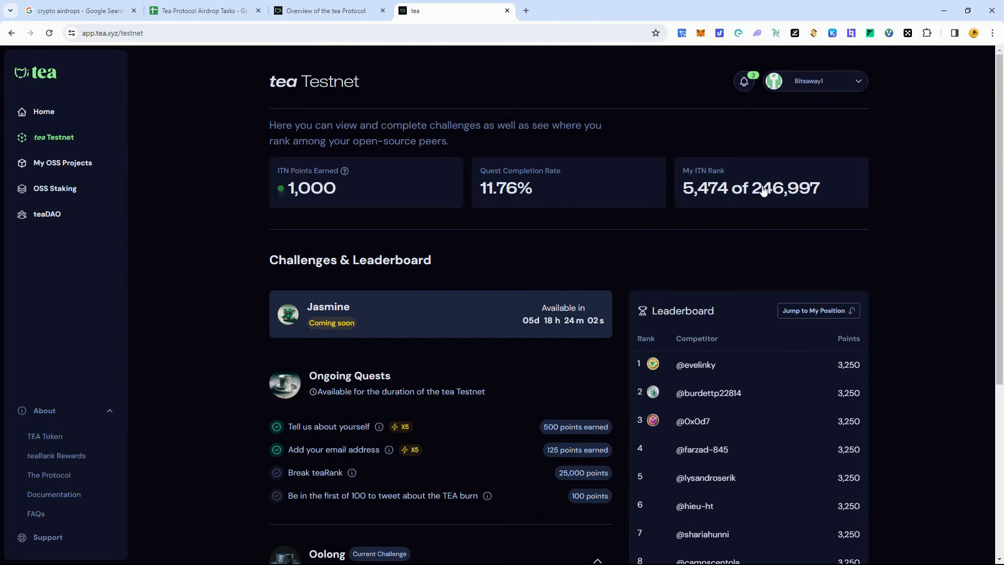
{"action": "scroll", "scroll_direction": "down", "scroll_amount": 3}
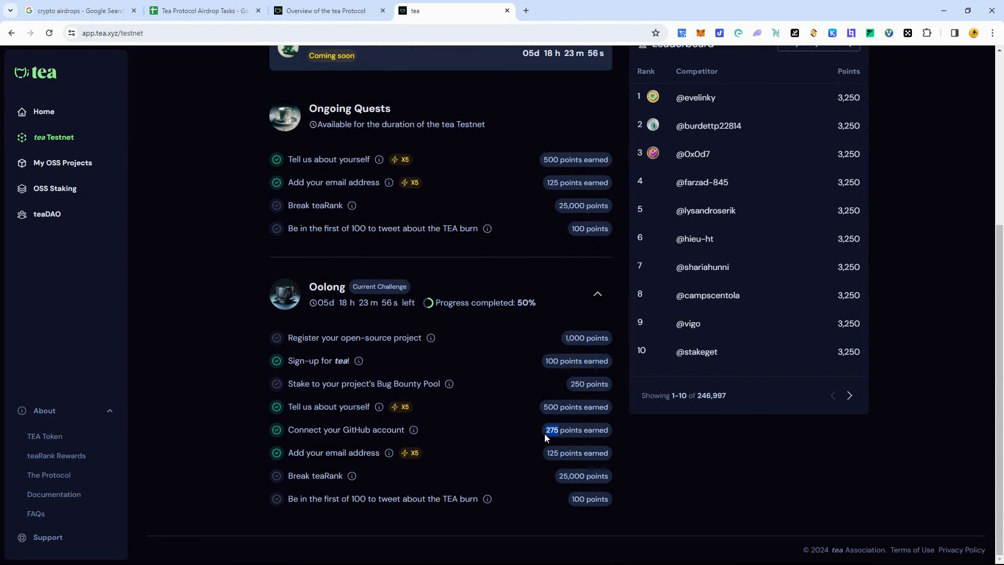
{"action": "mouse_move", "coordinate": [412, 391]}
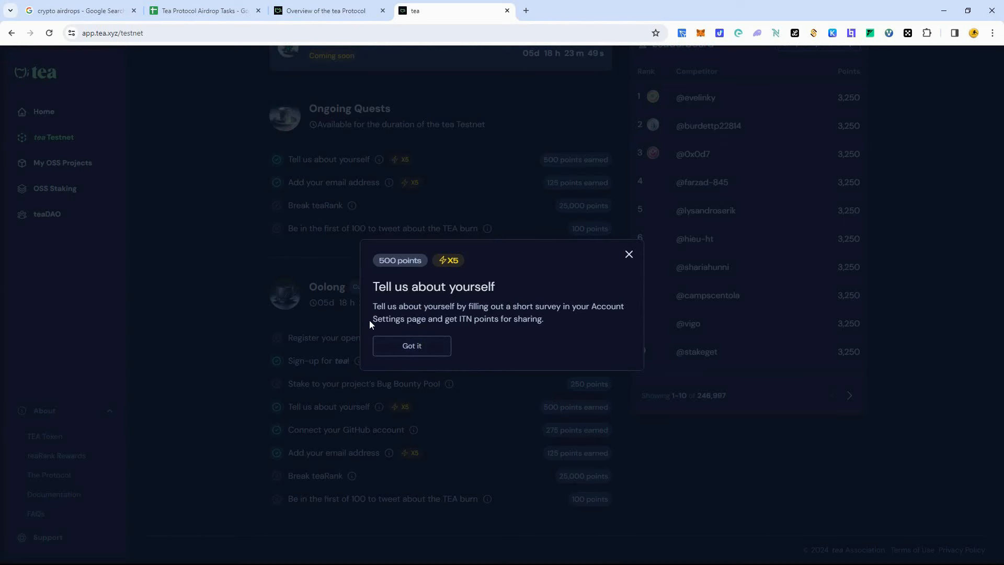
{"action": "mouse_move", "coordinate": [569, 307]}
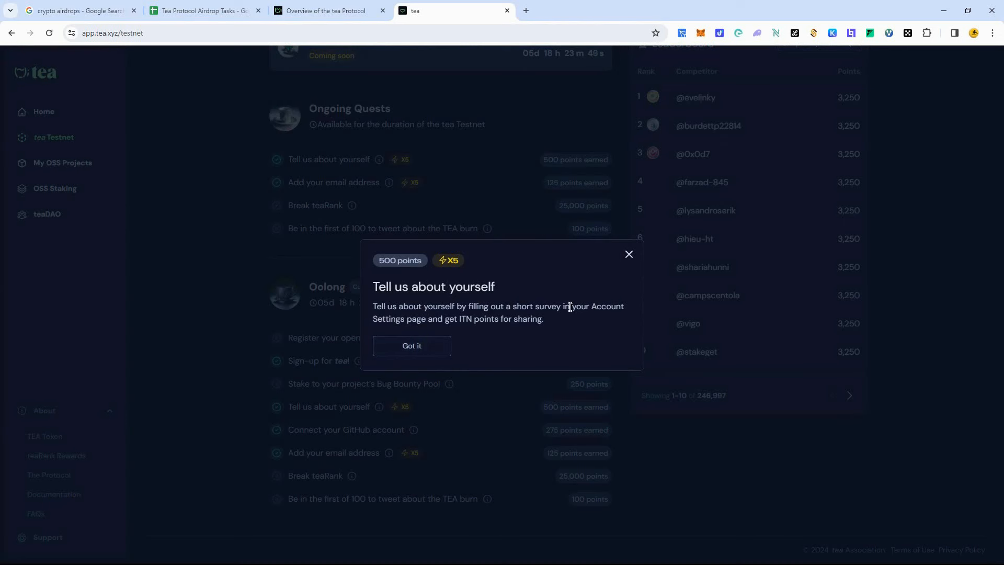
{"action": "mouse_move", "coordinate": [499, 320]}
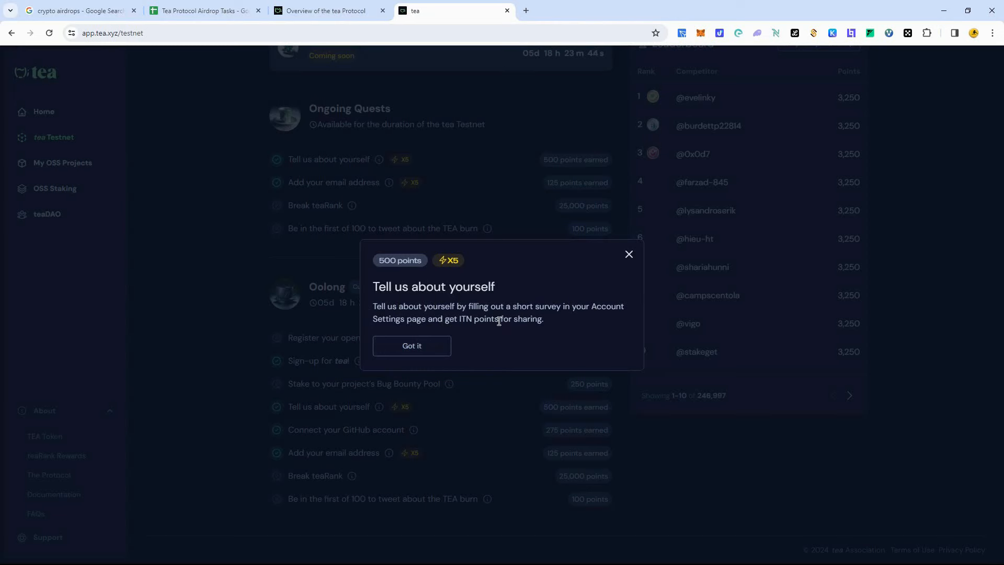
{"action": "left_click", "coordinate": [411, 346]}
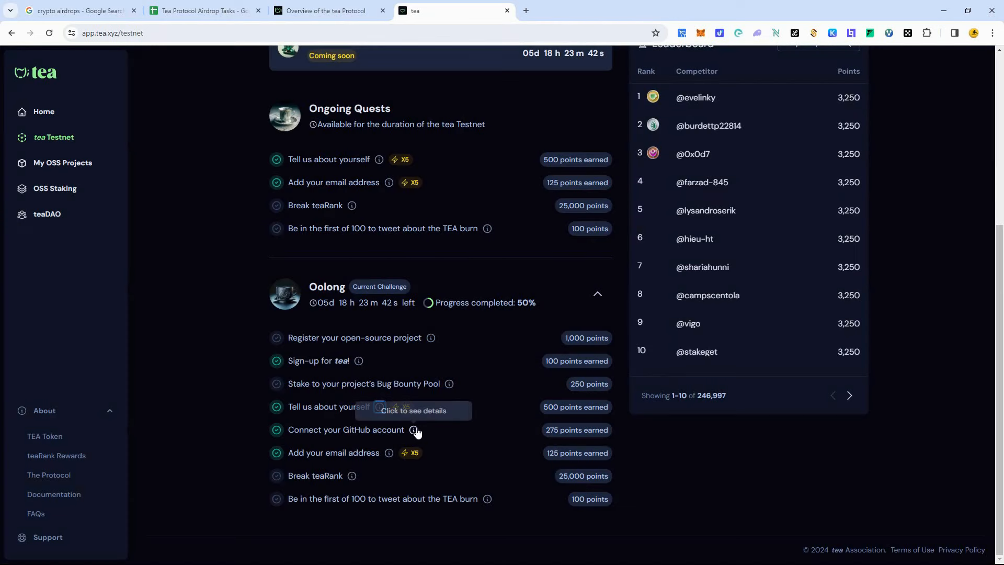
{"action": "left_click", "coordinate": [415, 430]}
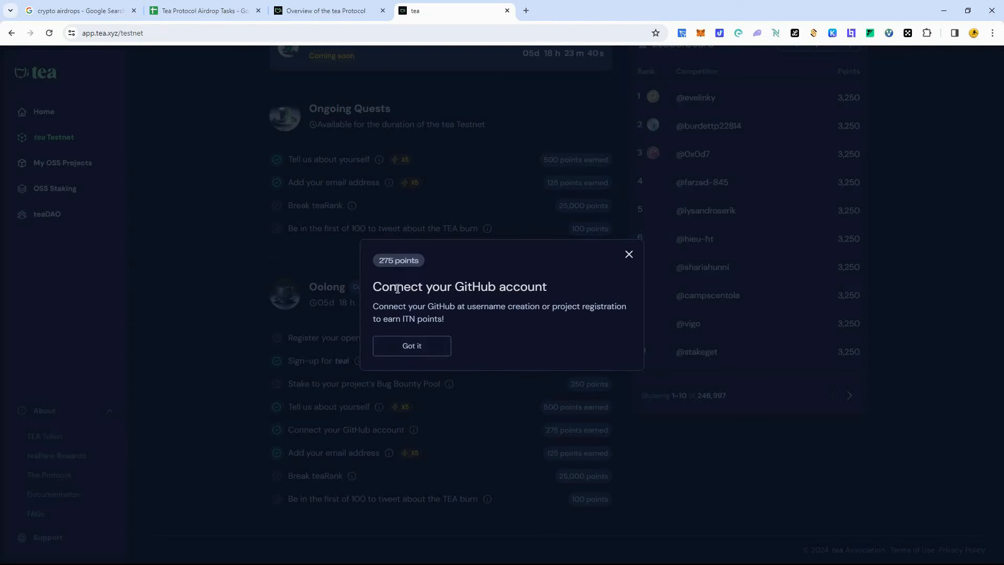
{"action": "left_click", "coordinate": [411, 346]}
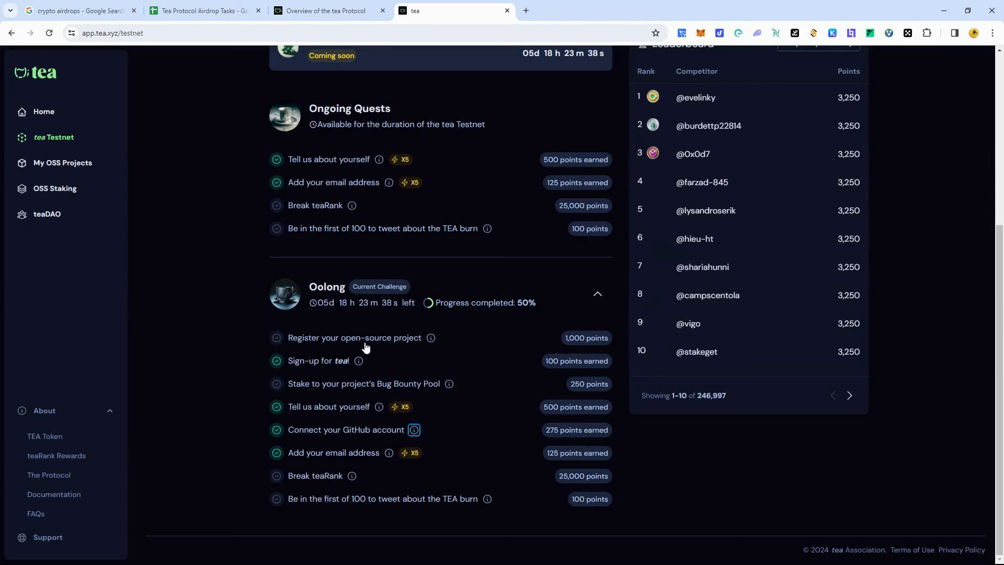
{"action": "mouse_move", "coordinate": [206, 300]}
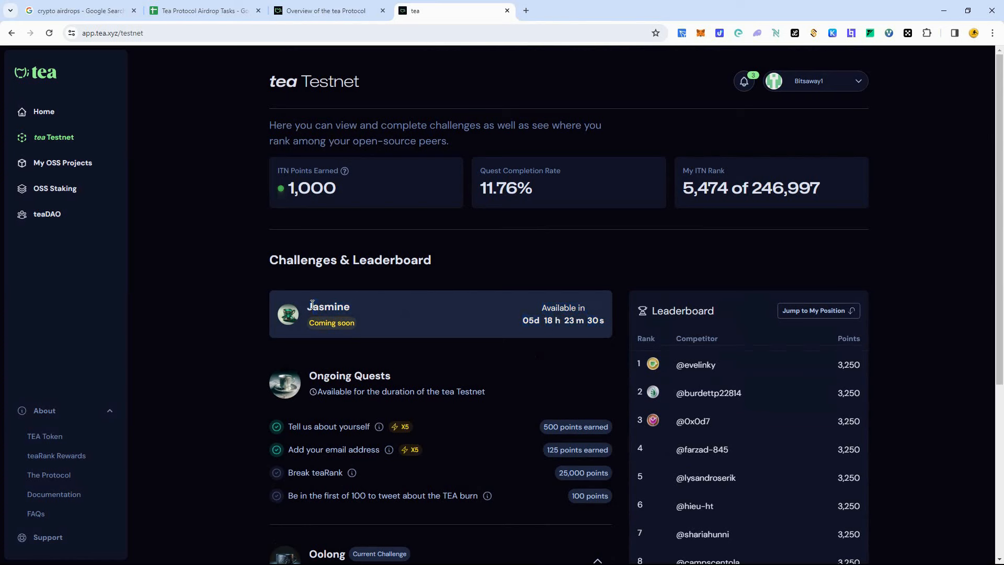
{"action": "scroll", "scroll_direction": "down", "scroll_amount": 3}
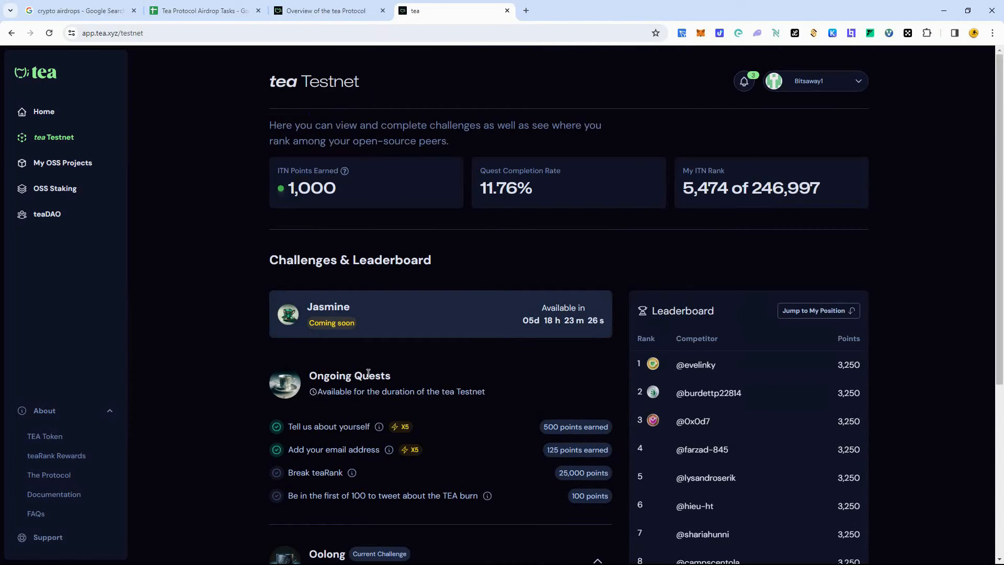
{"action": "mouse_move", "coordinate": [422, 63]}
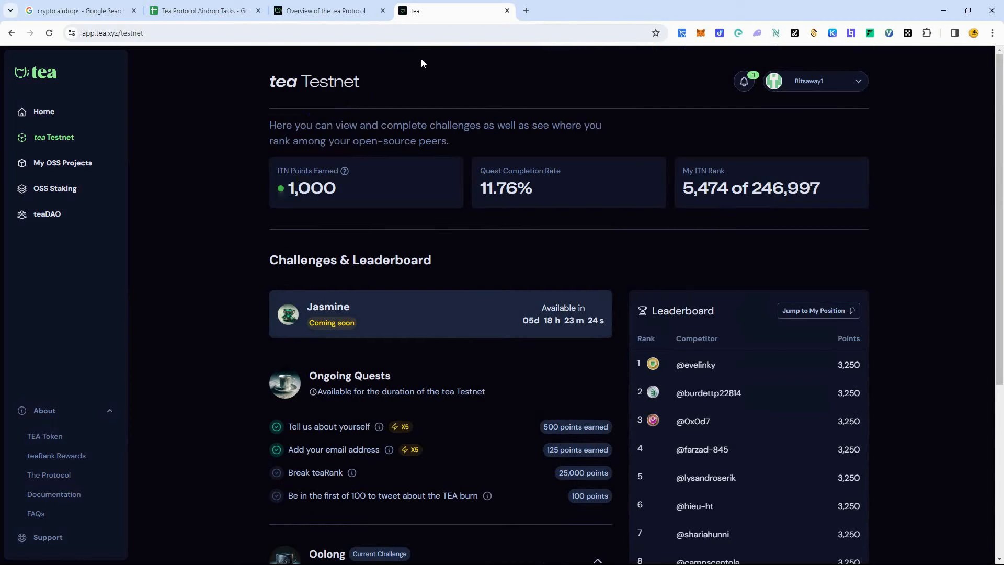
{"action": "mouse_move", "coordinate": [423, 74]}
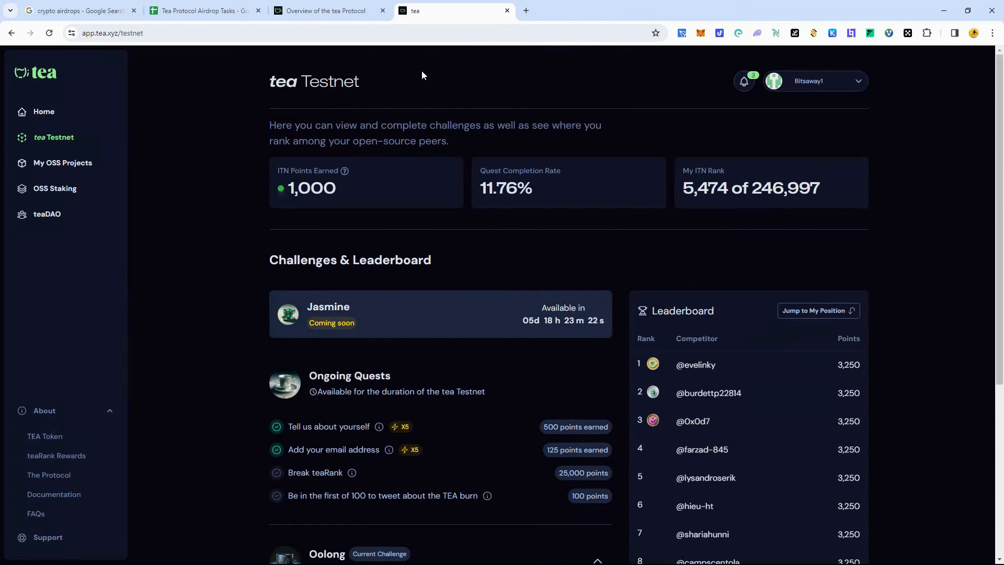
{"action": "mouse_move", "coordinate": [154, 25]}
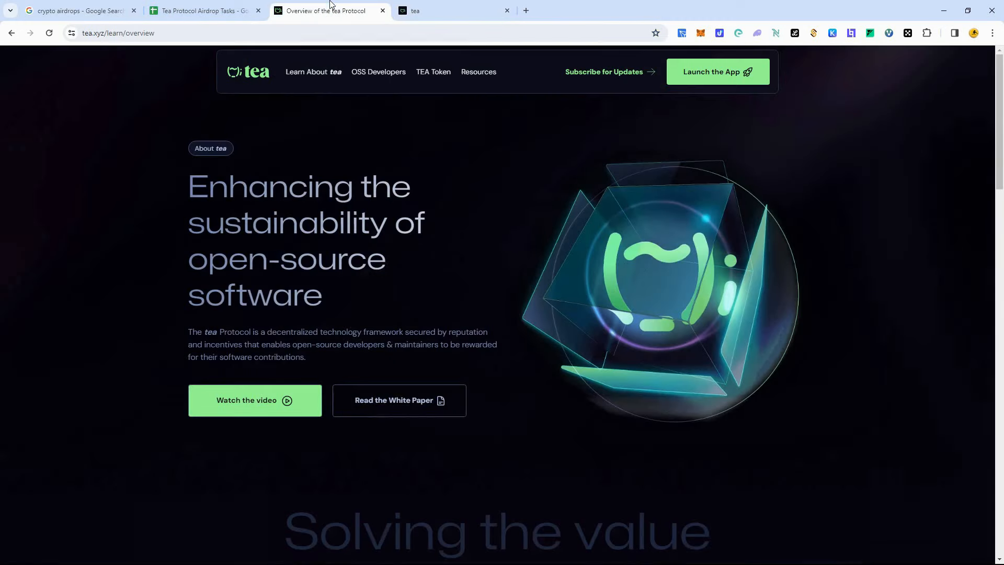
{"action": "mouse_move", "coordinate": [350, 95]}
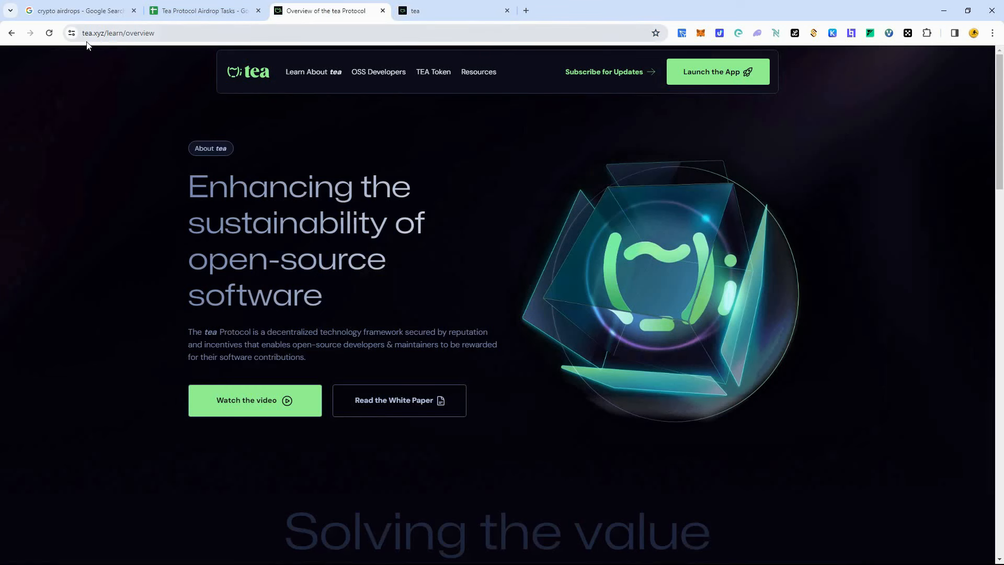
Scroll through the tea Protocol overview's mission, vision and footer sections
{"action": "scroll", "scroll_direction": "down", "scroll_amount": 3}
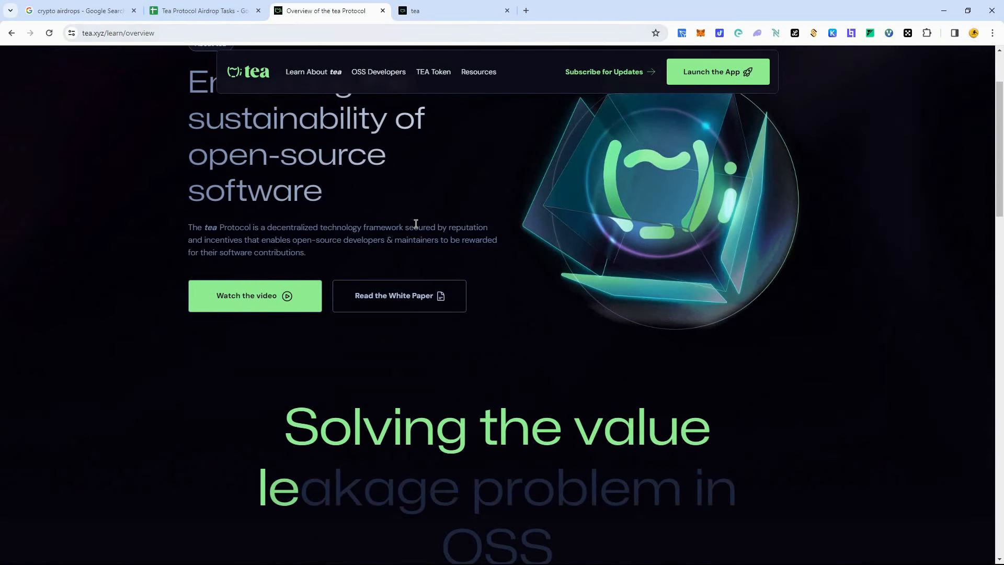
{"action": "scroll", "scroll_direction": "down", "scroll_amount": 3}
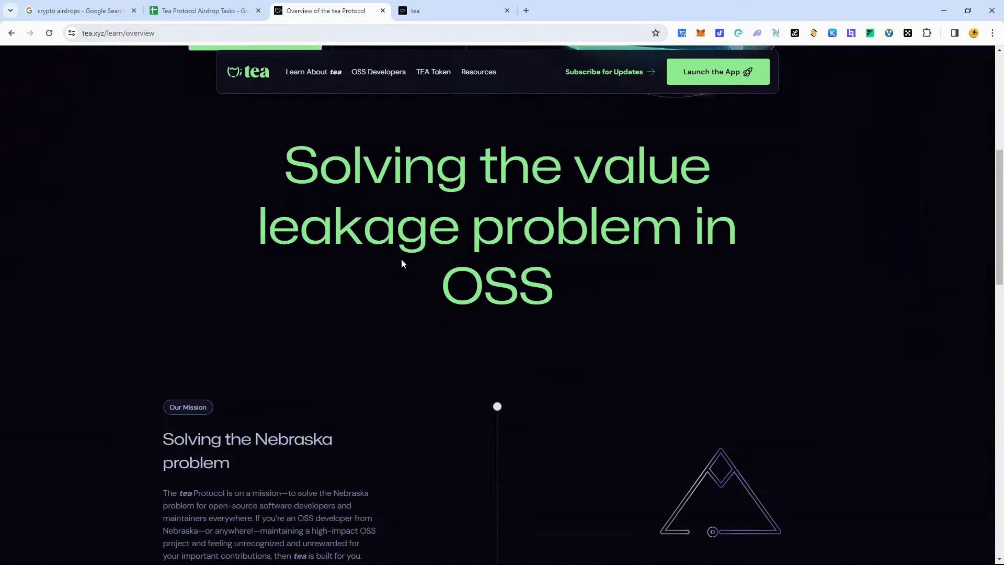
{"action": "scroll", "scroll_direction": "down", "scroll_amount": 3}
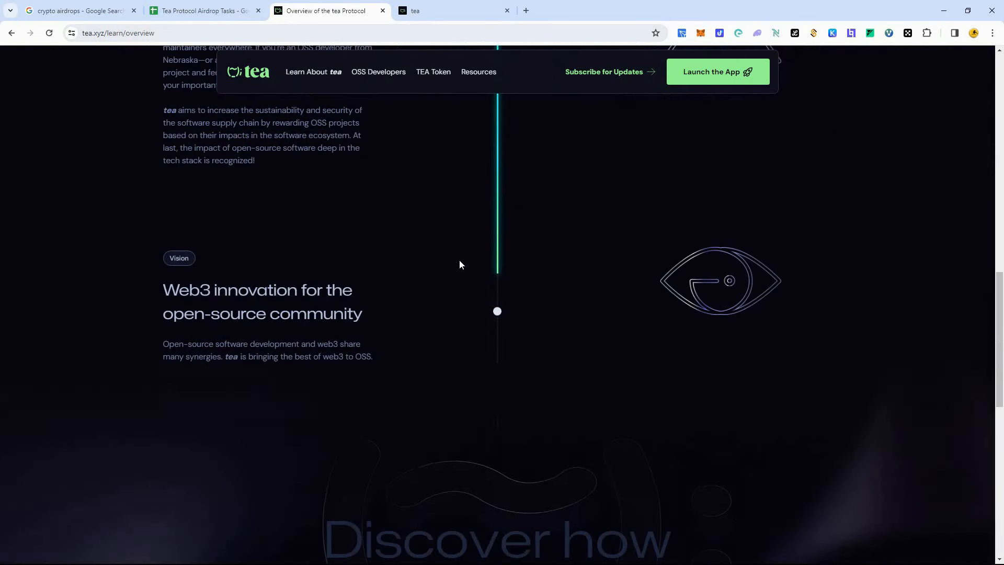
{"action": "scroll", "scroll_direction": "down", "scroll_amount": 3}
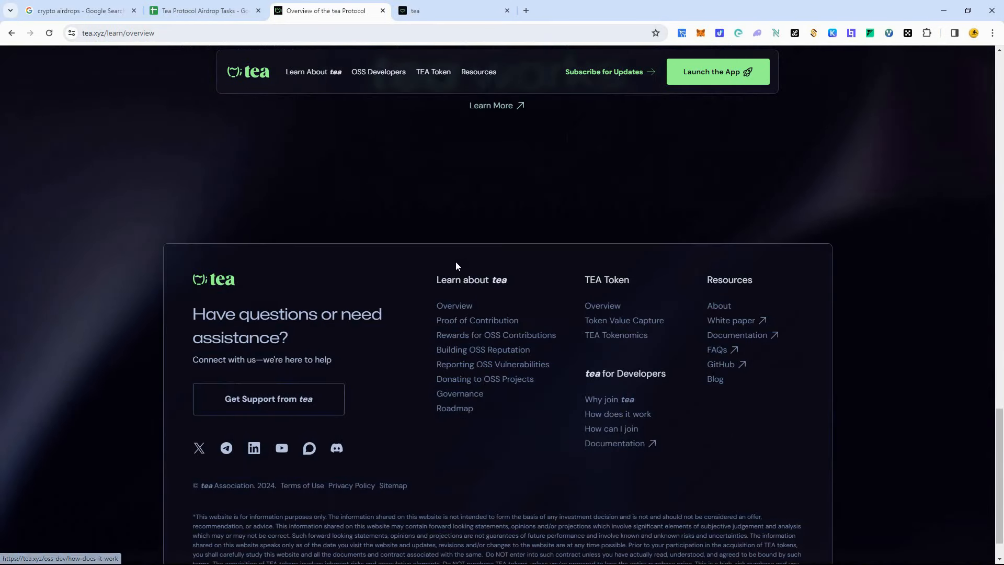
{"action": "scroll", "scroll_direction": "down", "scroll_amount": 3}
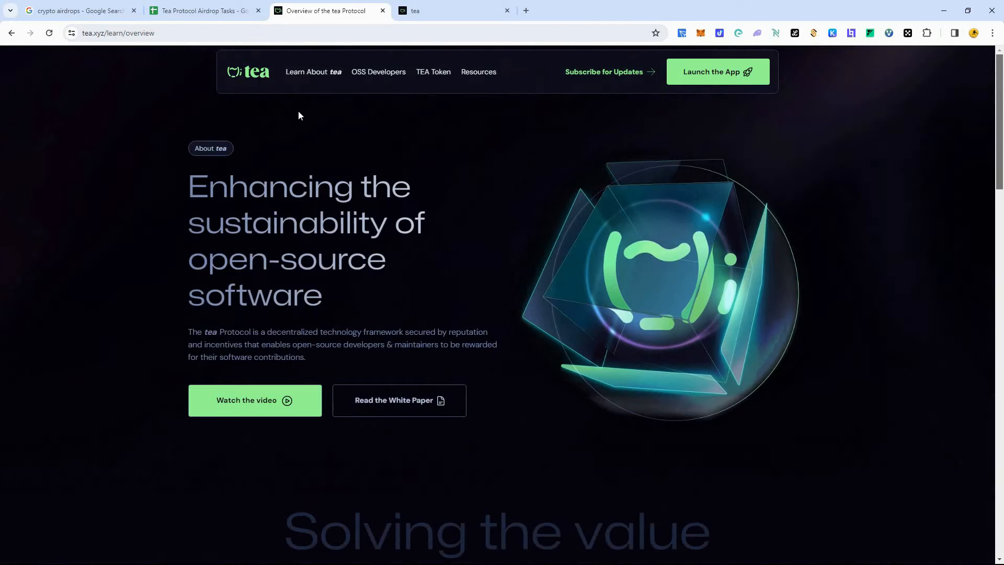
{"action": "mouse_move", "coordinate": [301, 115]}
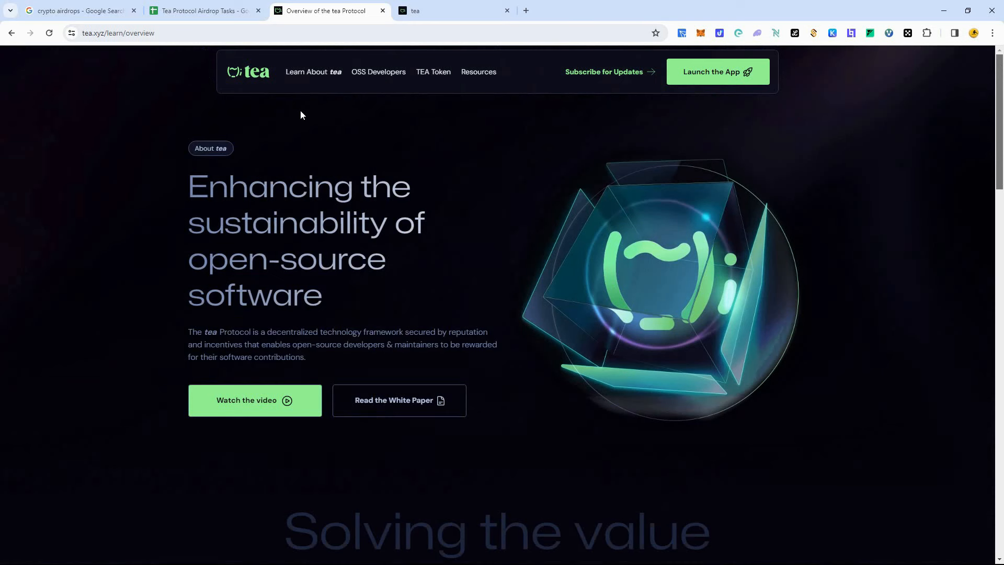
{"action": "mouse_move", "coordinate": [436, 125]}
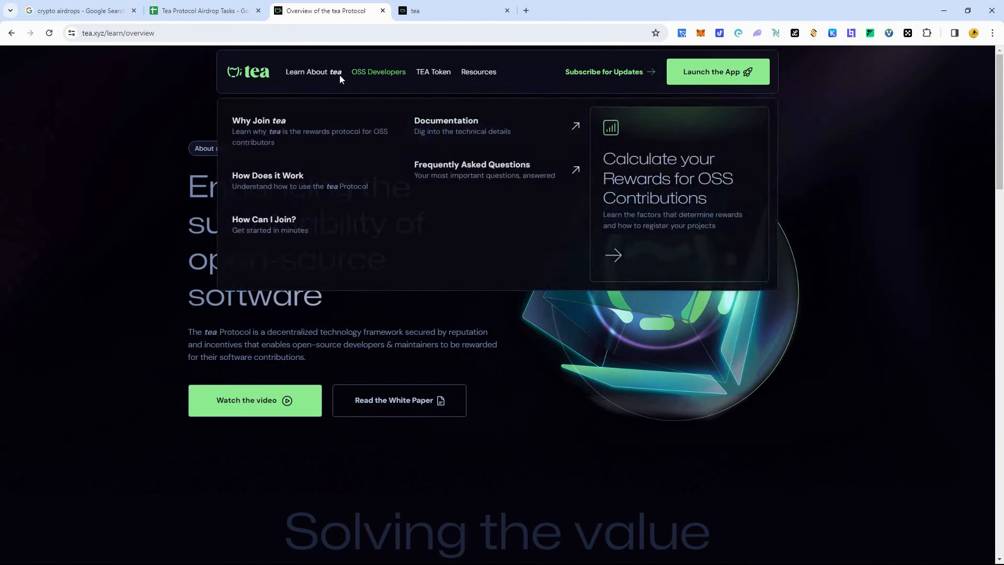
{"action": "mouse_move", "coordinate": [303, 160]}
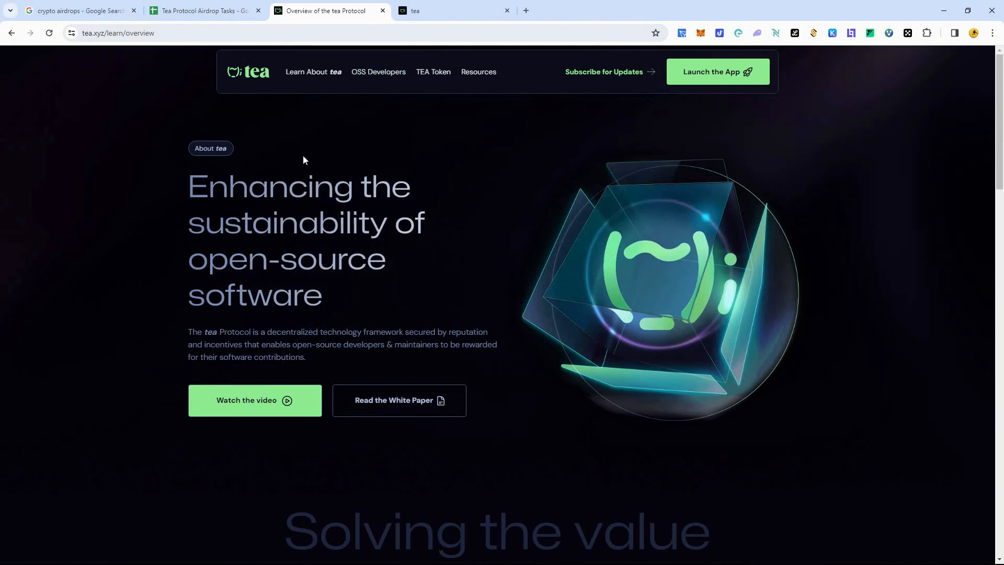
{"action": "mouse_move", "coordinate": [317, 146]}
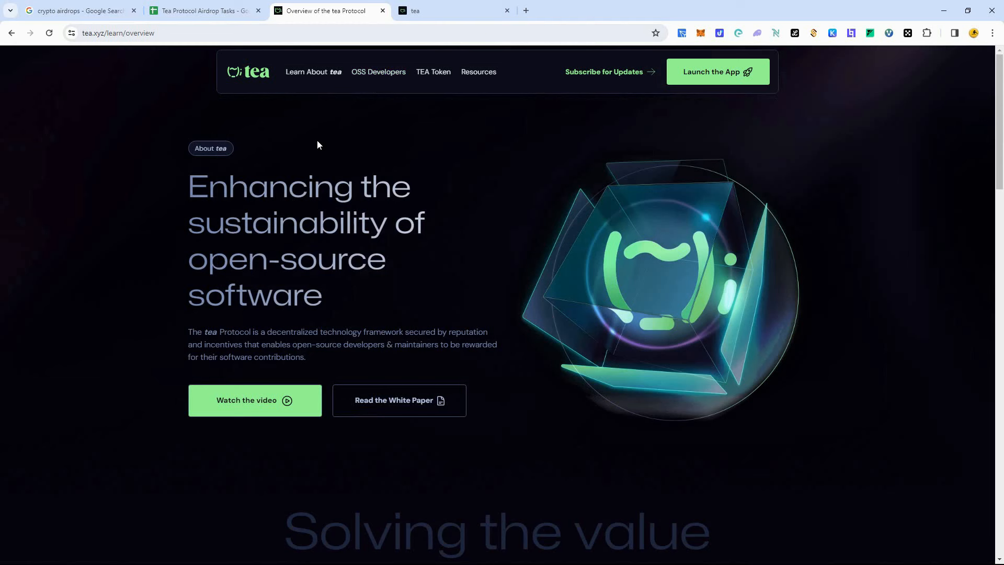
{"action": "mouse_move", "coordinate": [230, 122]}
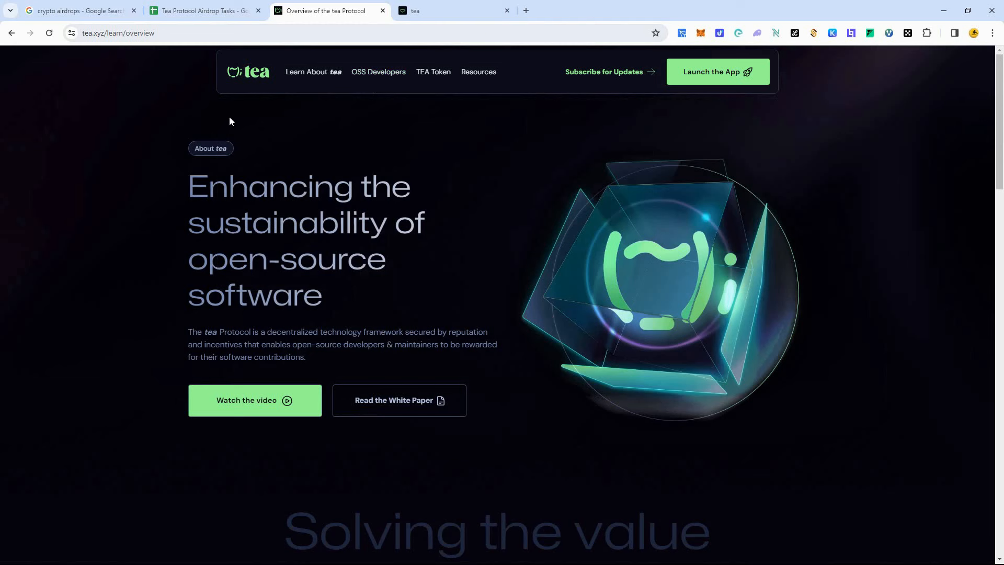
{"action": "mouse_move", "coordinate": [153, 76]}
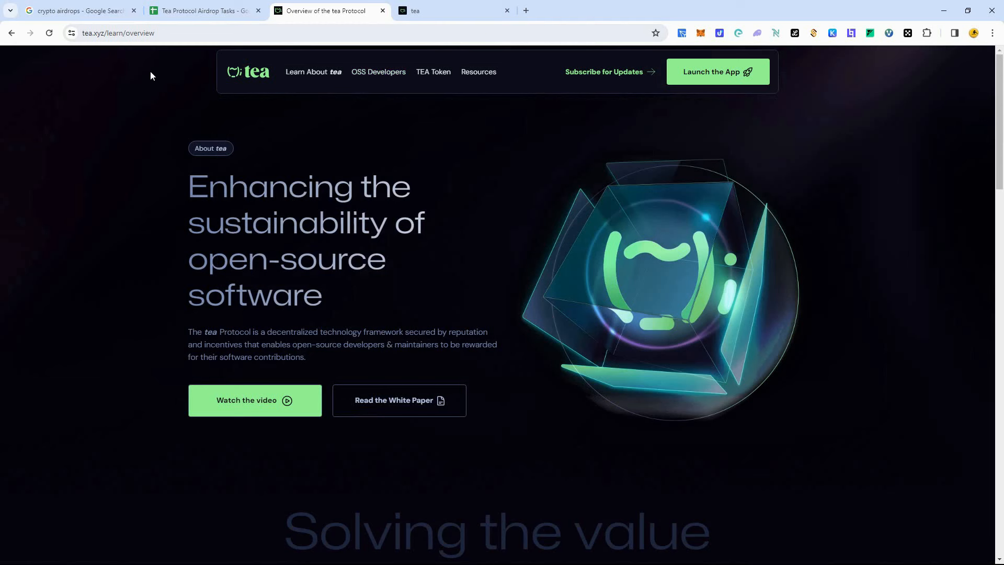
Bring the Tea Protocol Airdrop Tasks sheet forward, then move between other browser tabs
{"action": "left_click", "coordinate": [205, 11]}
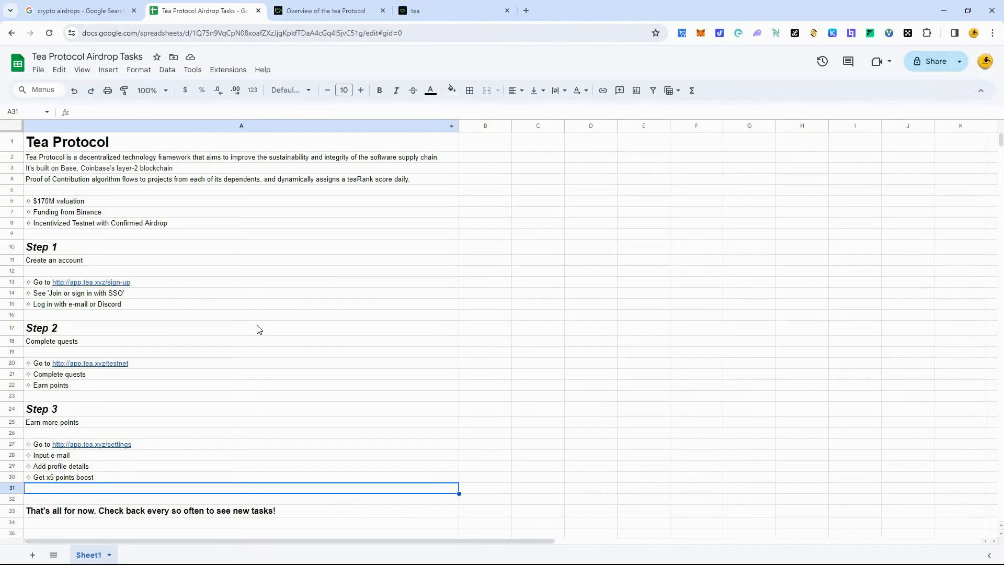
{"action": "left_click", "coordinate": [330, 10]}
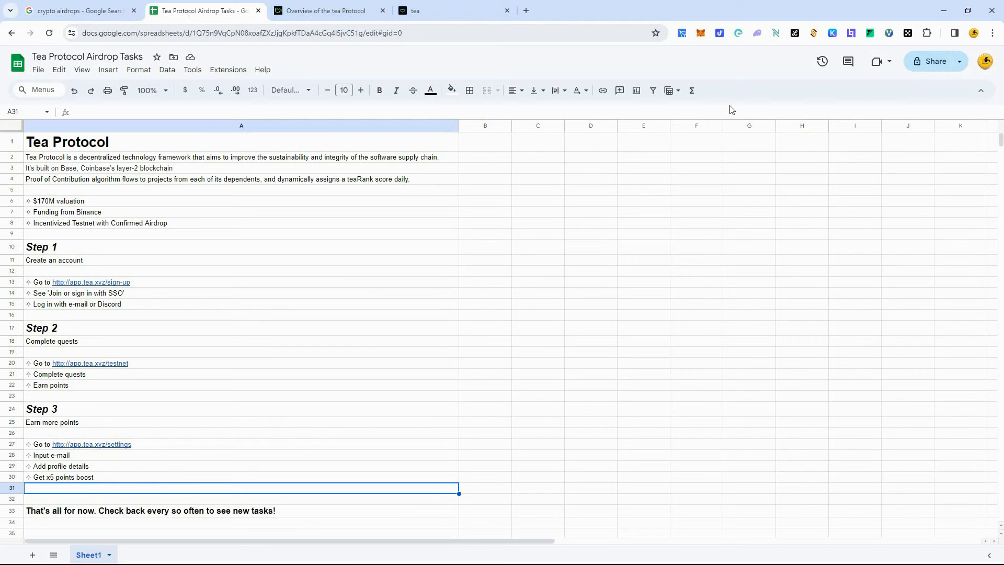
{"action": "mouse_move", "coordinate": [228, 110]}
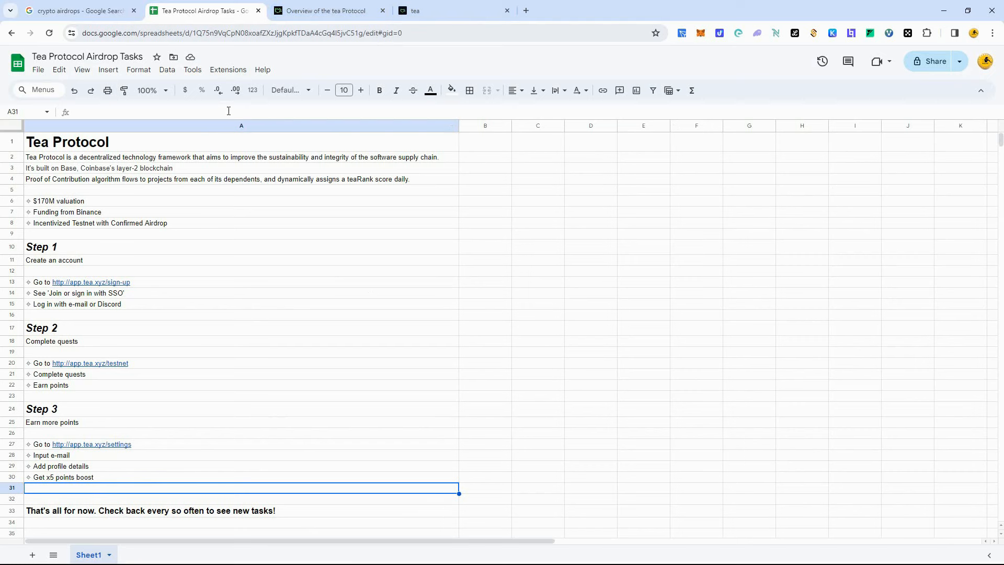
{"action": "mouse_move", "coordinate": [238, 107]}
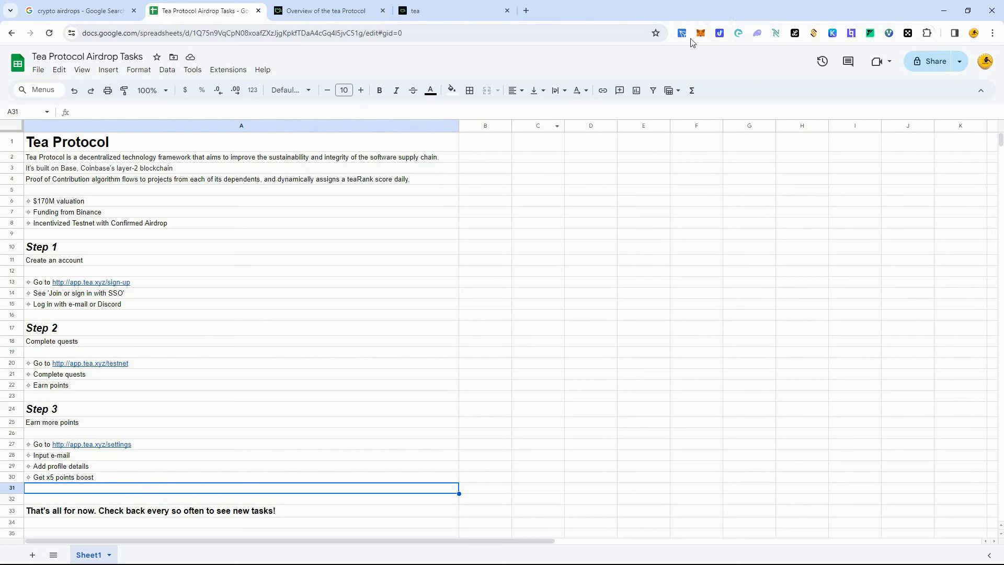
{"action": "mouse_move", "coordinate": [544, 48]}
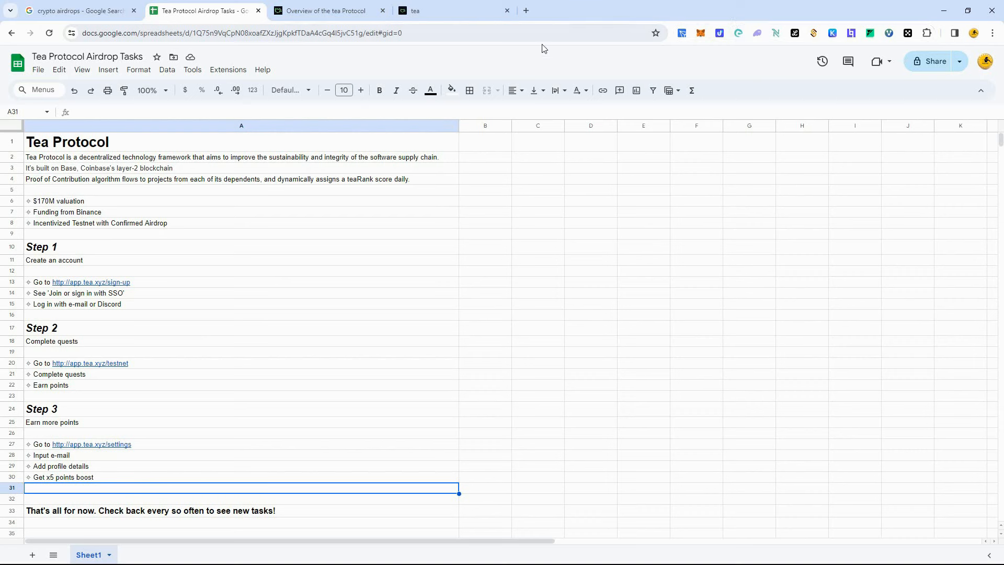
{"action": "mouse_move", "coordinate": [542, 63]}
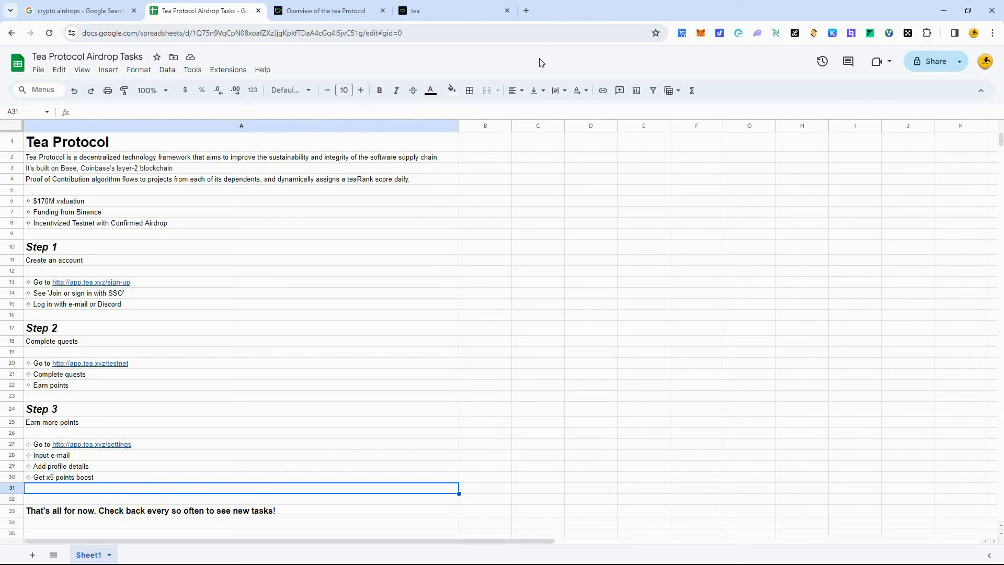
{"action": "mouse_move", "coordinate": [122, 506]}
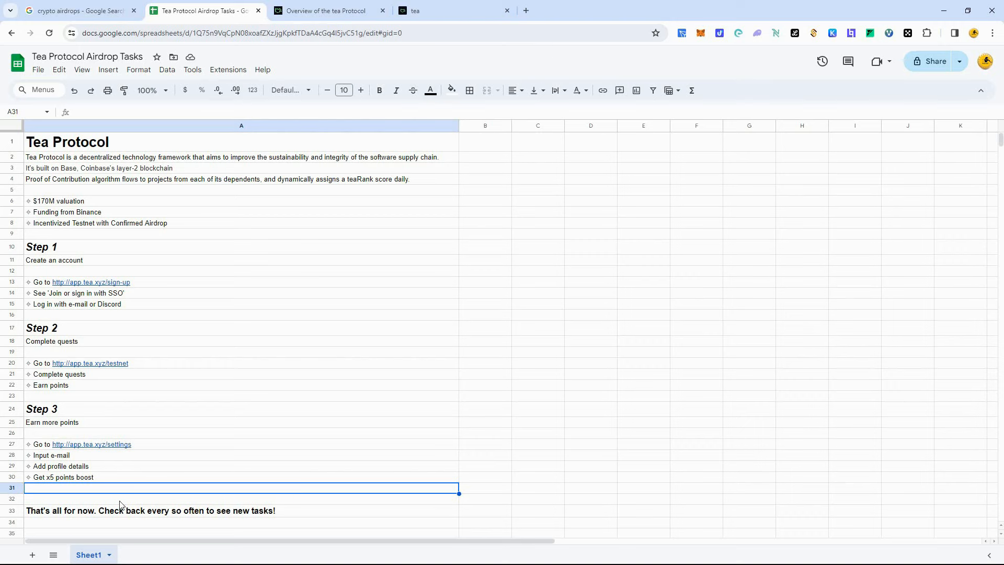
{"action": "left_click", "coordinate": [327, 11]}
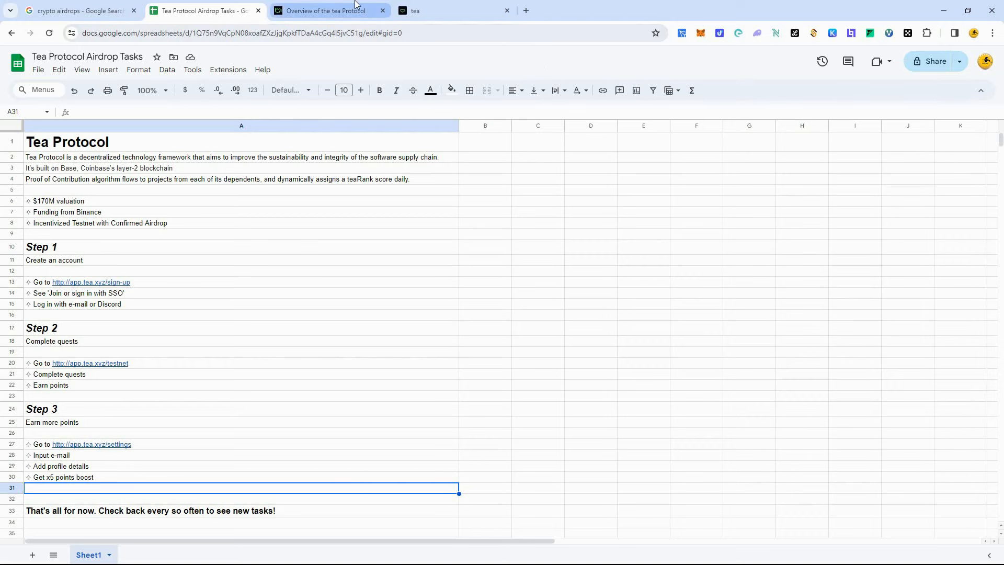
Return to the 'Overview of the tea Protocol' tab on tea.xyz
{"action": "left_click", "coordinate": [327, 10]}
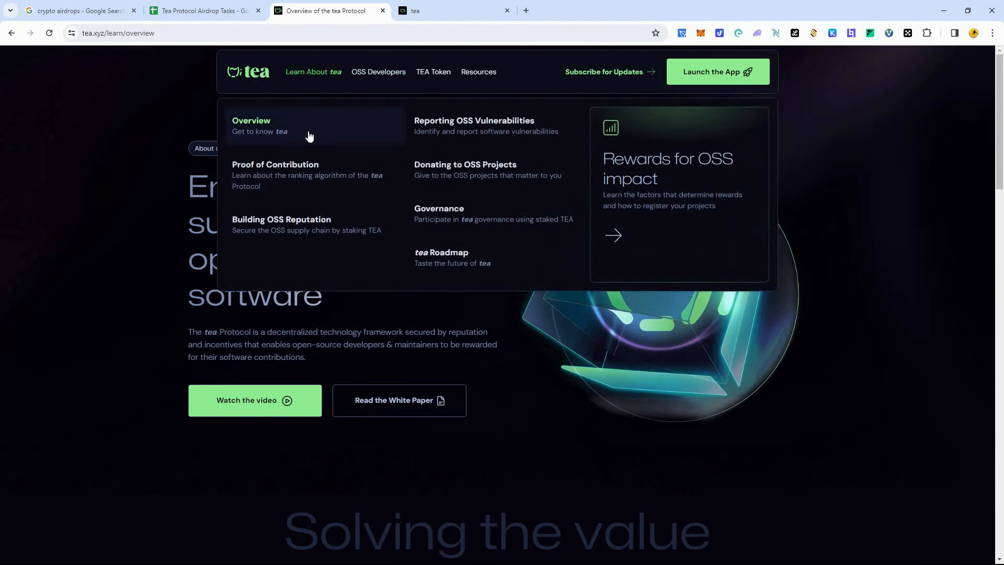
{"action": "mouse_move", "coordinate": [276, 175]}
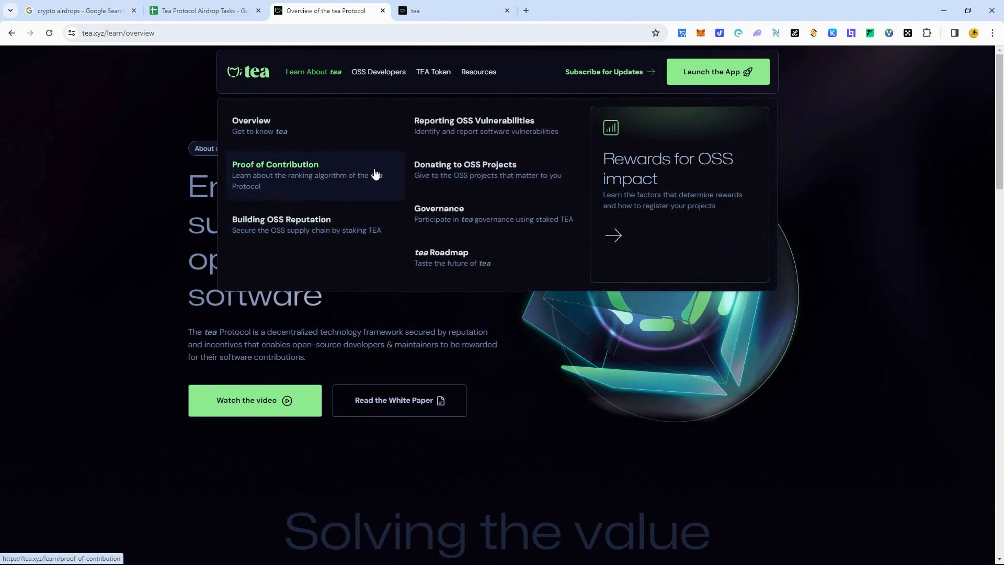
Open Proof of Contribution and review its graph and teaRank sections
{"action": "left_click", "coordinate": [275, 165]}
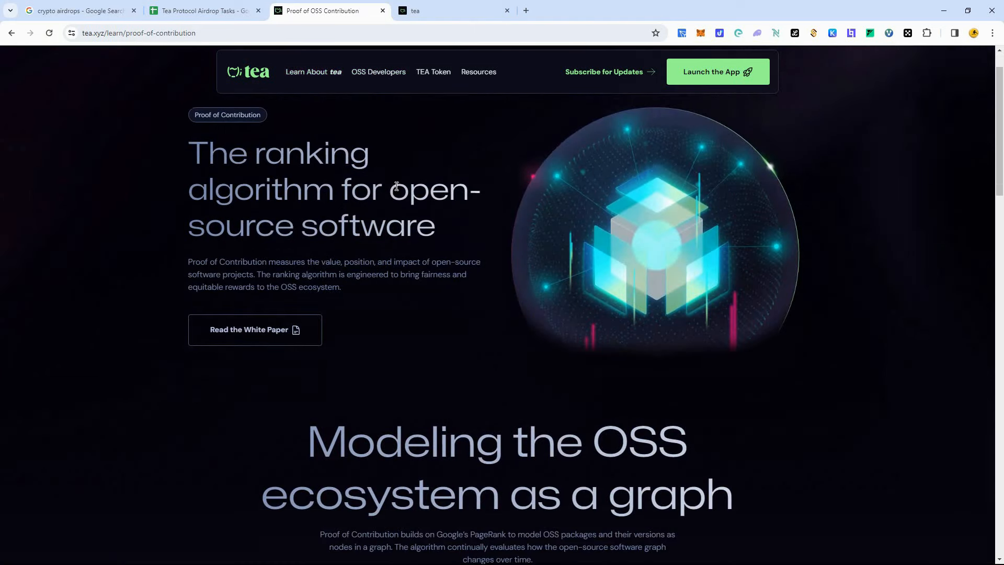
{"action": "scroll", "scroll_direction": "down", "scroll_amount": 3}
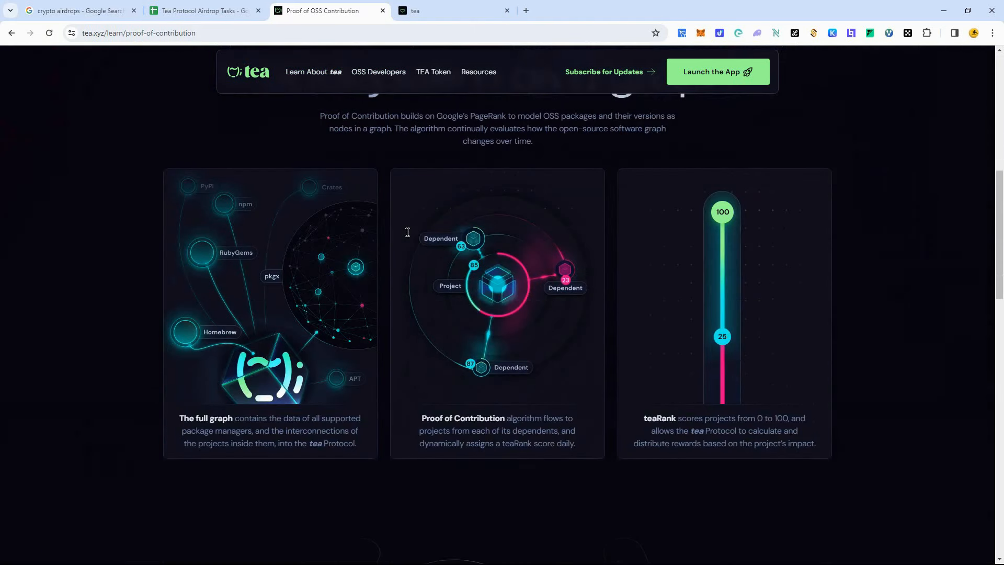
{"action": "mouse_move", "coordinate": [553, 405]}
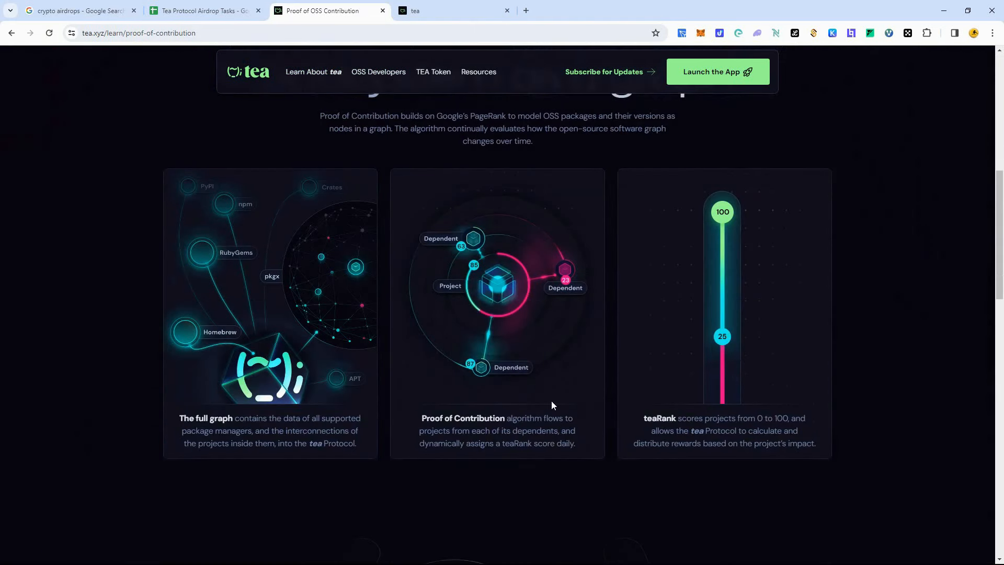
{"action": "mouse_move", "coordinate": [514, 424]}
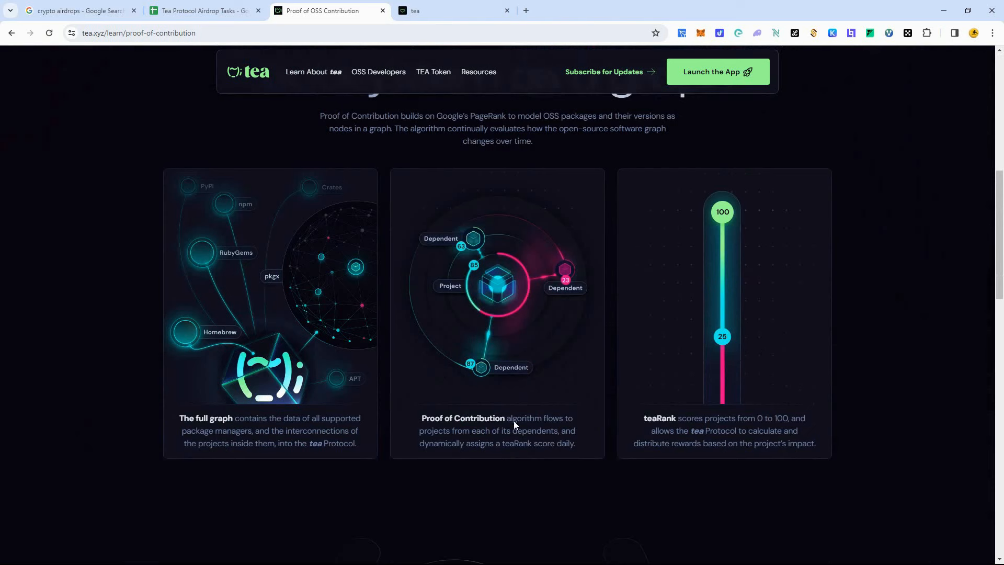
{"action": "mouse_move", "coordinate": [904, 189]}
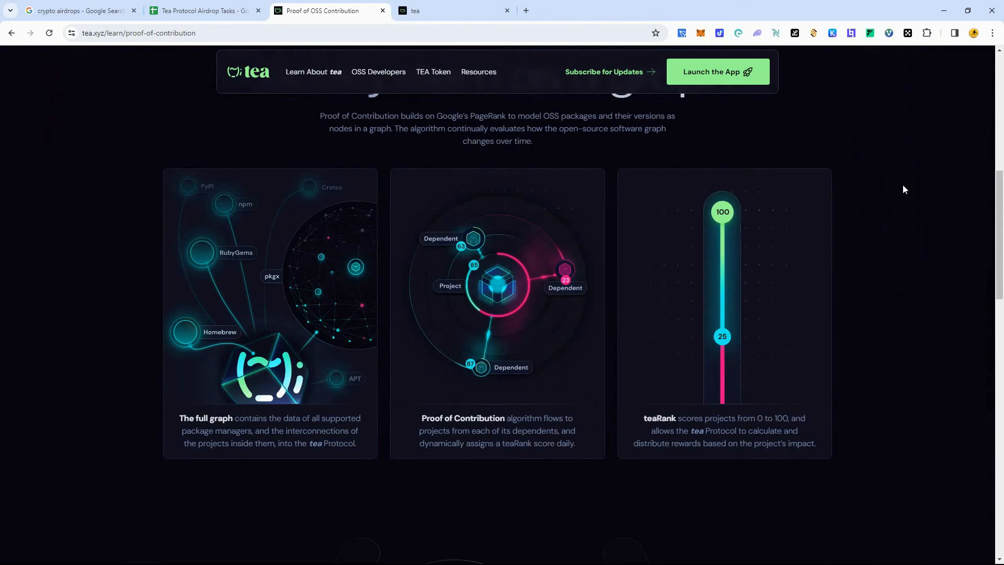
{"action": "scroll", "scroll_direction": "up", "scroll_amount": 3}
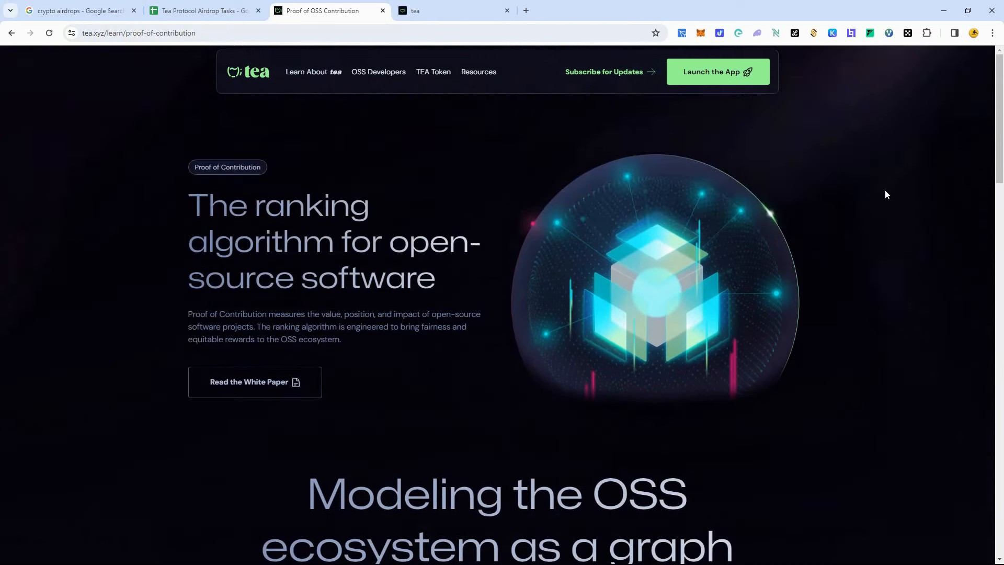
{"action": "mouse_move", "coordinate": [420, 157]}
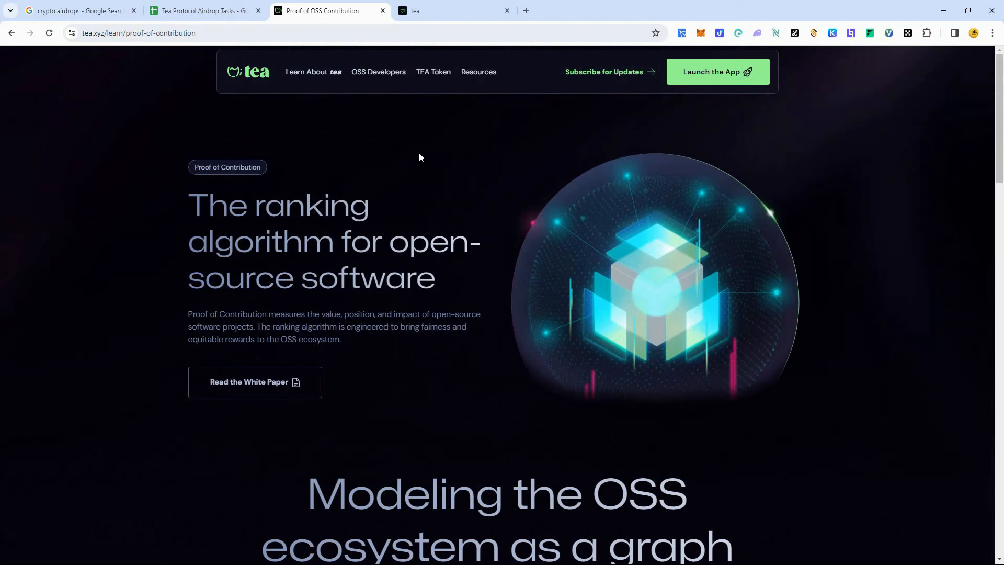
{"action": "mouse_move", "coordinate": [499, 133]}
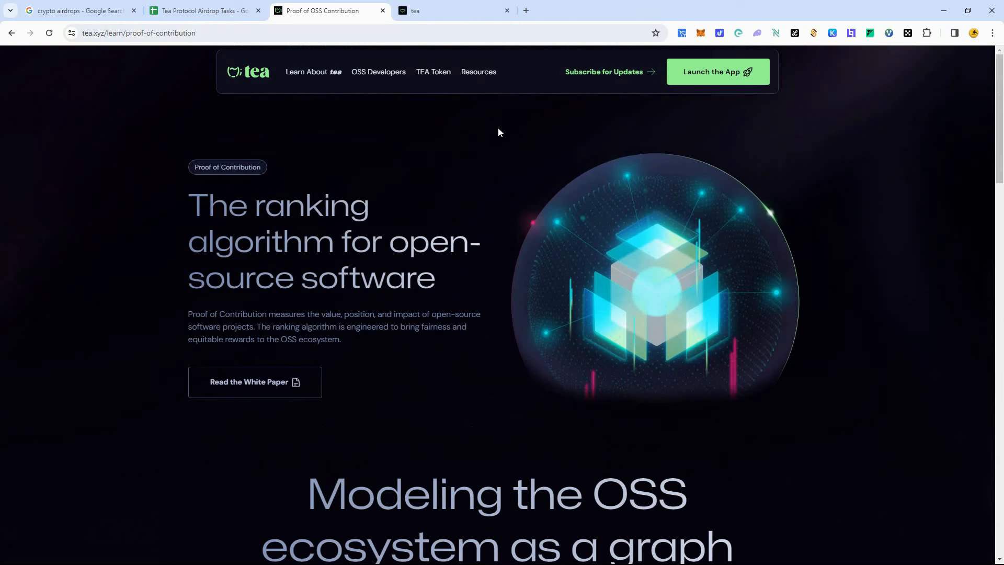
{"action": "mouse_move", "coordinate": [357, 142]}
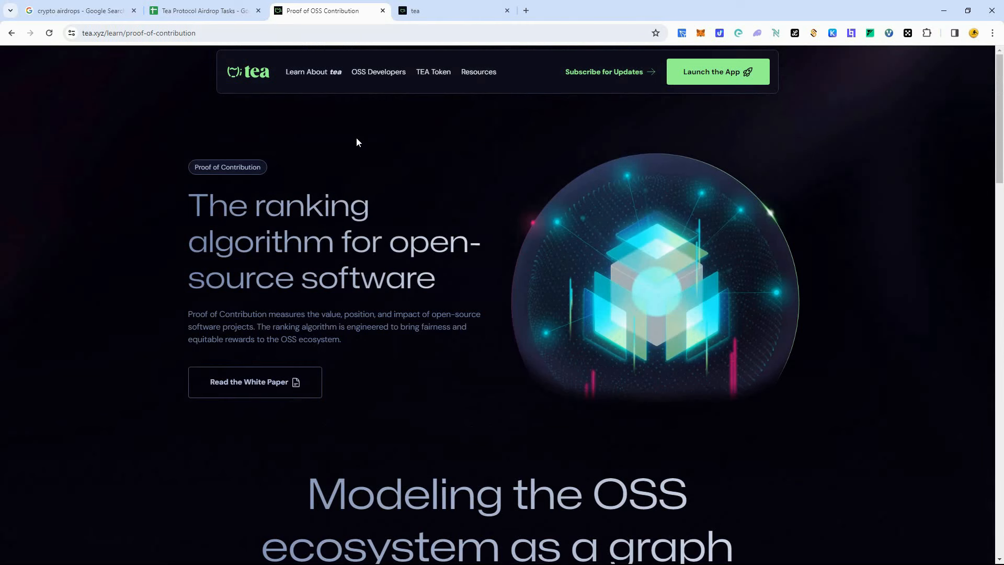
Switch to the tea dashboard and check the 50% Oolong challenge and rank 5,473
{"action": "left_click", "coordinate": [454, 11]}
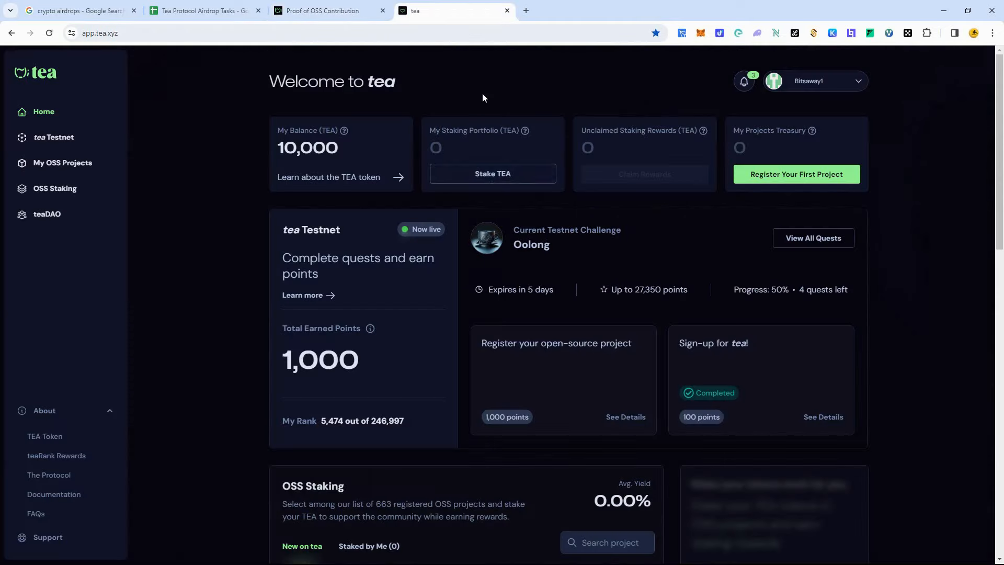
{"action": "scroll", "scroll_direction": "down", "scroll_amount": 3}
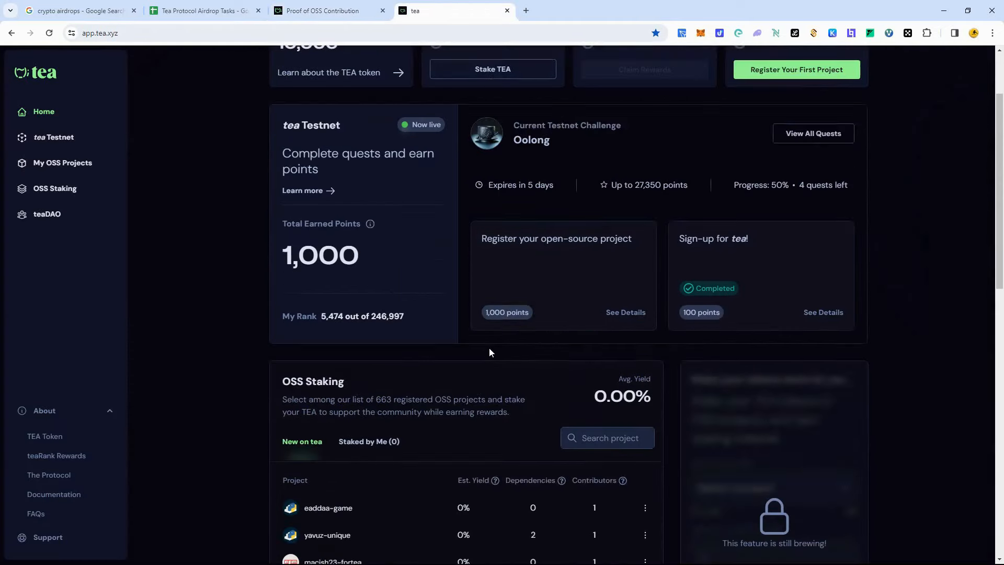
{"action": "scroll", "scroll_direction": "up", "scroll_amount": 3}
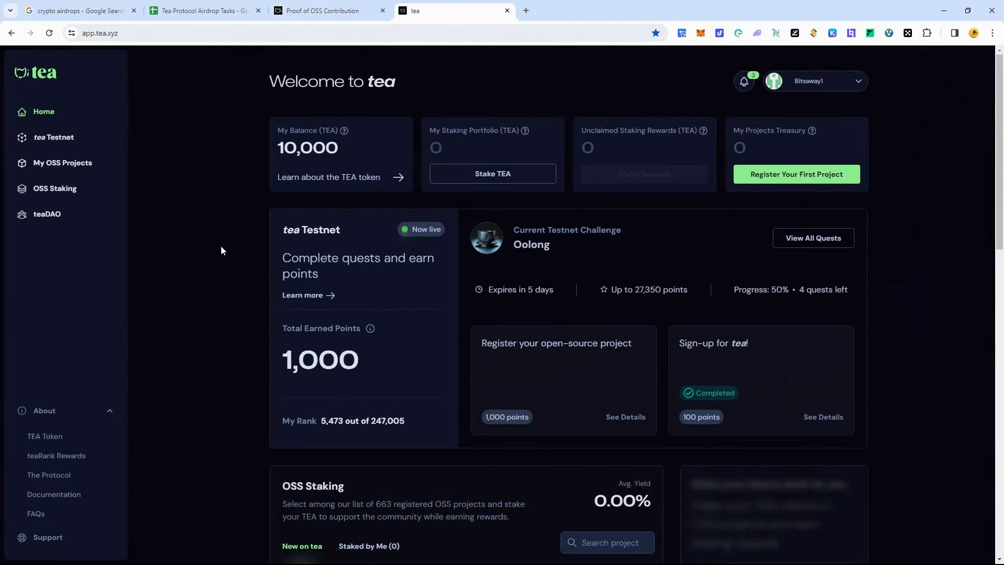
{"action": "mouse_move", "coordinate": [501, 134]}
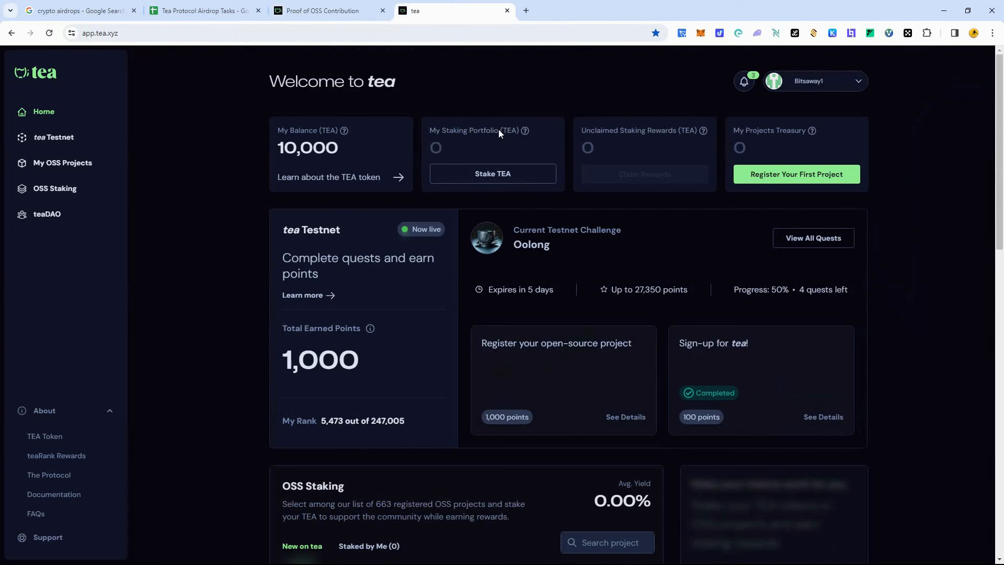
{"action": "mouse_move", "coordinate": [643, 151]}
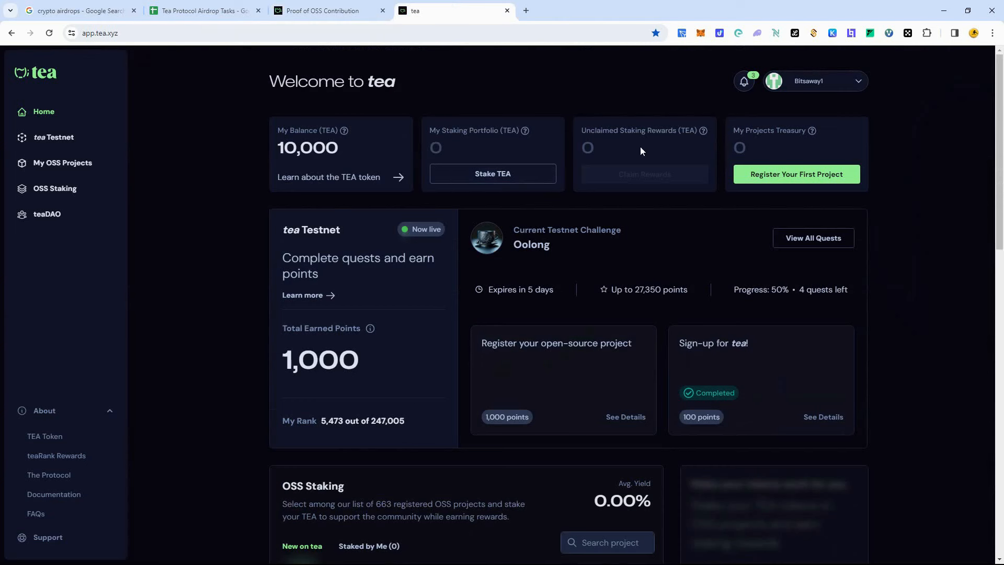
{"action": "mouse_move", "coordinate": [454, 63]}
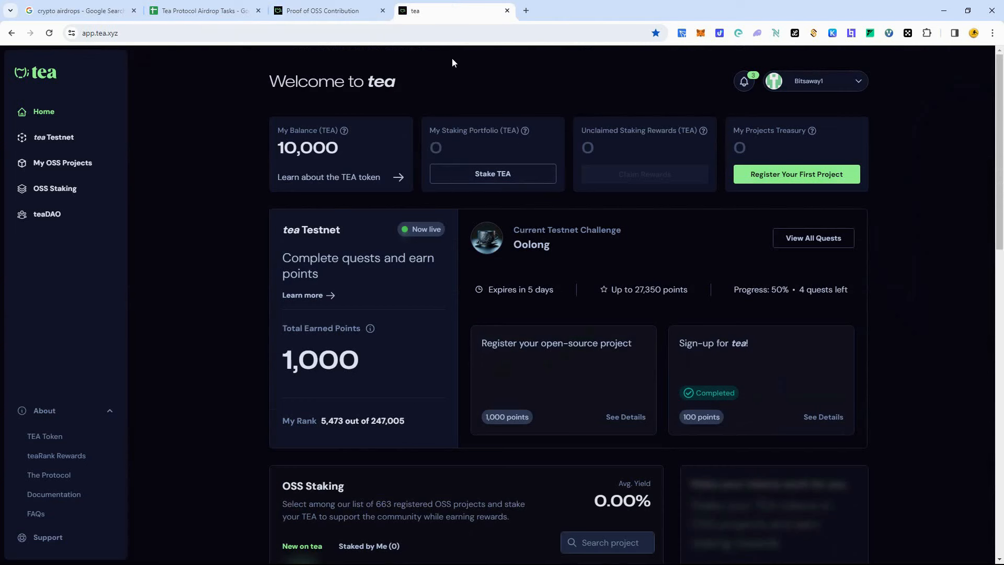
{"action": "mouse_move", "coordinate": [457, 73]}
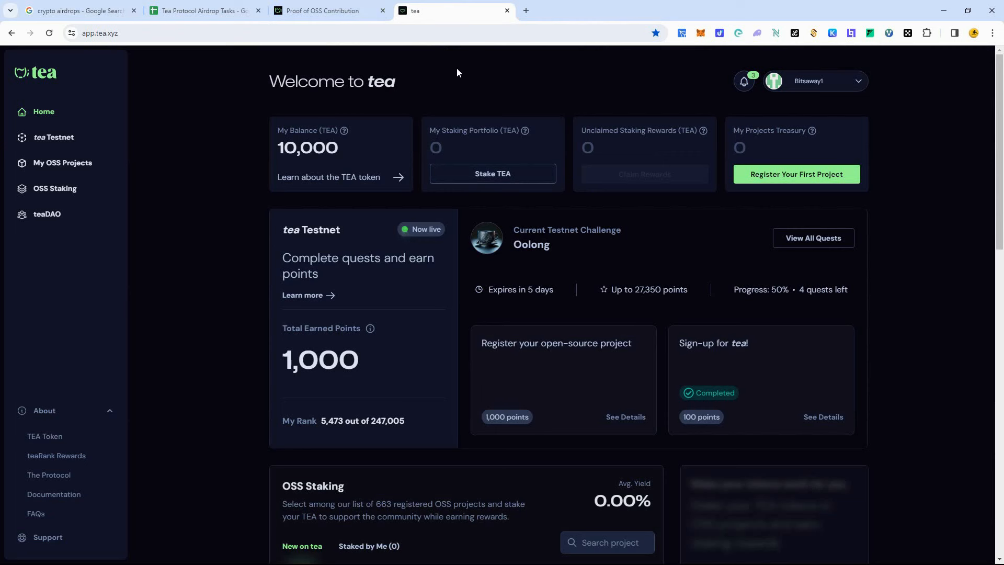